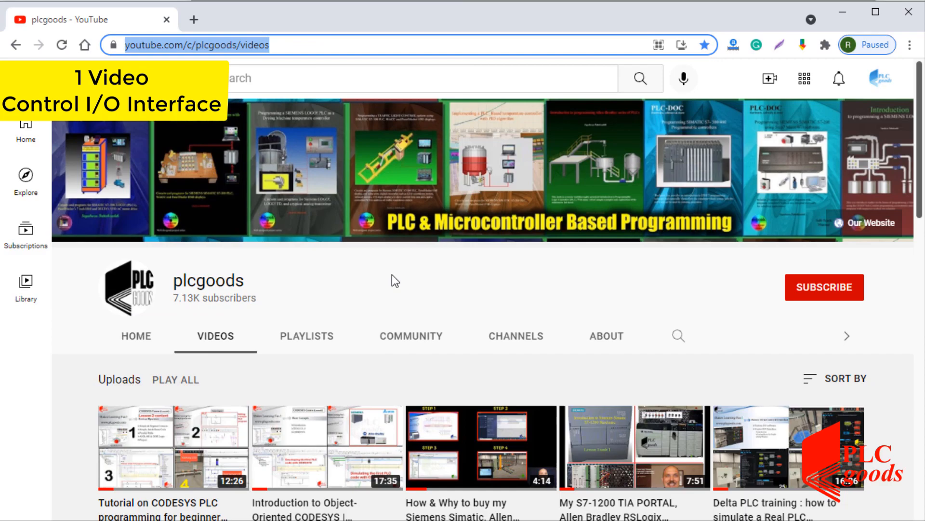
Step: Subscribe to the plcgoods YouTube channel with notifications set to All
scroll(down, 3)
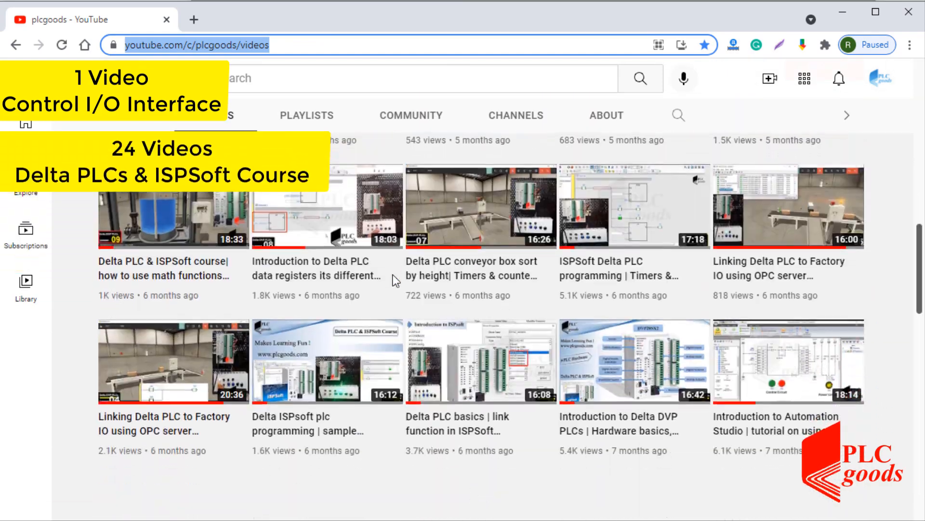
scroll(down, 3)
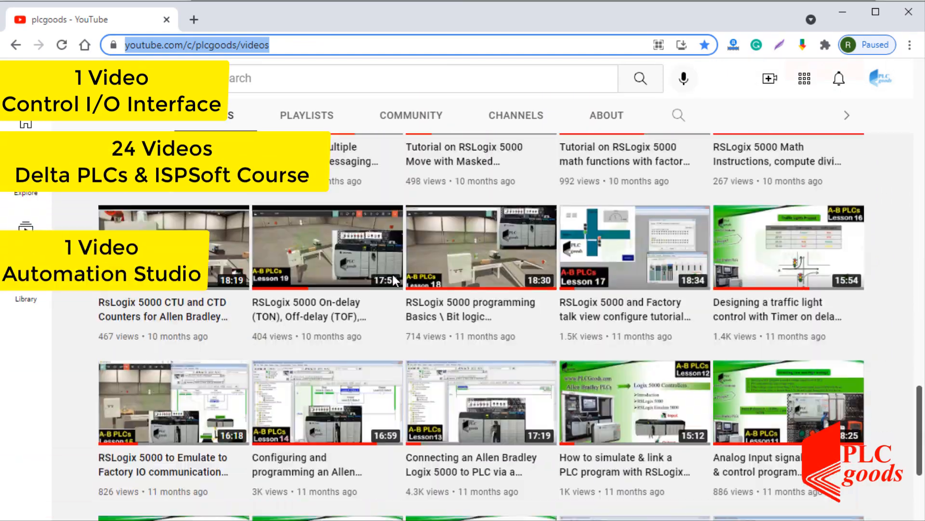
scroll(down, 3)
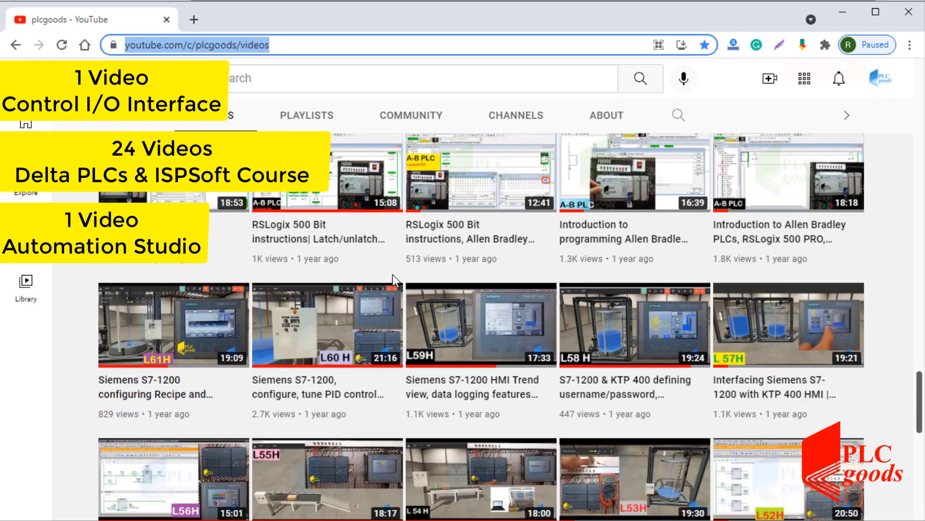
scroll(down, 3)
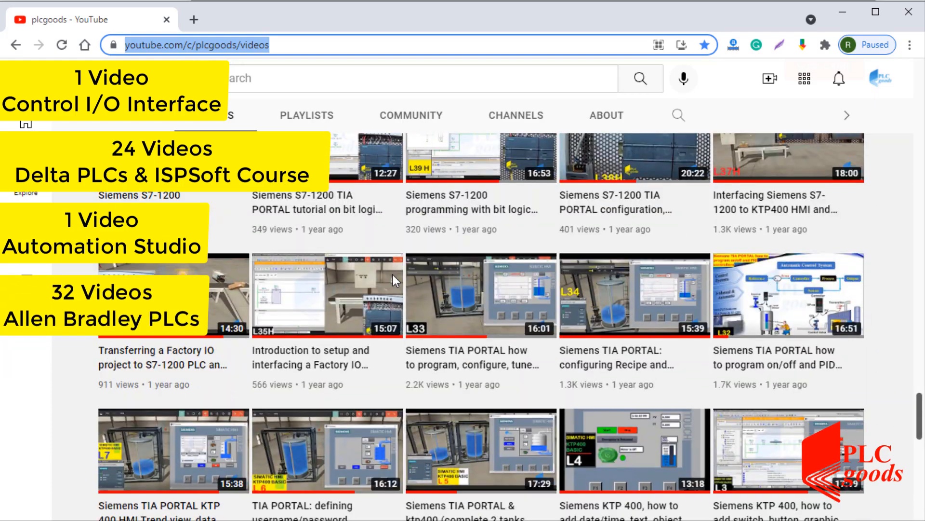
scroll(down, 3)
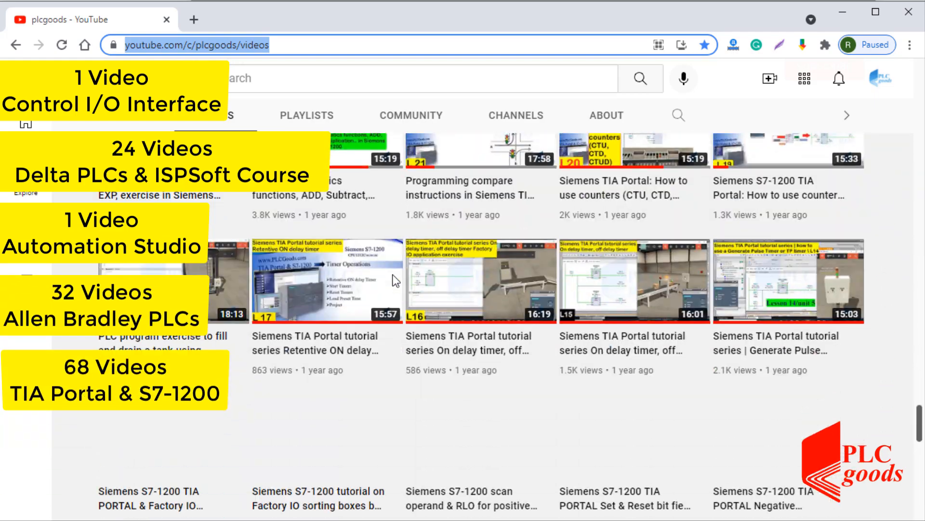
scroll(down, 3)
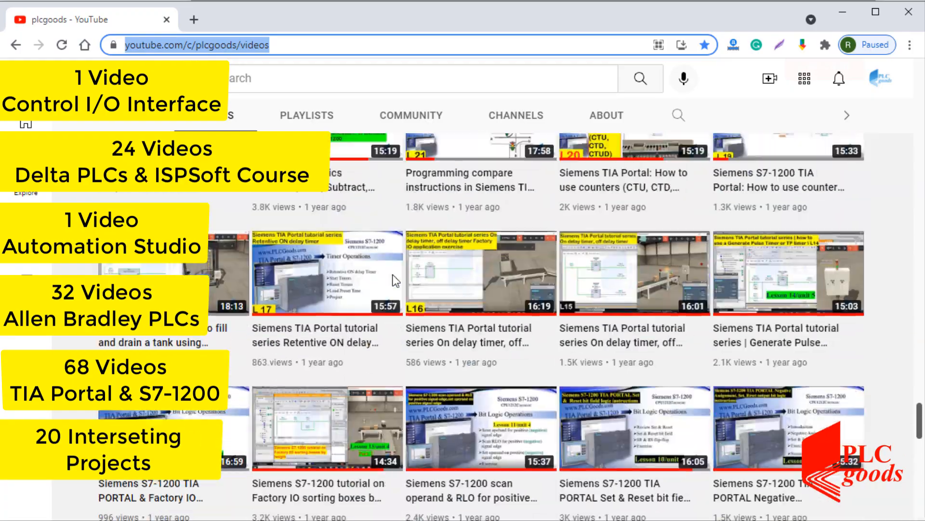
scroll(down, 3)
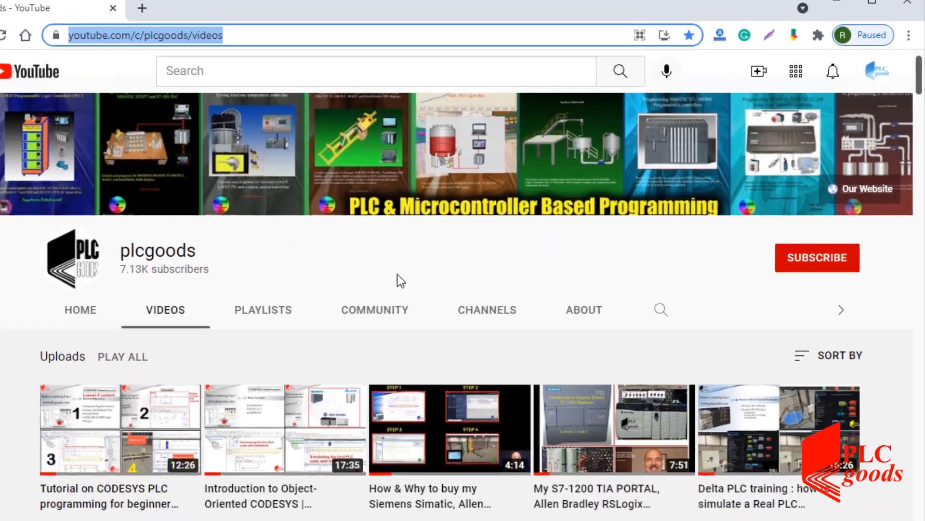
click(817, 257)
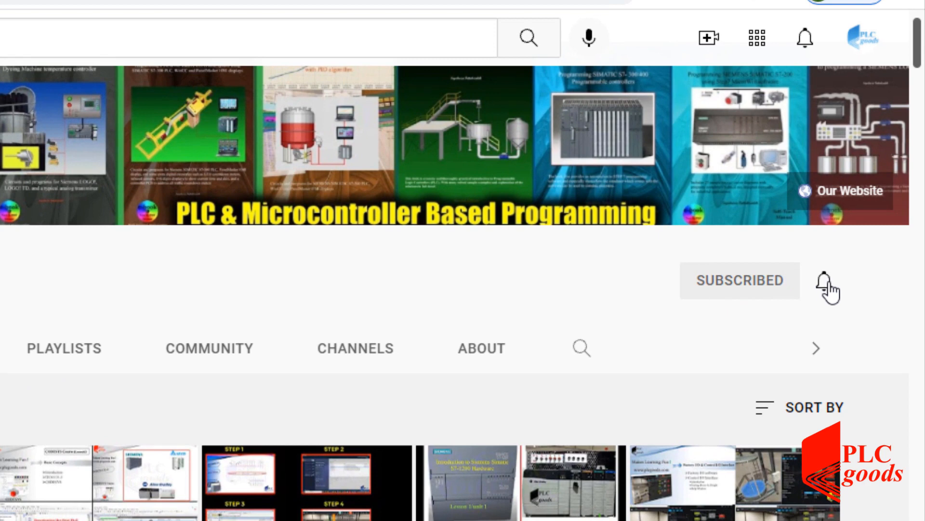
click(824, 281)
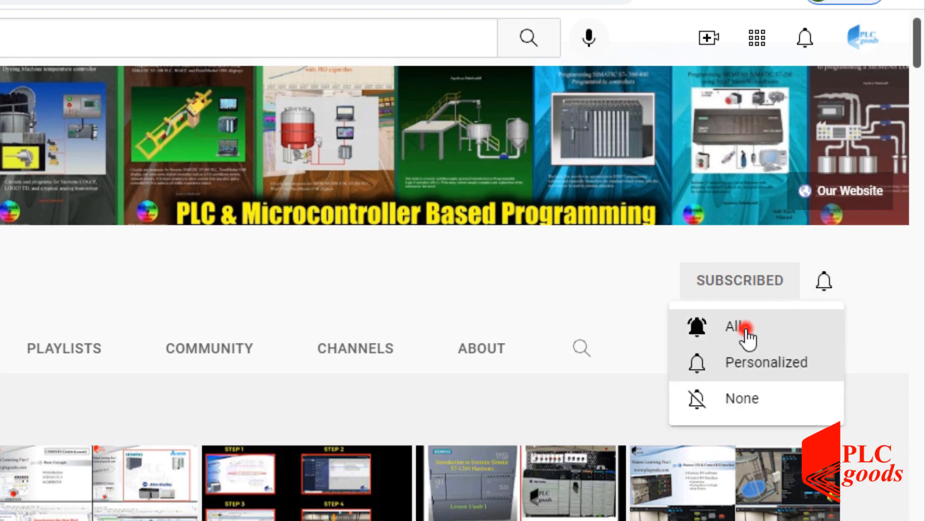
click(741, 326)
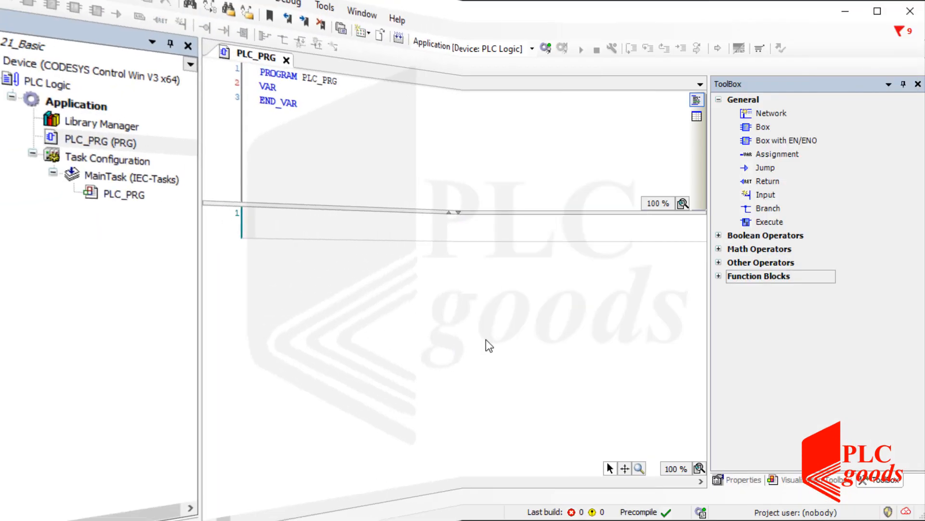
Step: Place RS block instance RS_0 and declare input a as BOOL at %IX4000.0
click(759, 276)
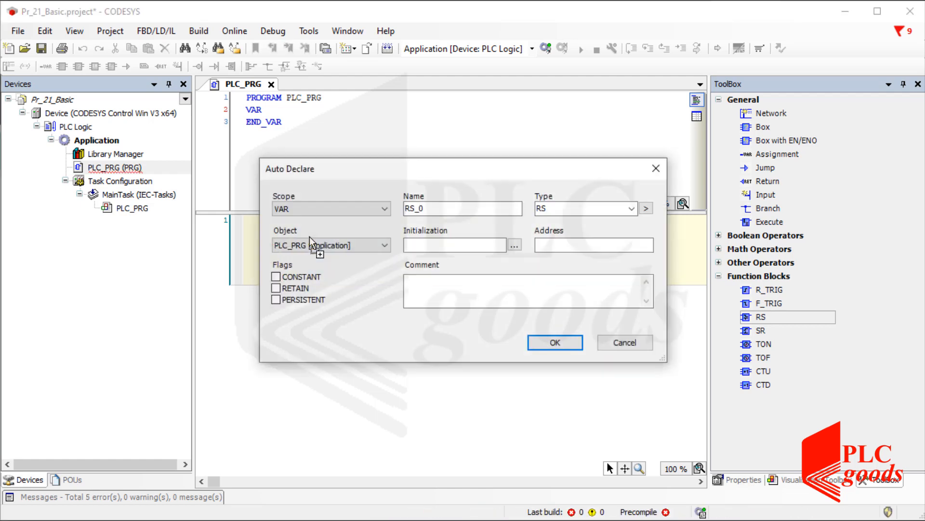
click(553, 342)
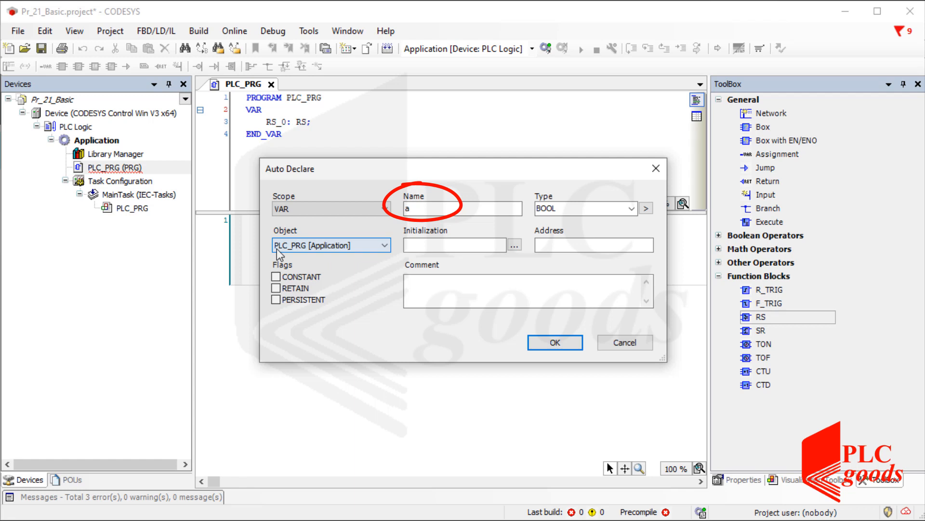
click(593, 244)
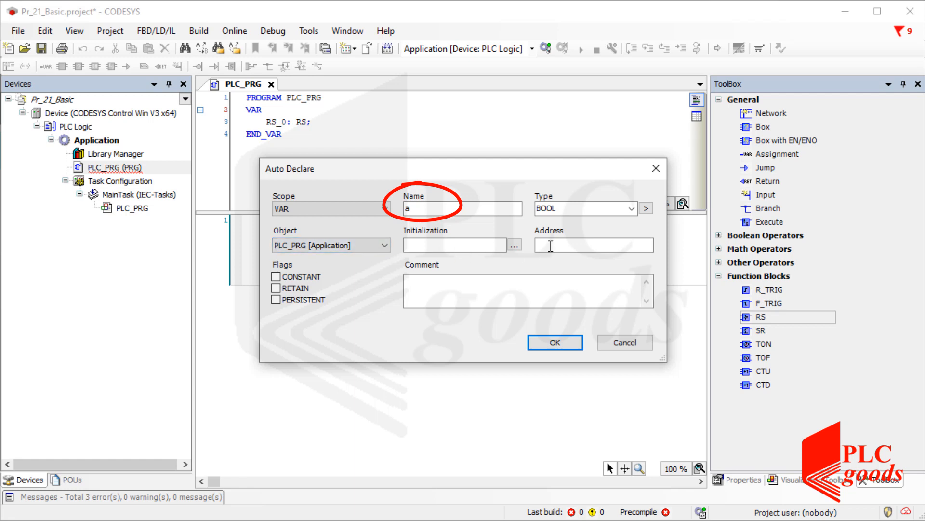
text(%)
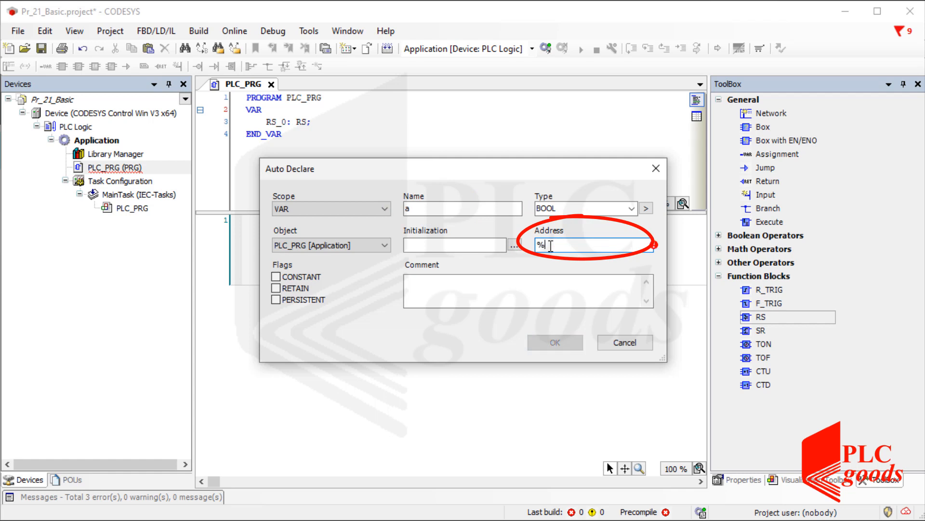
text(IX4000.0)
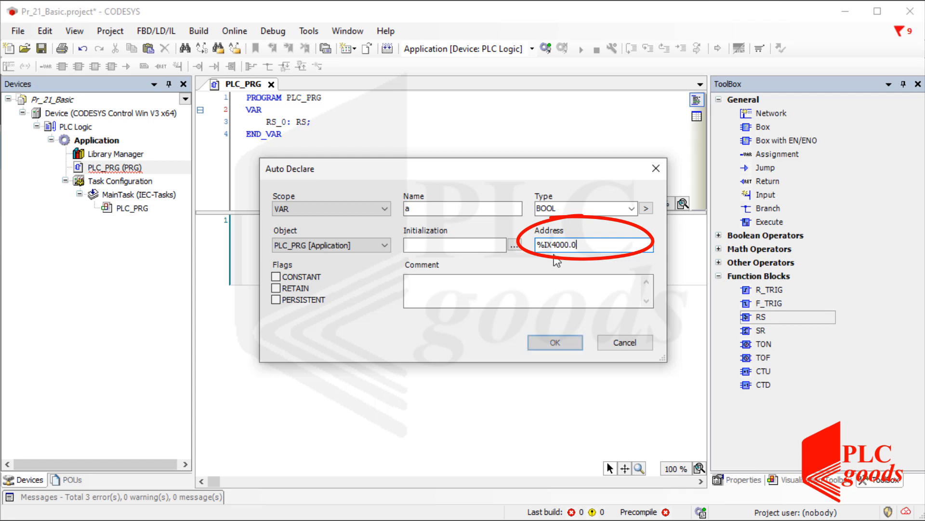
click(554, 343)
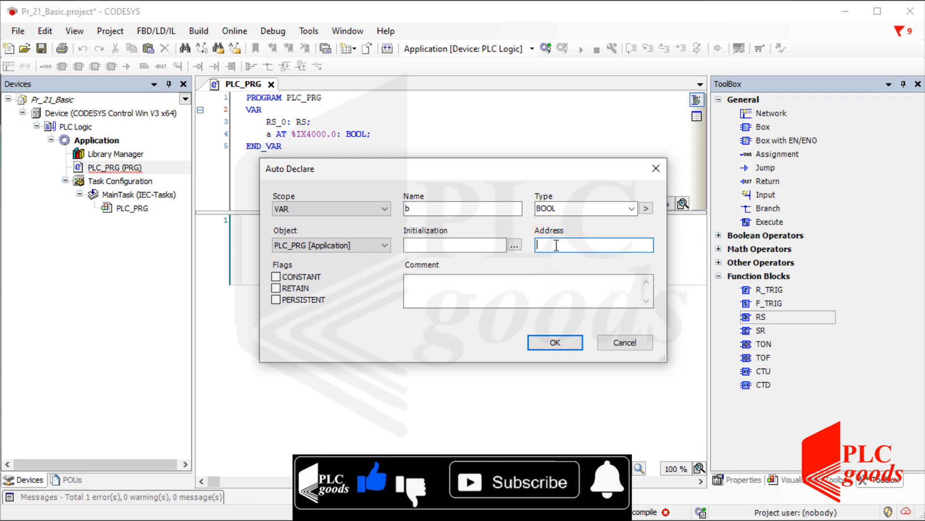
Step: Declare the reset variable b as a BOOL at address %IX4000.1
text(%IX4000.)
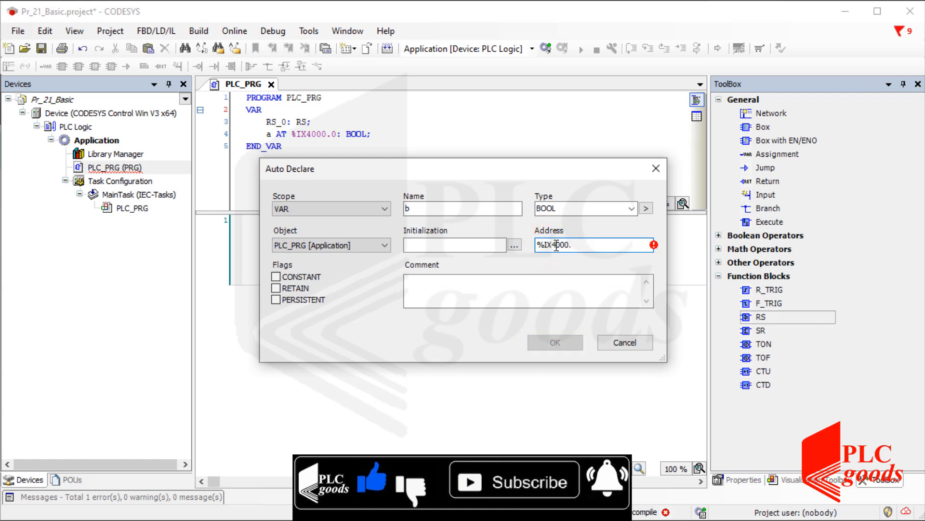
text(1)
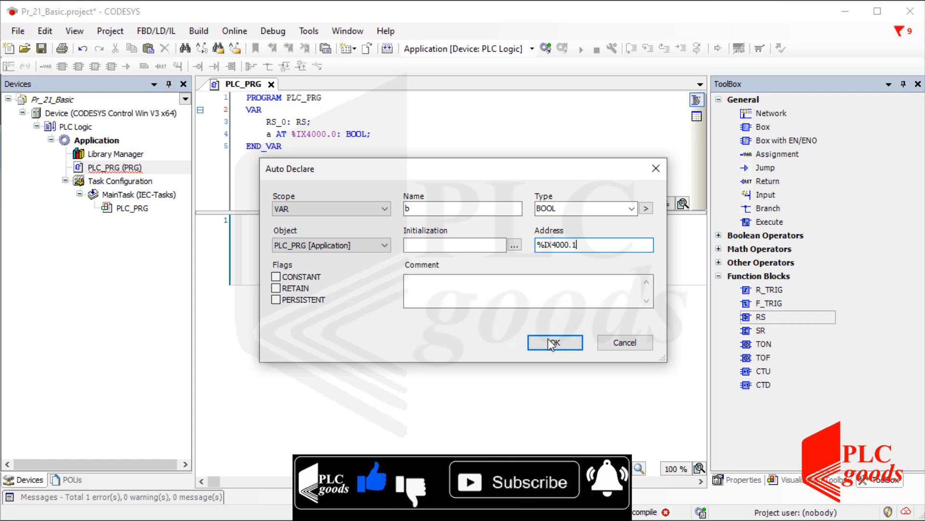
click(554, 342)
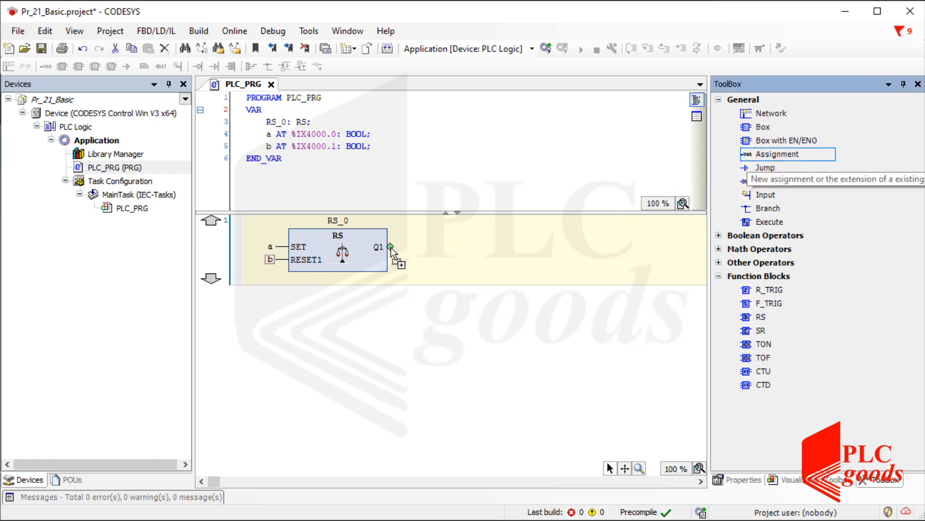
Step: Attach variable c to the RS_0 Q1 output, declared as BOOL at %QX4000.0
click(413, 247)
text(%)
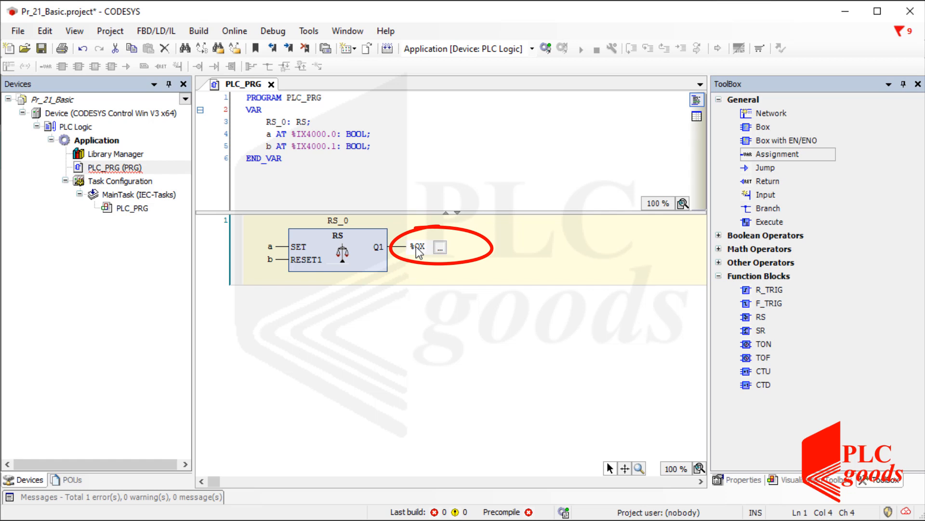
text(QX4000.)
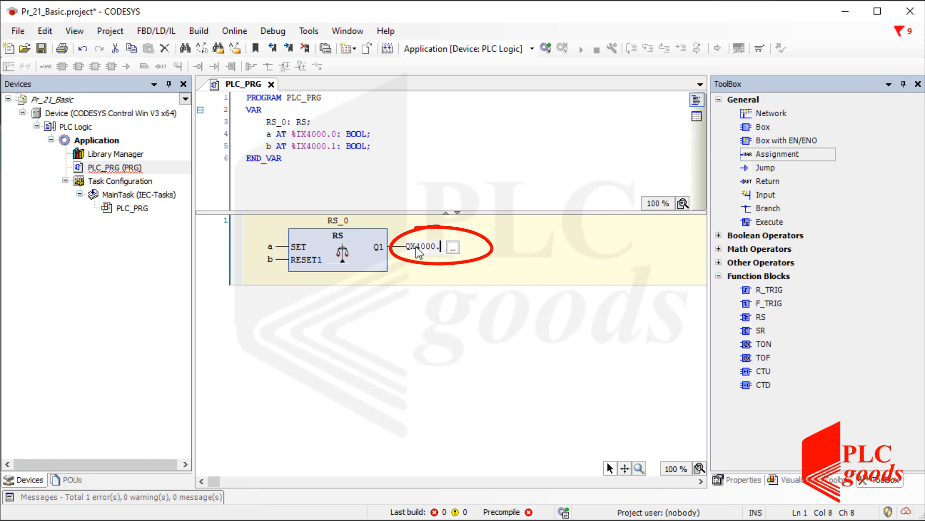
text(%QX4000.0)
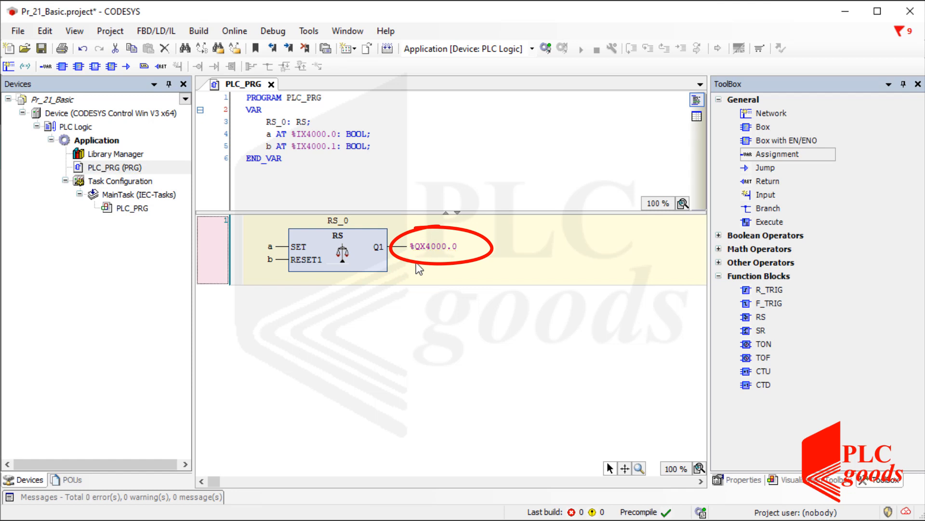
double_click(431, 247)
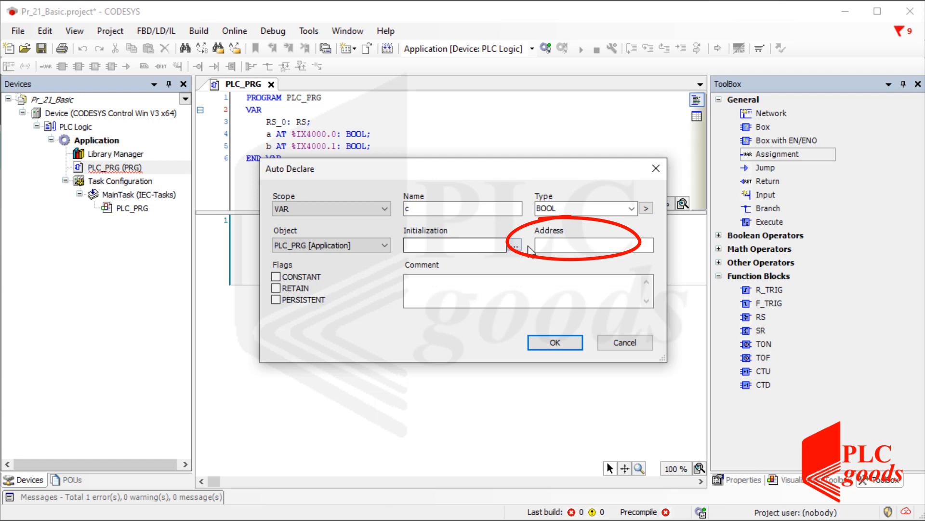
text(%QX4000.0)
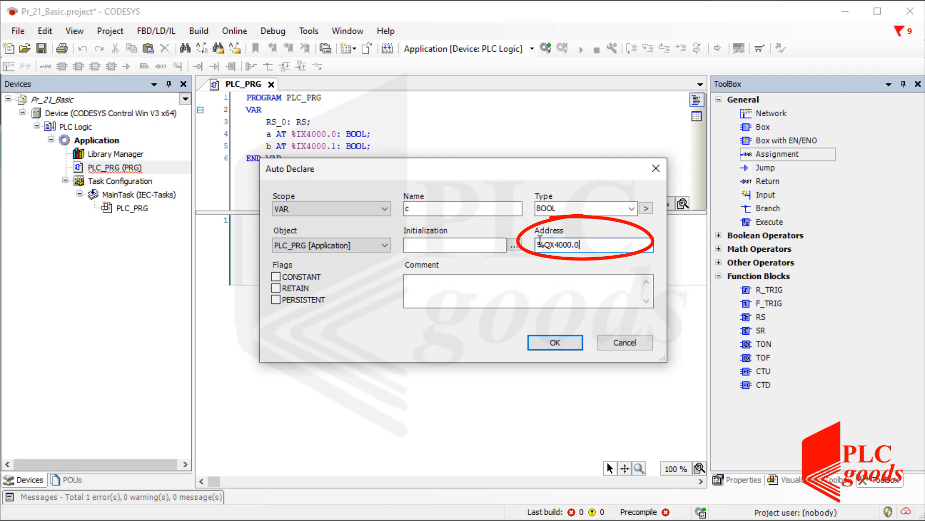
click(554, 343)
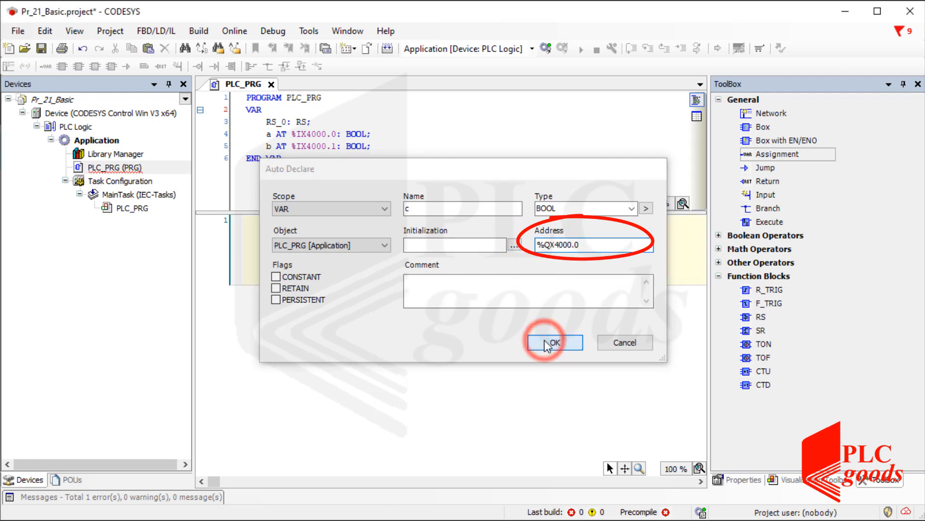
click(553, 343)
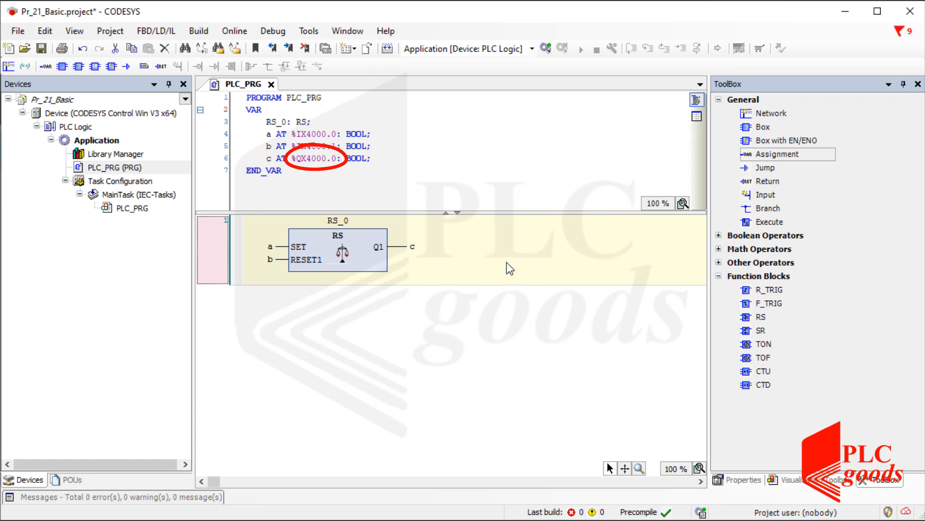
mouse_move(387, 48)
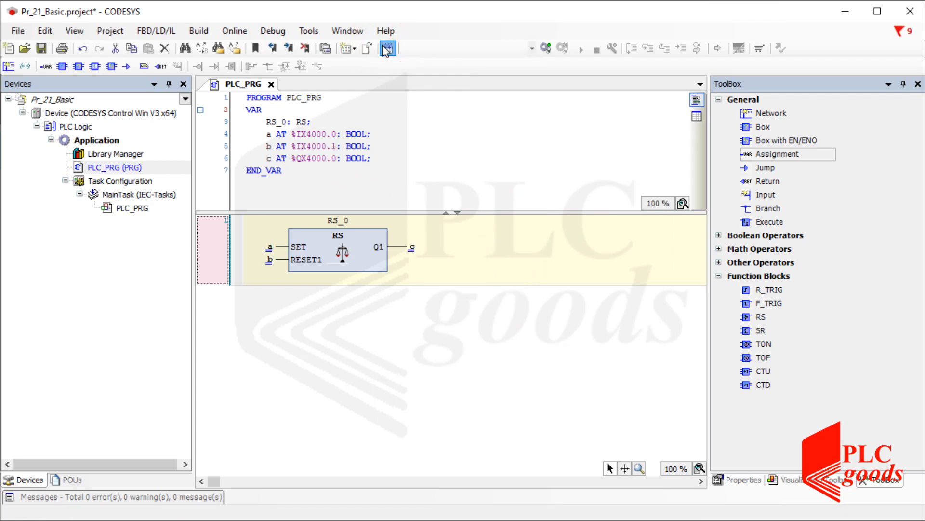
click(388, 48)
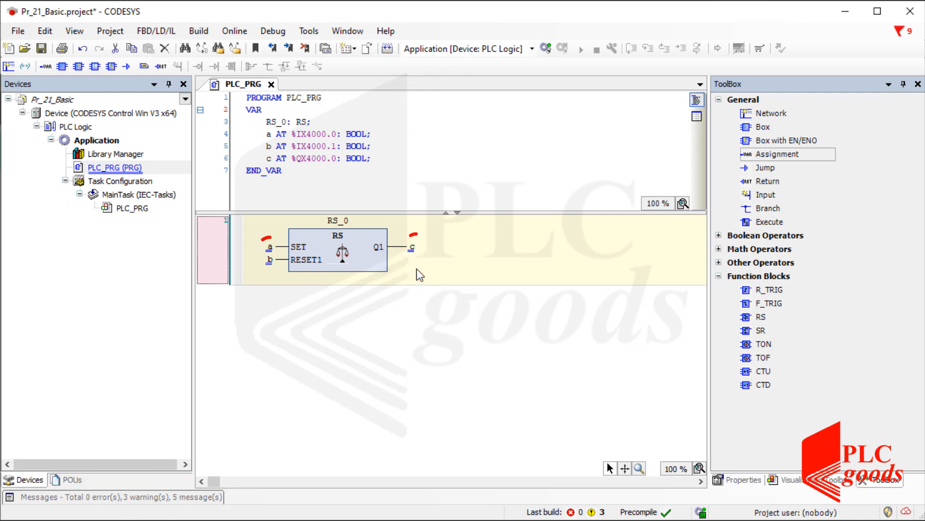
mouse_move(412, 247)
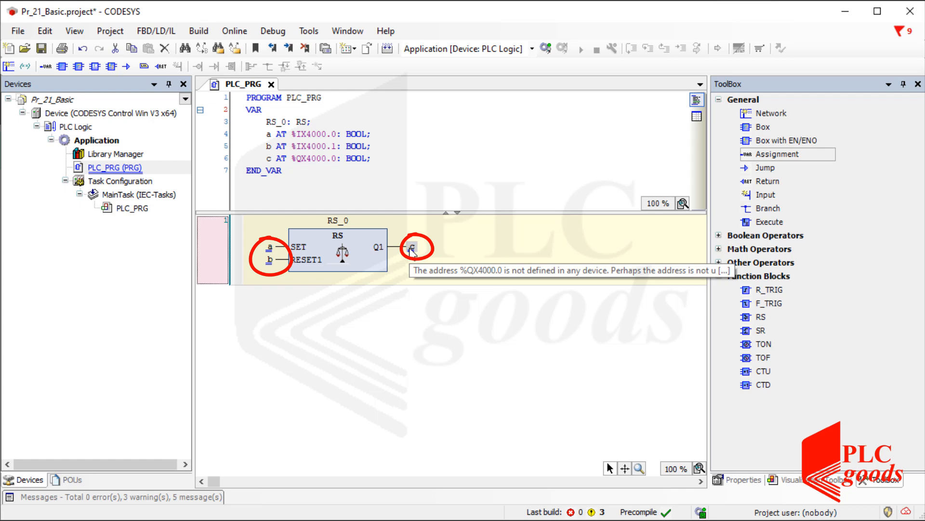
mouse_move(409, 270)
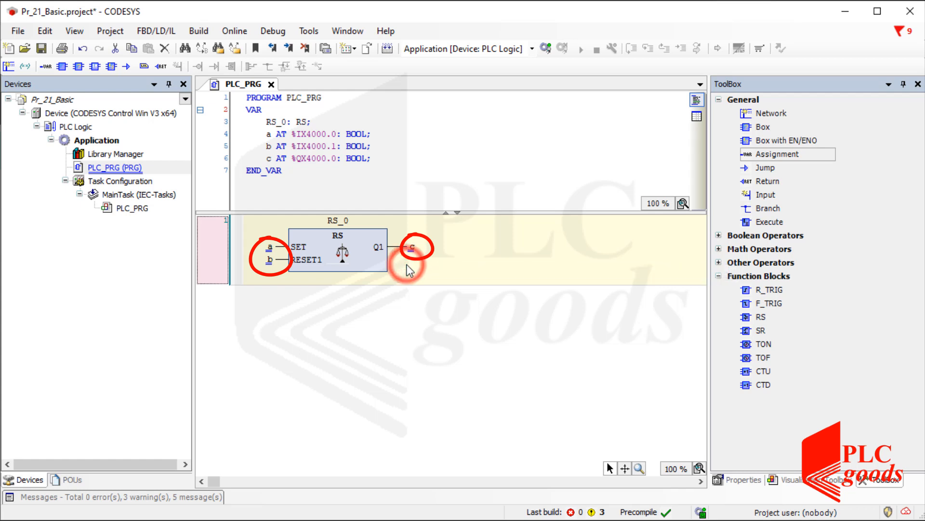
Step: Add a Visualization object under Application through Add Object > Visualization
right_click(95, 140)
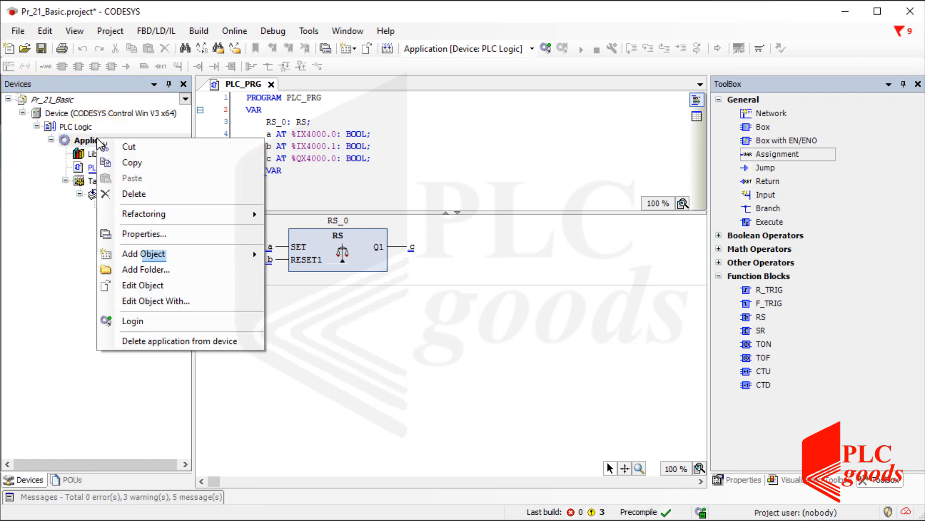
mouse_move(143, 254)
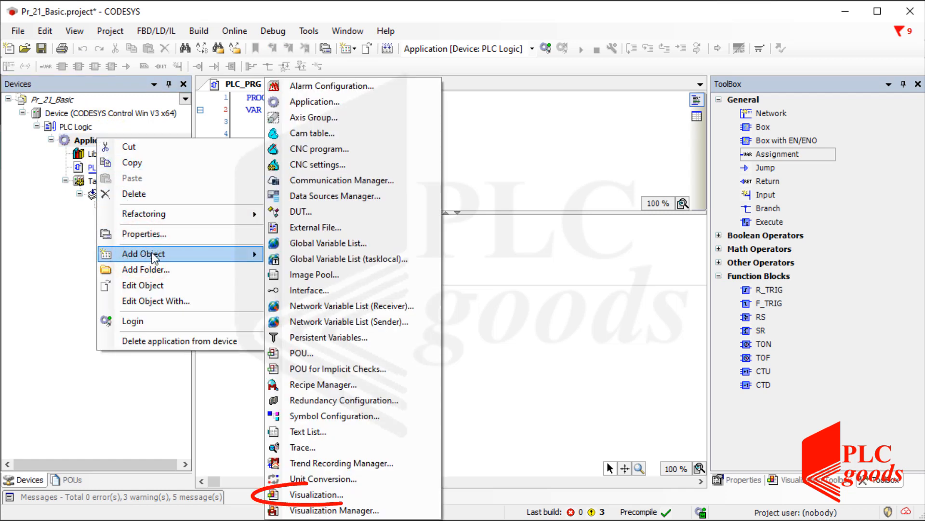
mouse_move(317, 495)
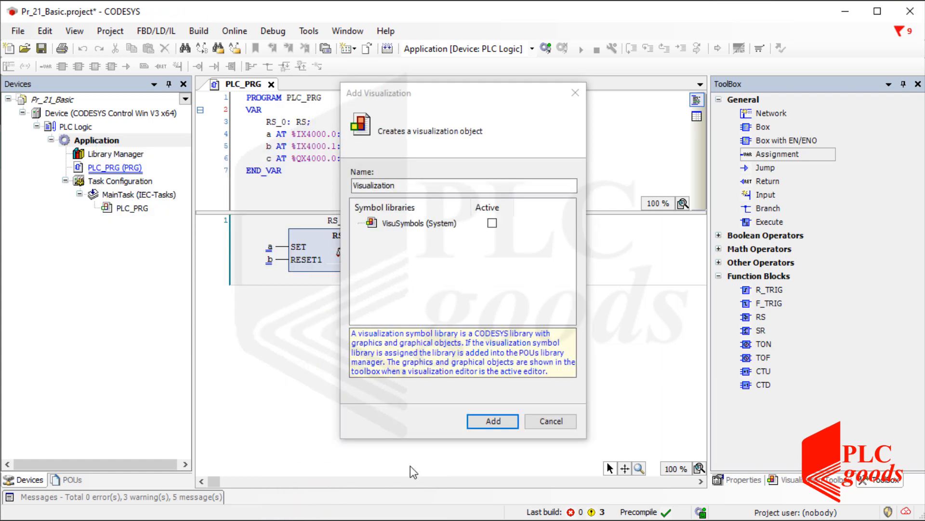
click(491, 421)
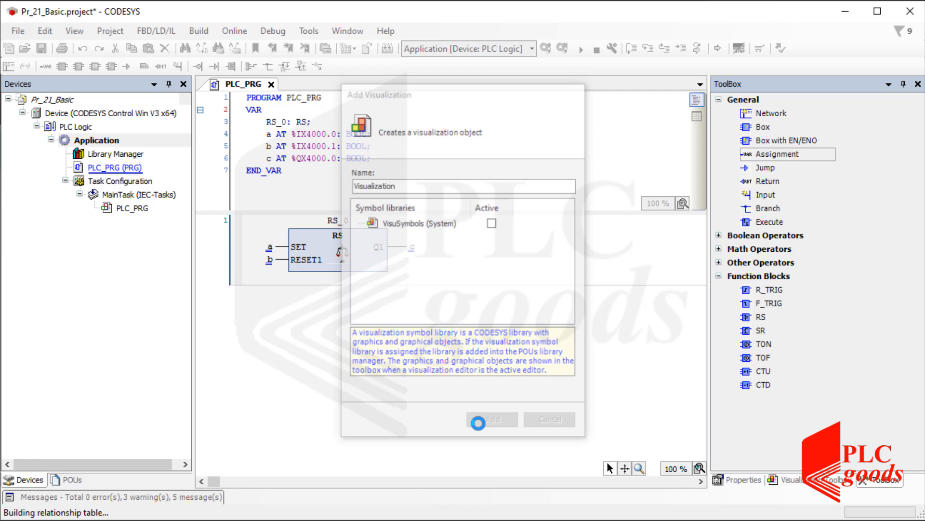
click(491, 418)
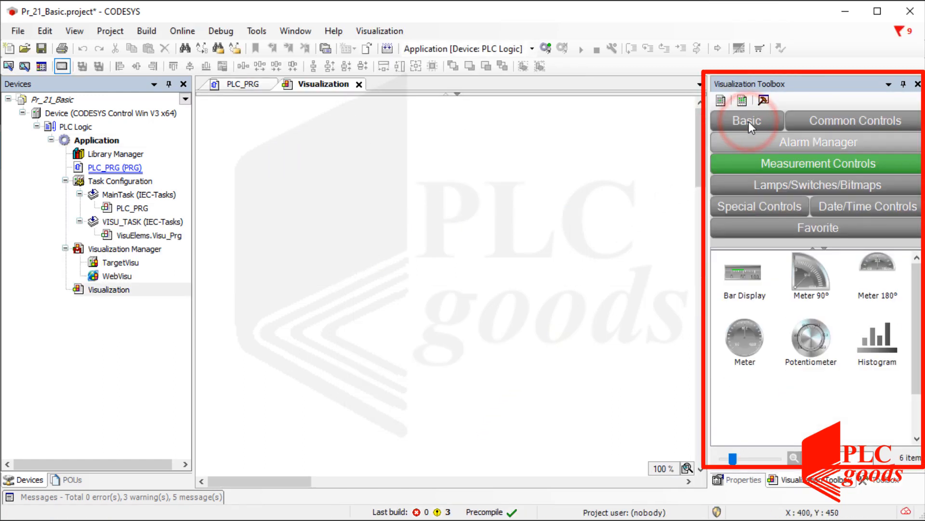
Step: Browse the Toolbox categories and place a Lamp element on the canvas
click(852, 120)
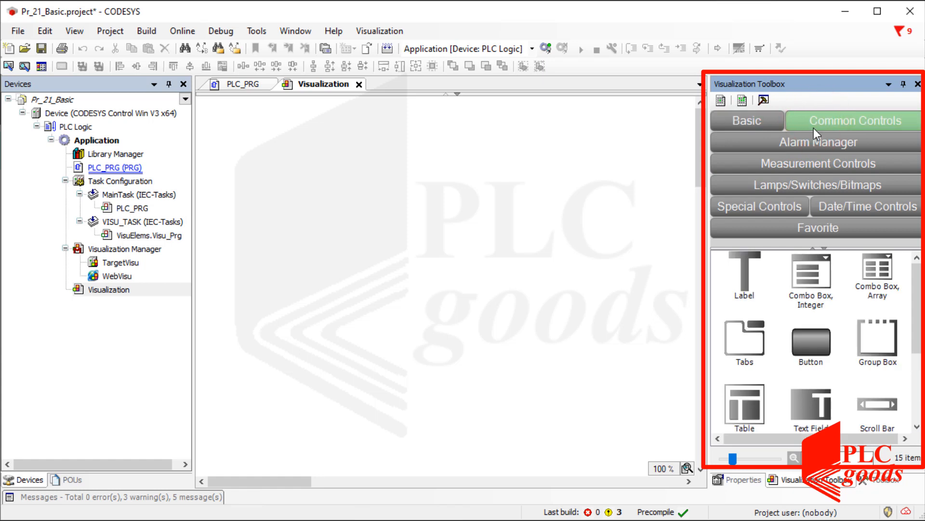
click(817, 142)
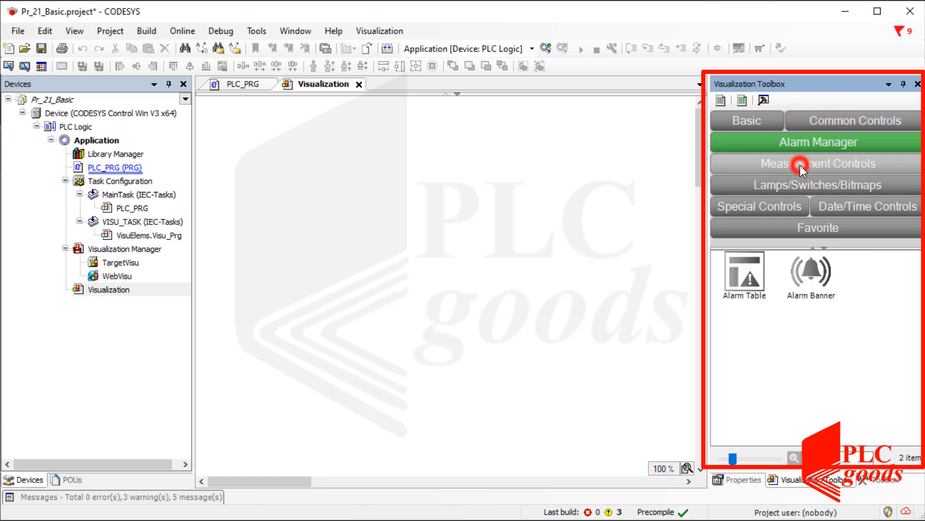
click(816, 184)
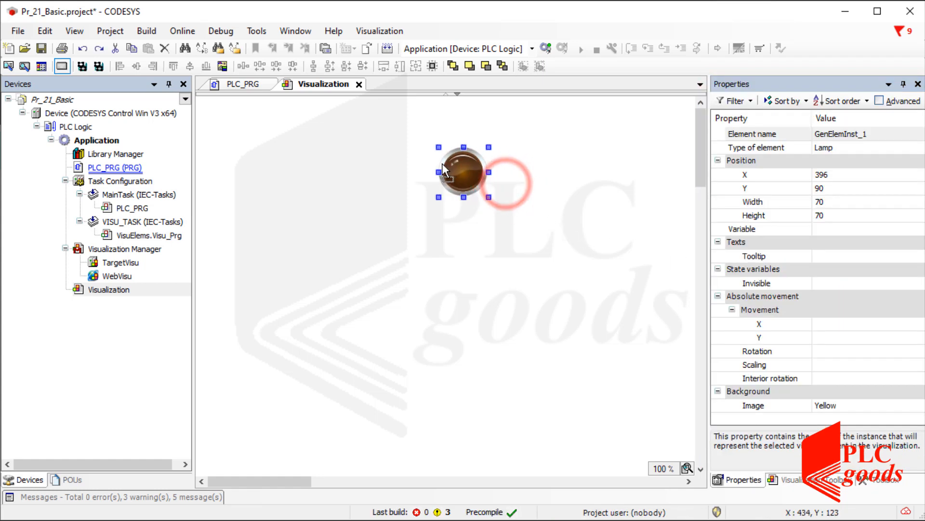
Step: Move the lamp up and left and set its background image to Green
drag(462, 171, 422, 156)
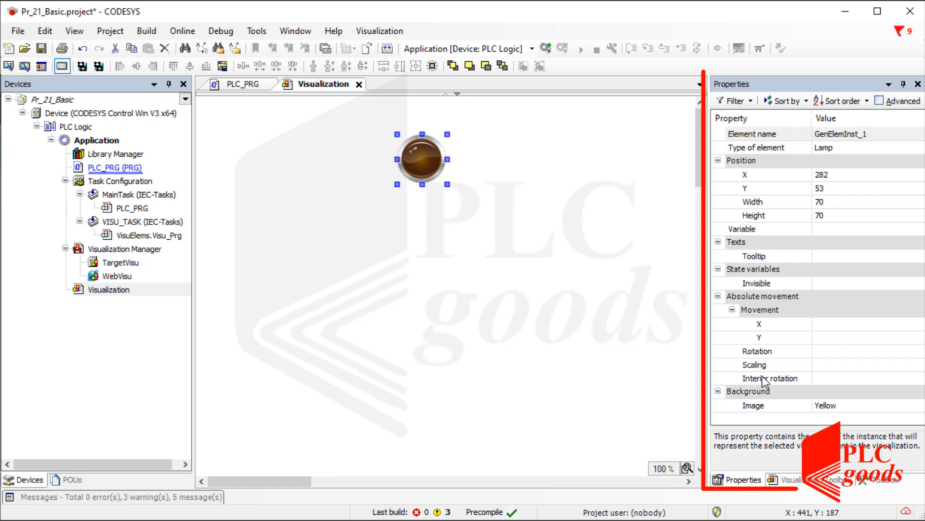
click(908, 406)
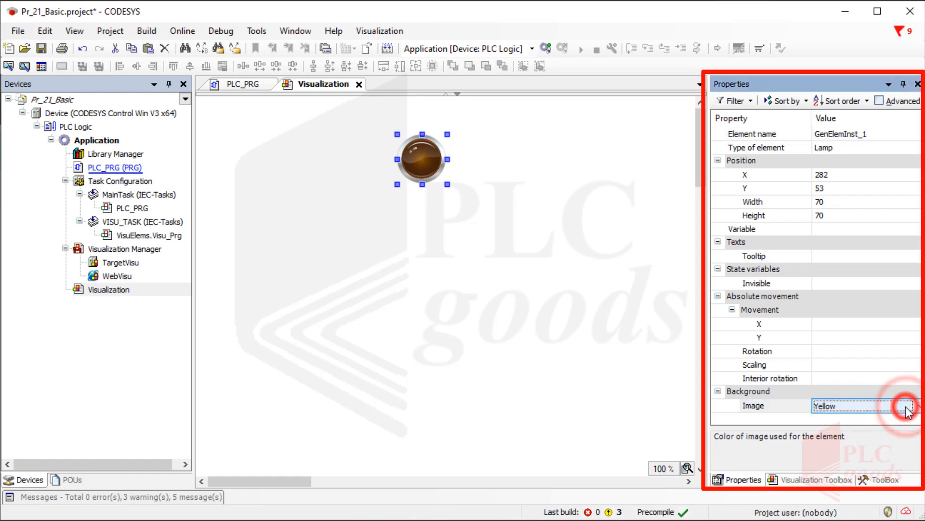
click(909, 405)
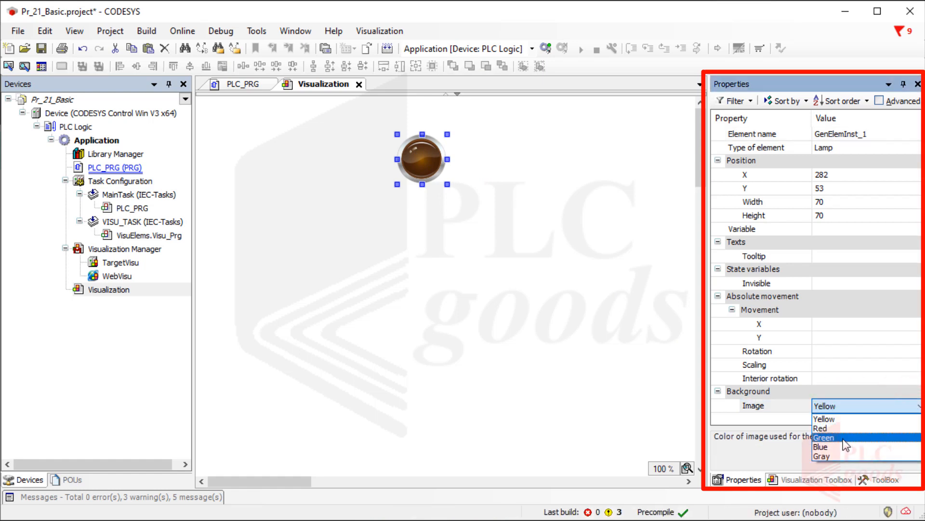
click(823, 436)
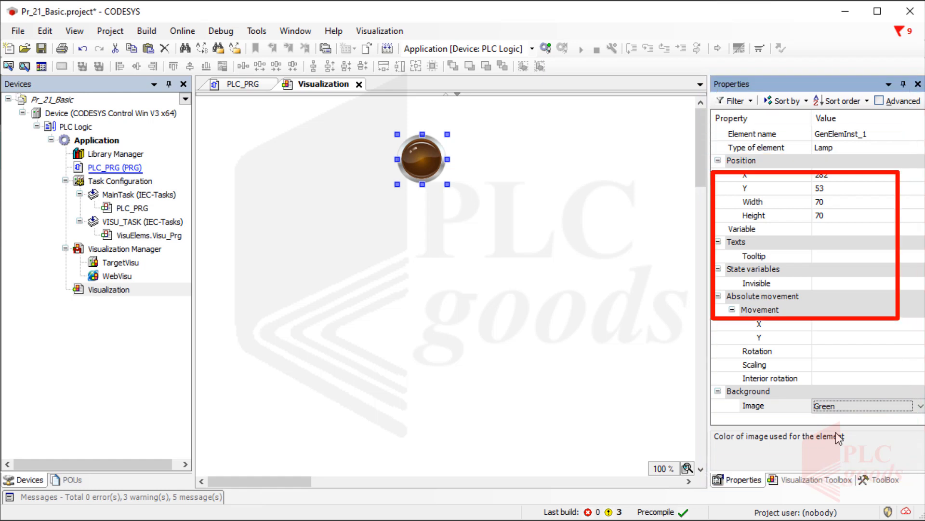
Step: Assign PLC_PRG.c as the lamp's variable via the Input Assistant
click(862, 228)
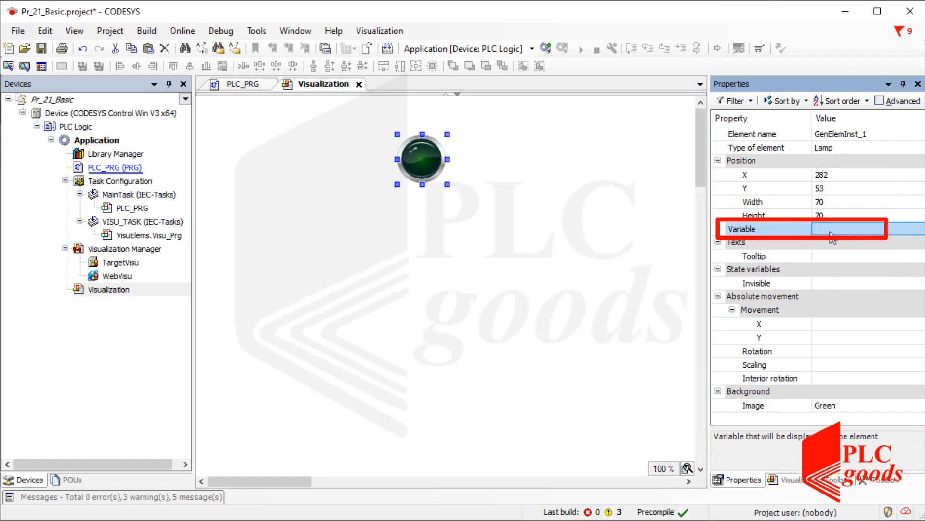
click(856, 229)
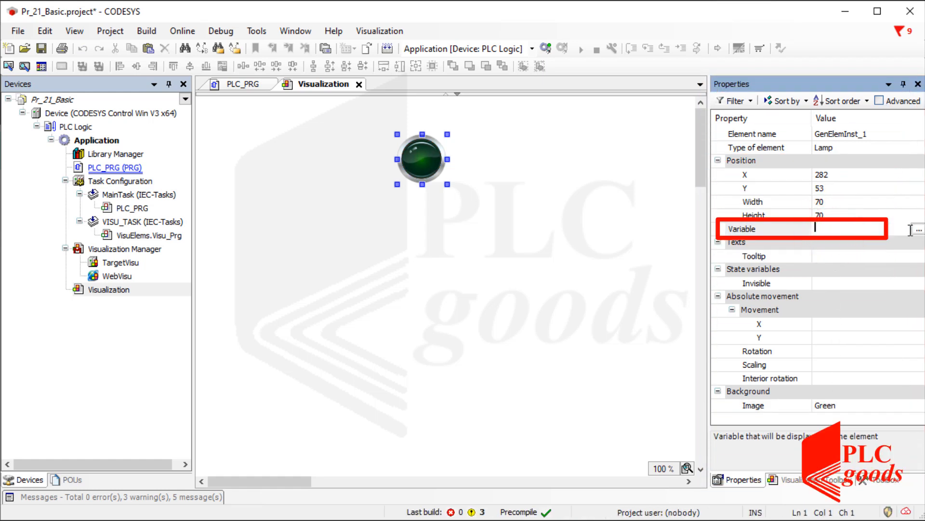
click(919, 229)
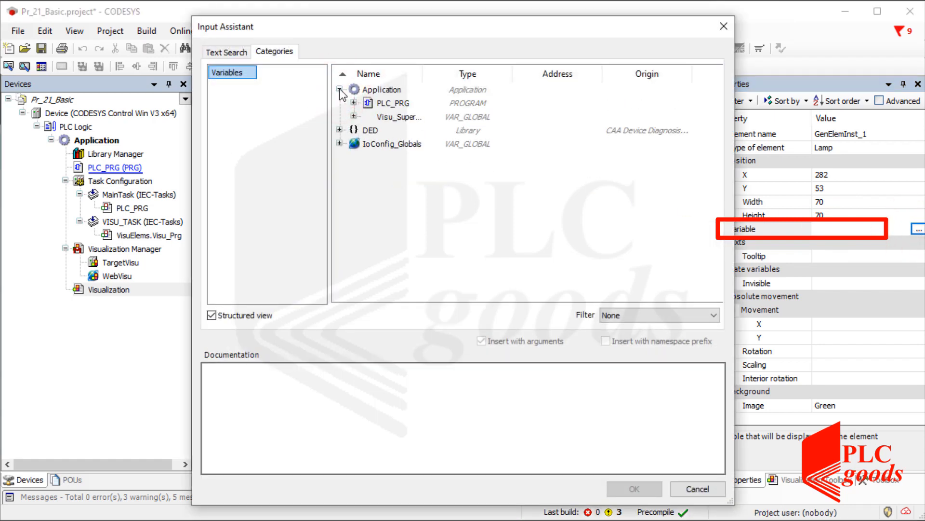
click(353, 102)
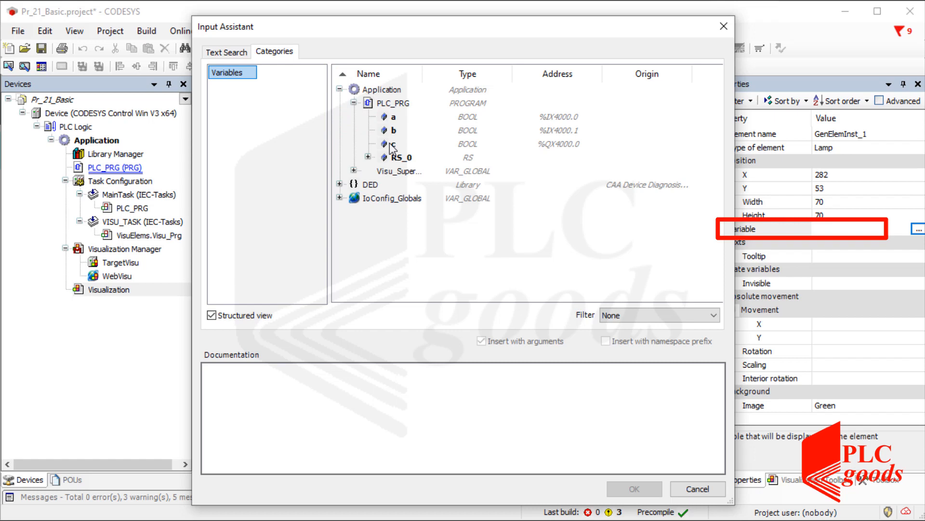
click(696, 489)
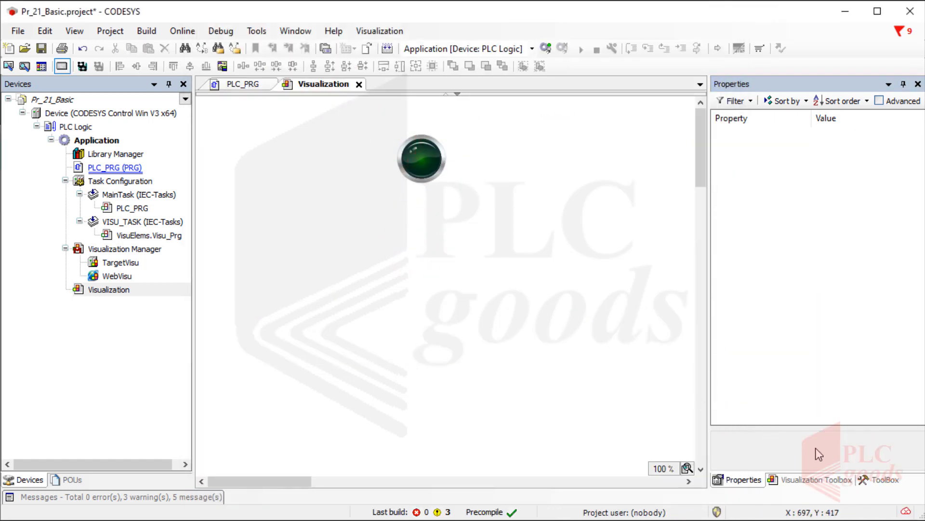
Step: Place a Rocker Switch, then add a 2-input OR before SET with BOOL Start
click(817, 479)
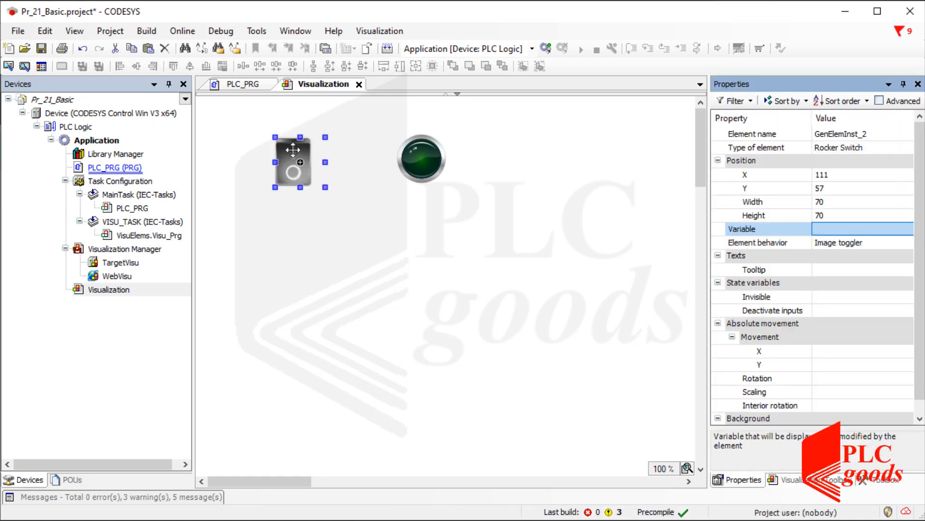
click(242, 84)
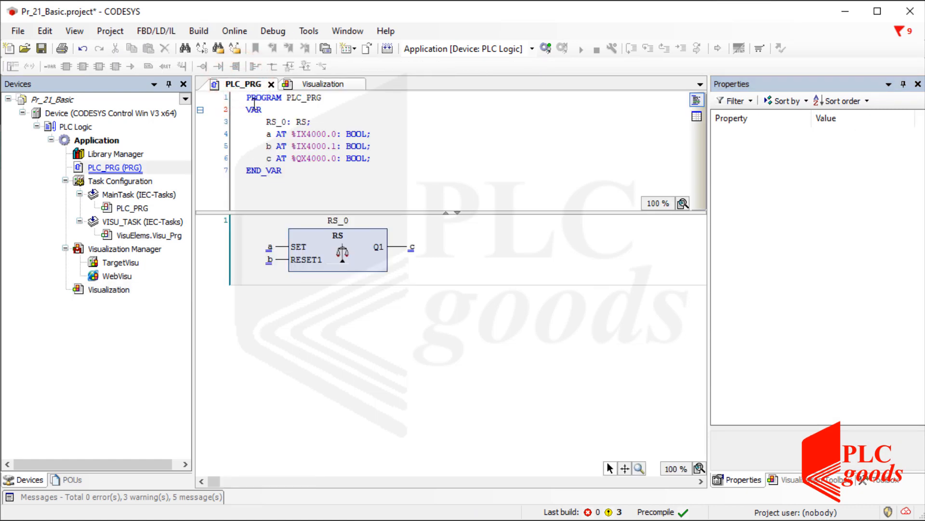
click(278, 247)
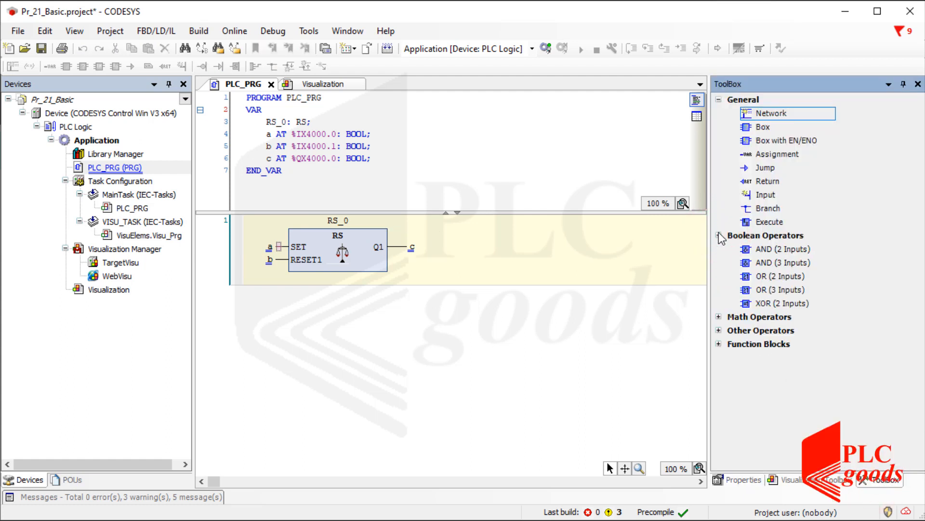
mouse_move(765, 281)
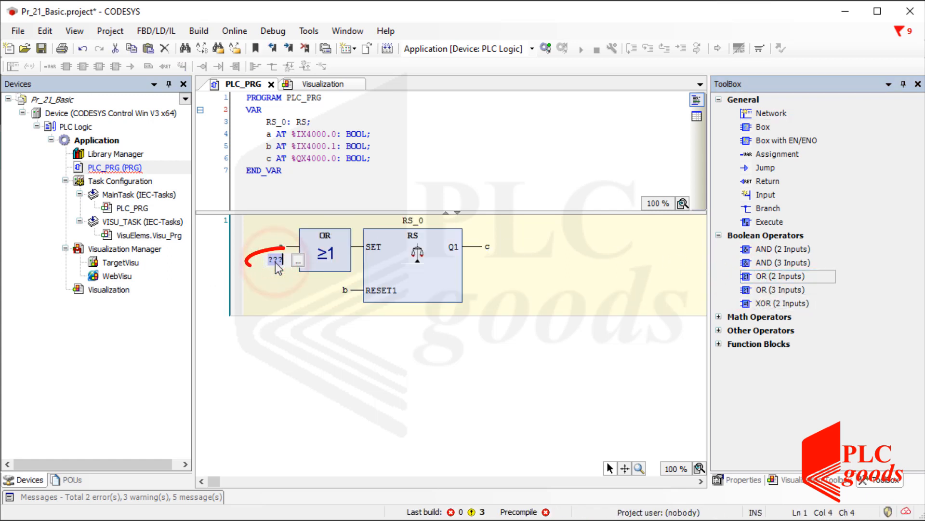
text(Start)
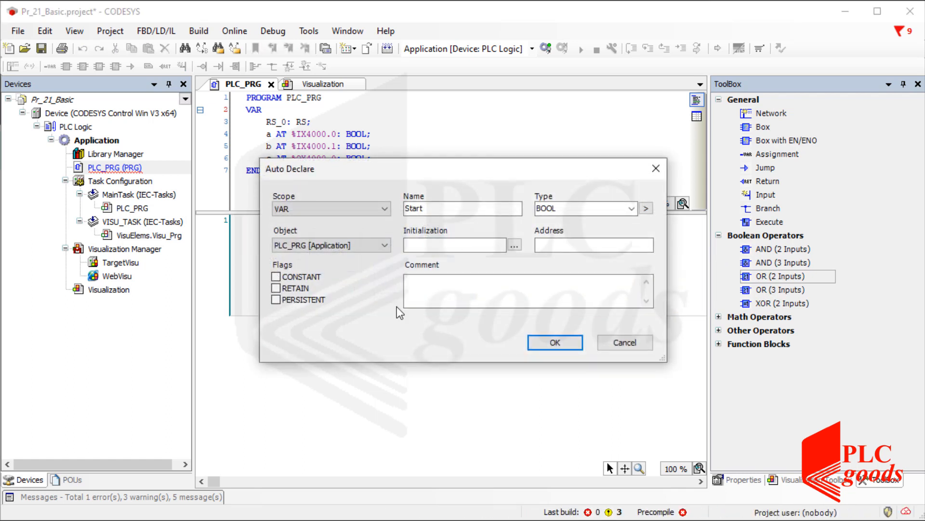
click(554, 343)
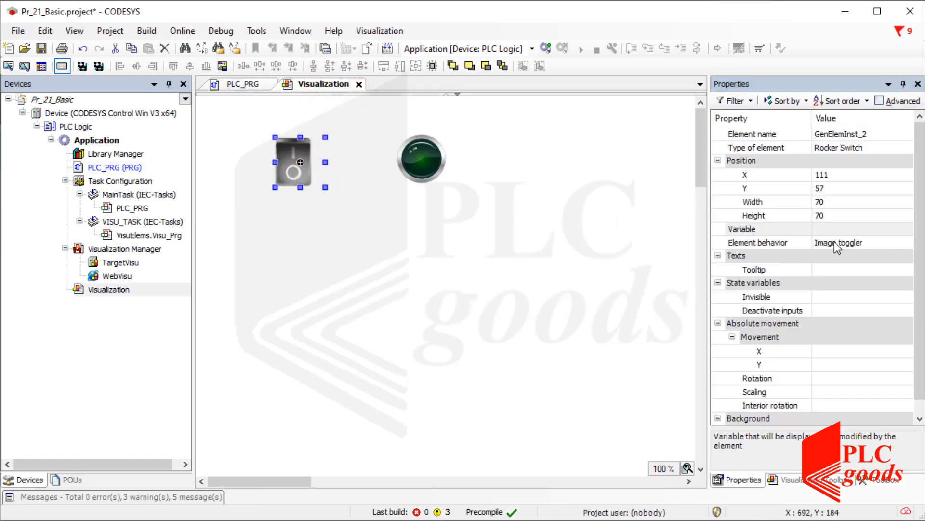
Step: Set the rocker switch's variable to PLC_PRG.Start in the Input Assistant
click(859, 228)
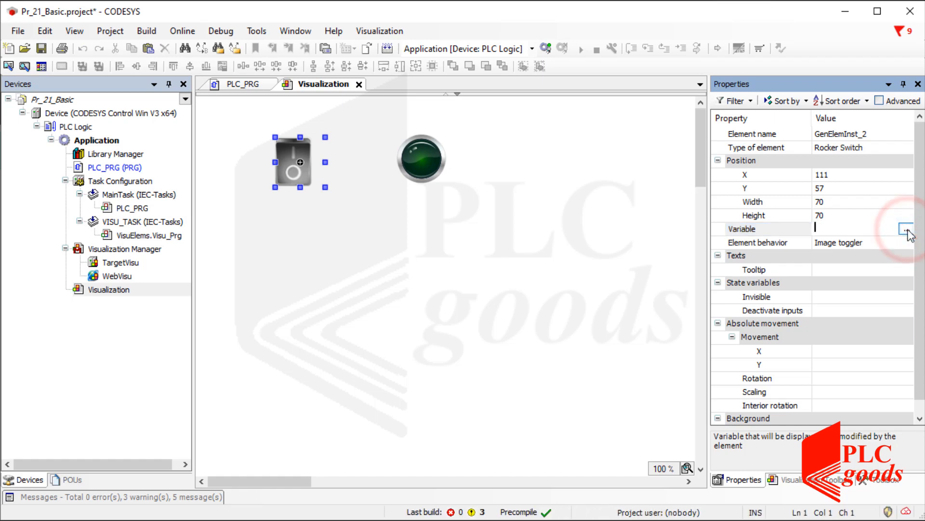
click(908, 228)
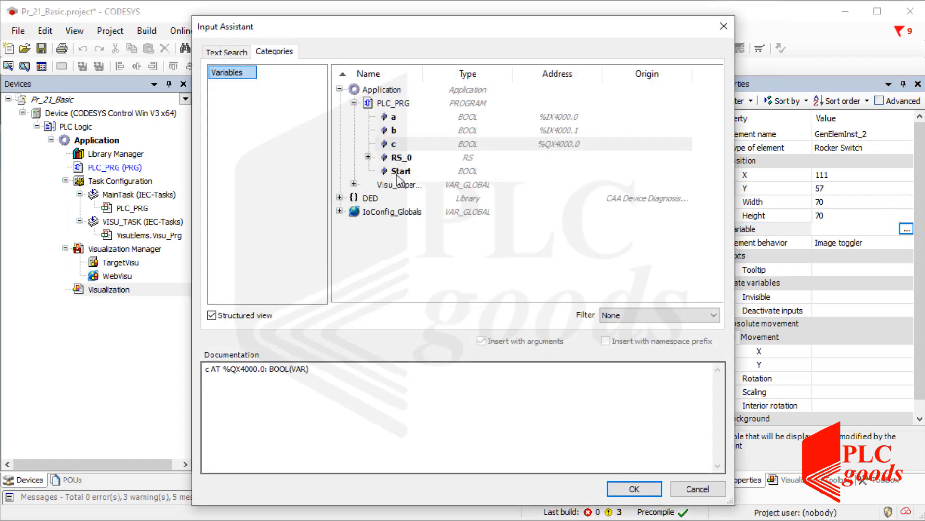
click(634, 489)
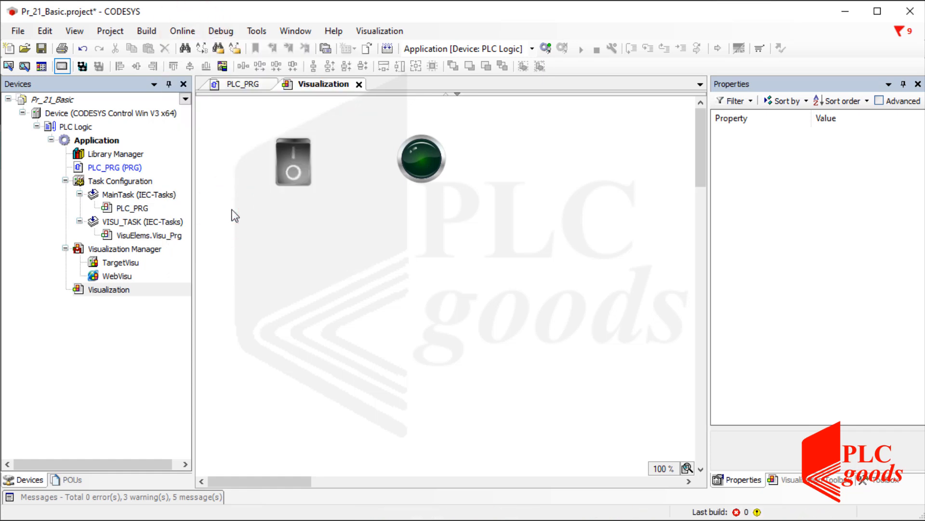
Step: Log in to the simulated device, download the application, and start it running
click(547, 48)
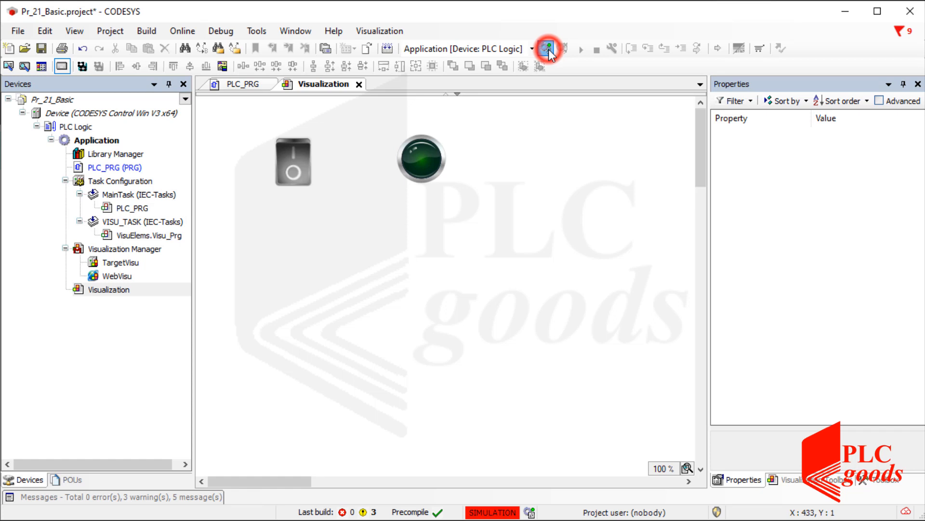
click(549, 49)
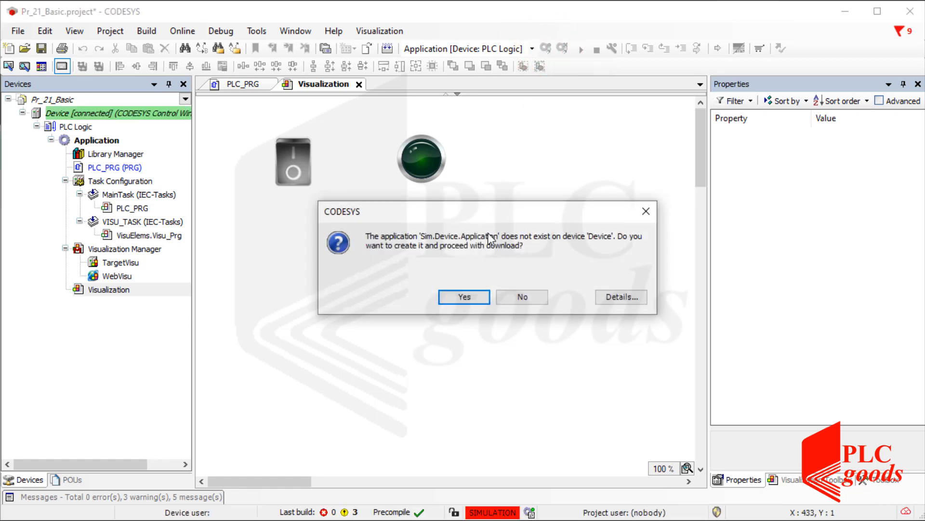
click(463, 296)
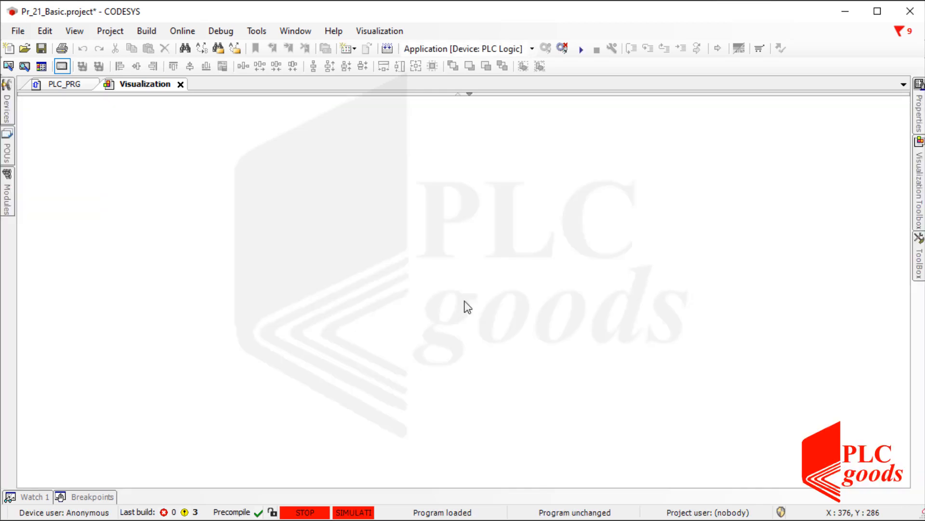
click(581, 48)
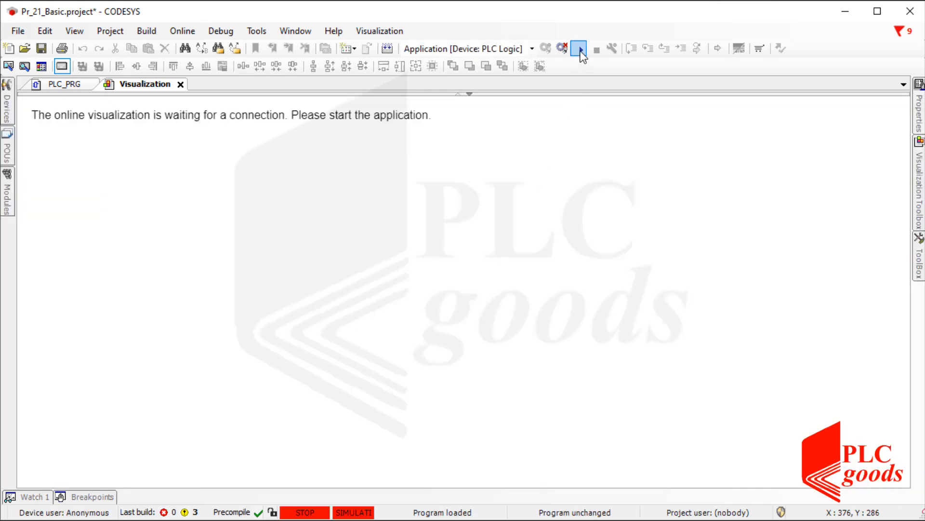
click(580, 49)
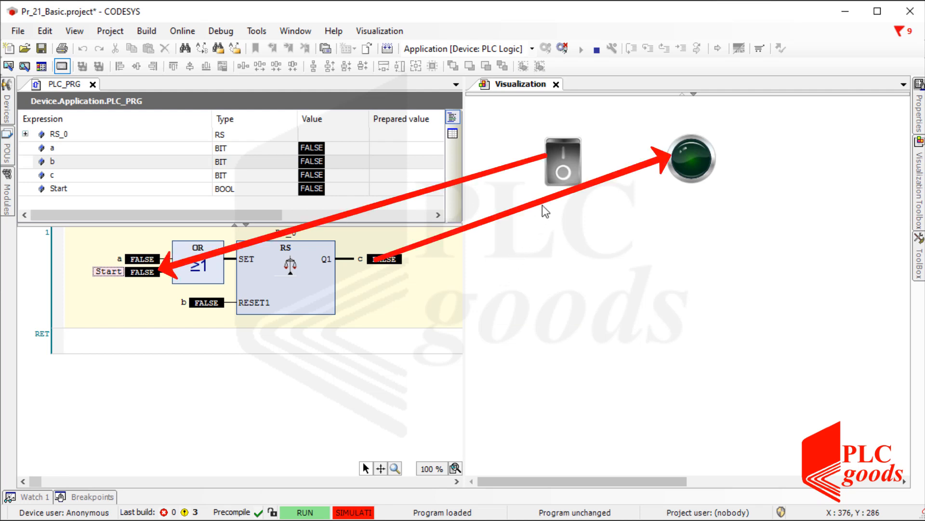
Step: Flip the switch to light the lamp, then write TRUE to b to reset c
click(561, 160)
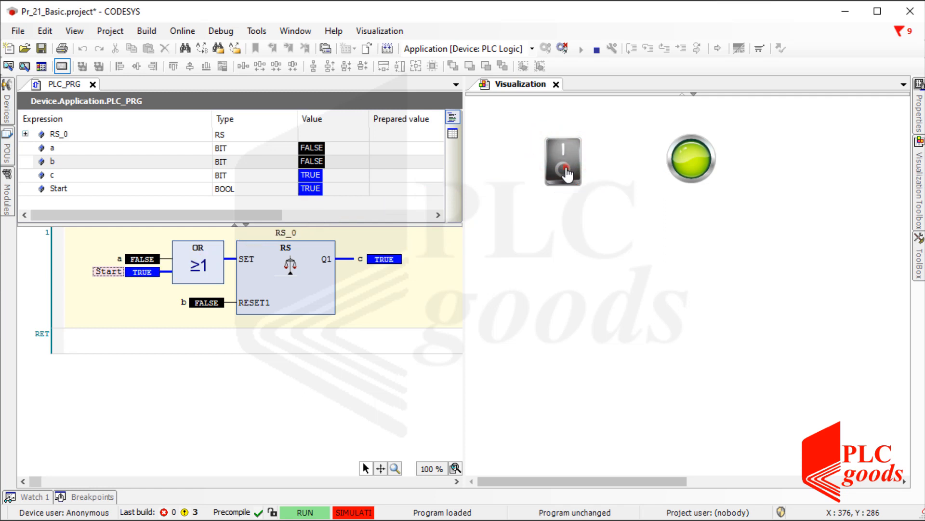
click(563, 161)
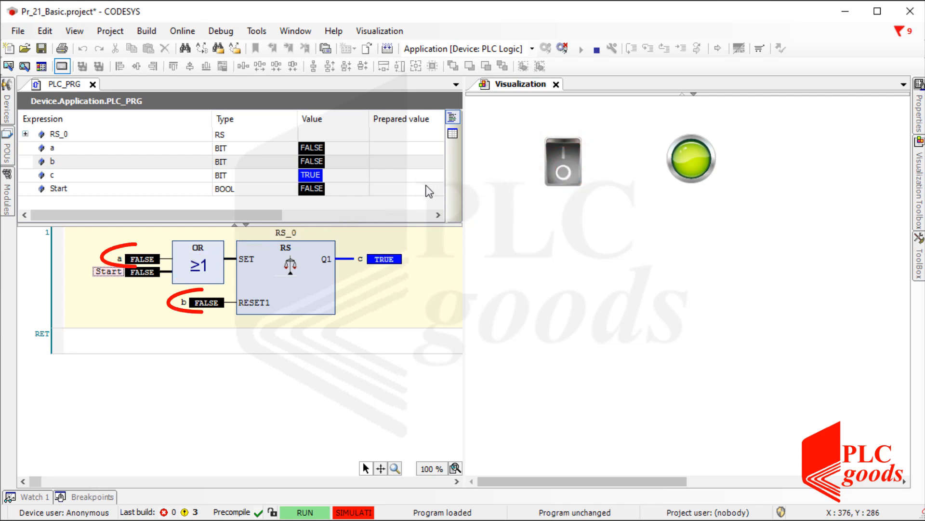
click(393, 161)
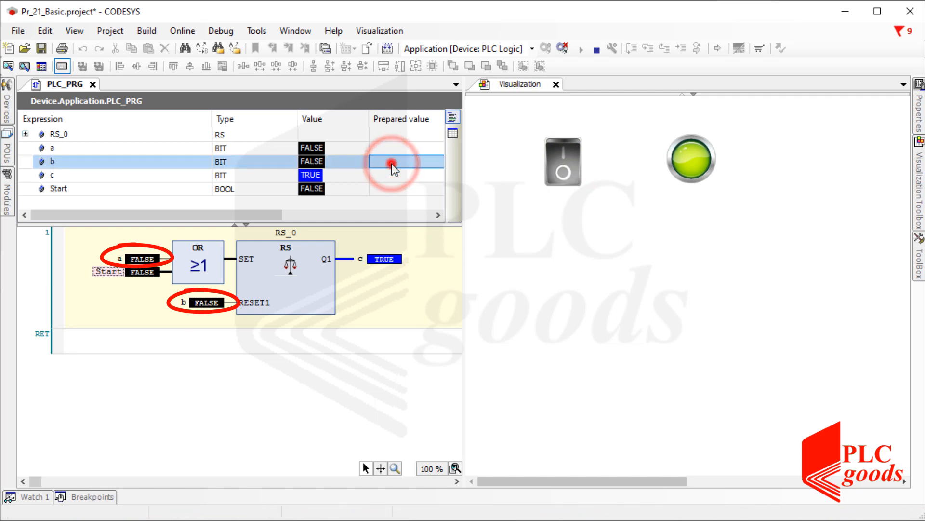
key(ctrl+F7)
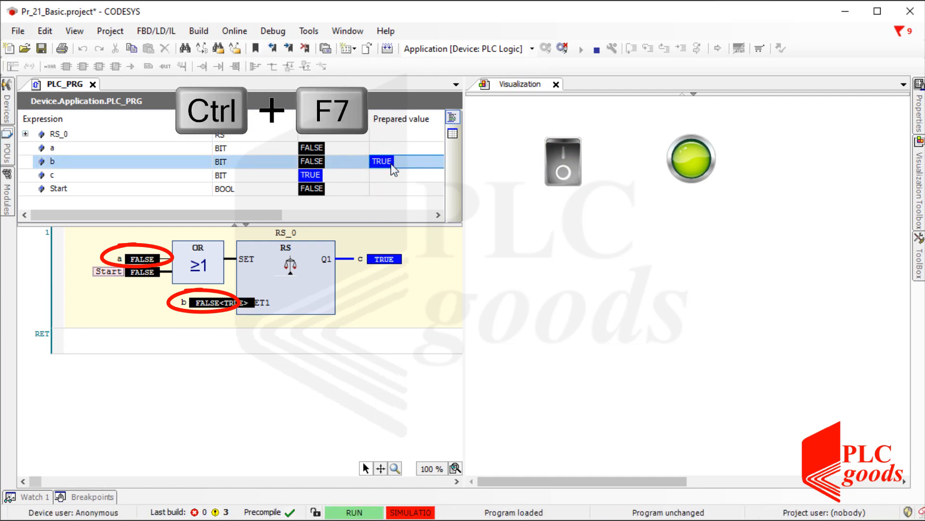
key(ctrl+F7)
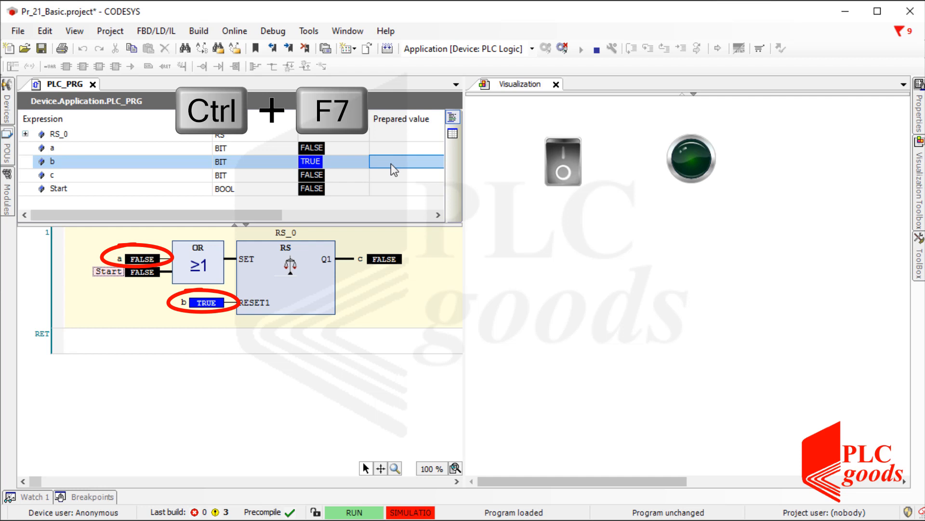
Step: Write FALSE to a and b with Ctrl+F7, then flip the switch to light the lamp
text(FALSE)
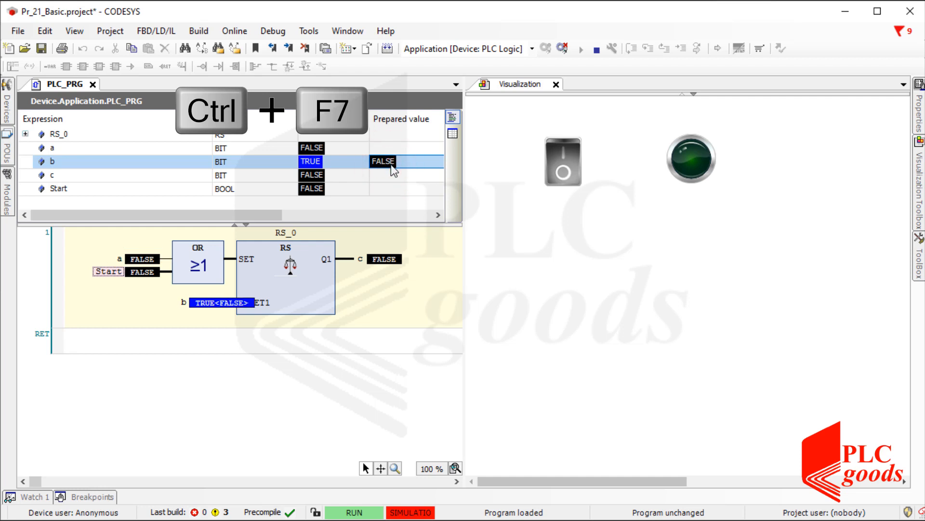
key(ctrl+F7)
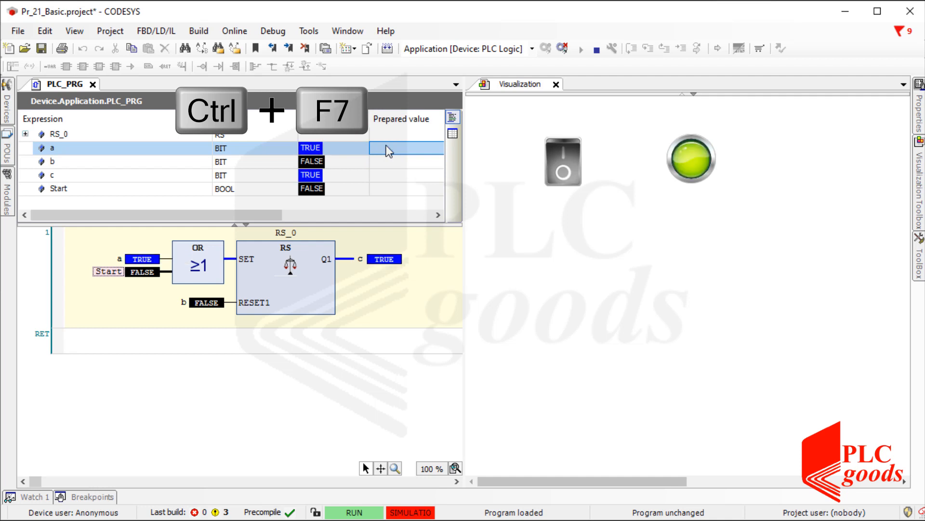
text(FALSE)
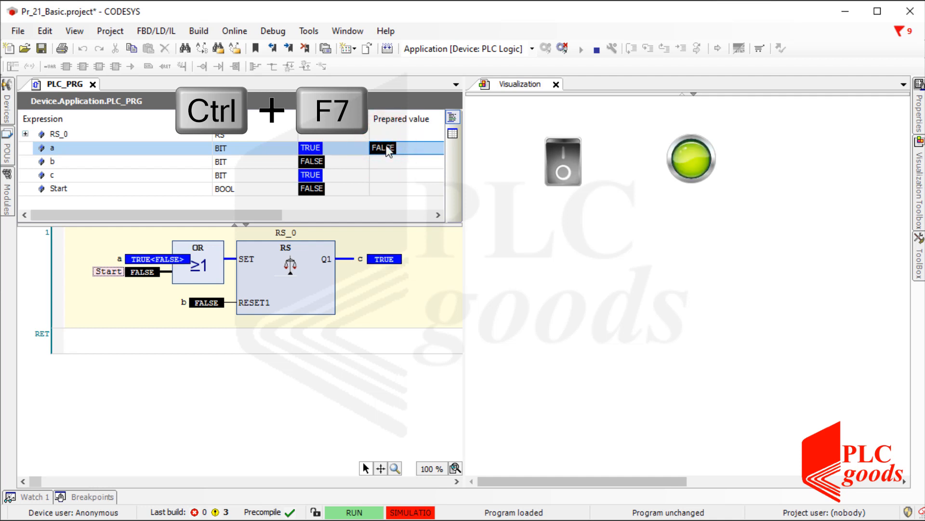
key(ctrl+F7)
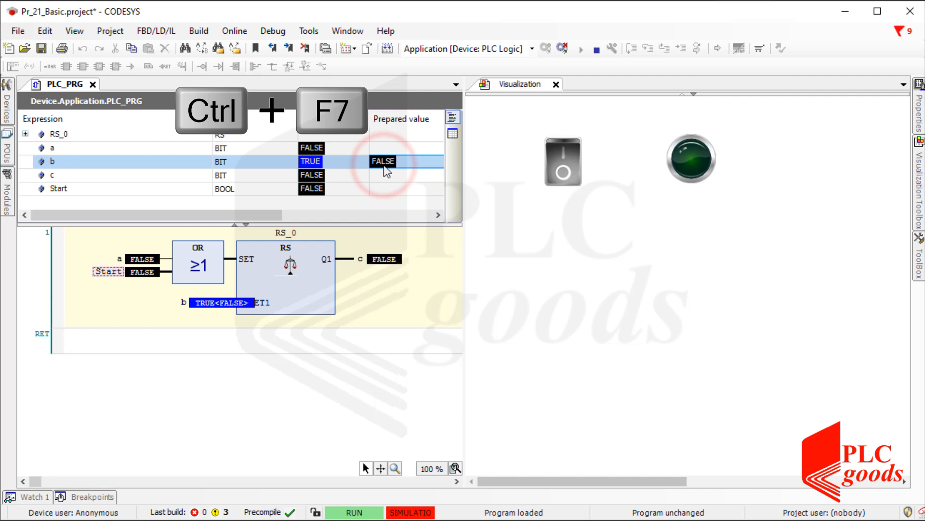
key(Ctrl+F7)
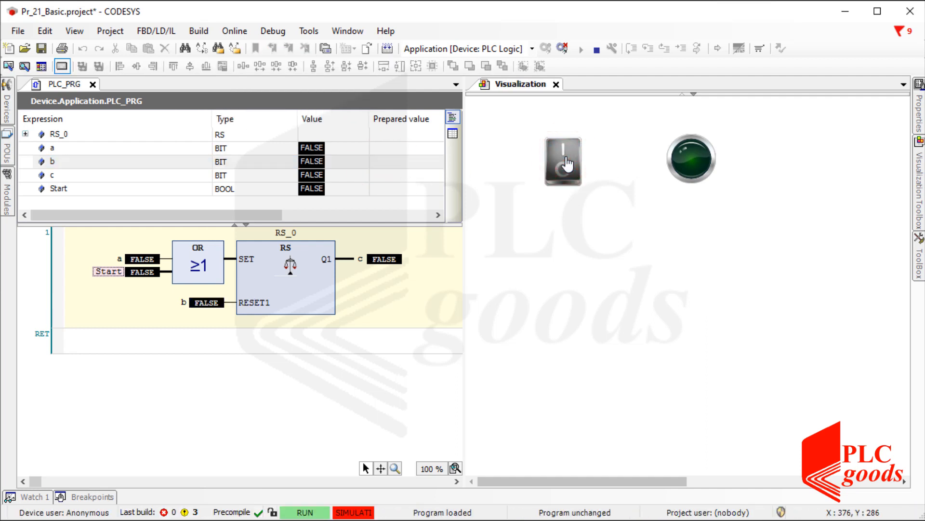
click(563, 161)
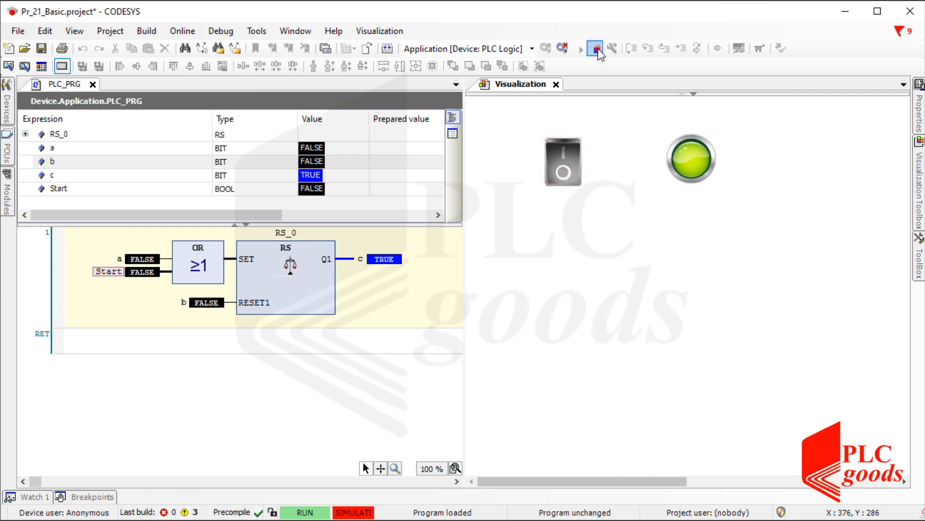
Step: Log out, drop a Potentiometer from Measurement Controls on the canvas, and open PLC_PRG declarations
click(561, 48)
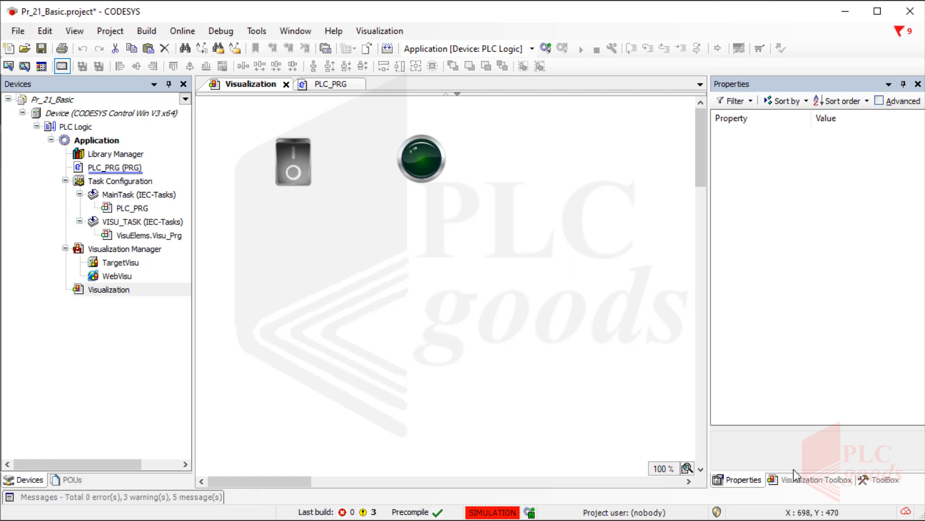
click(815, 479)
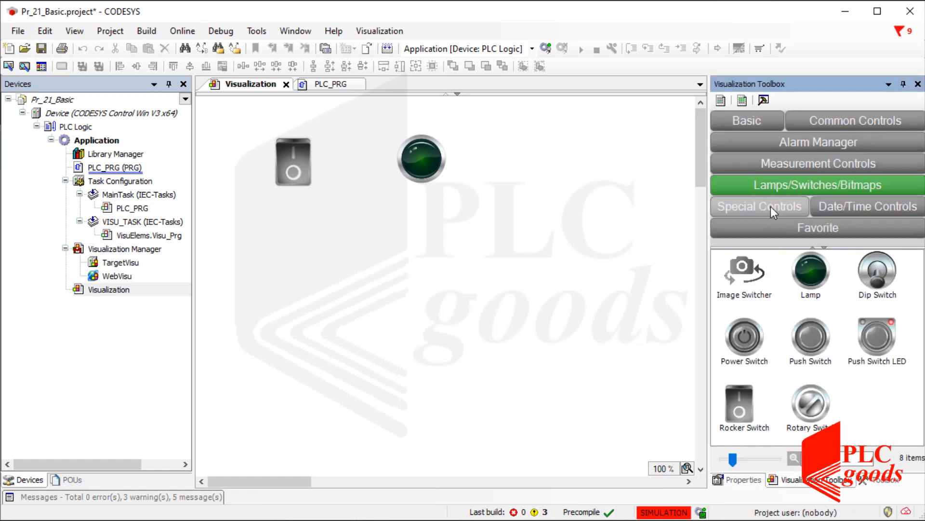
click(760, 206)
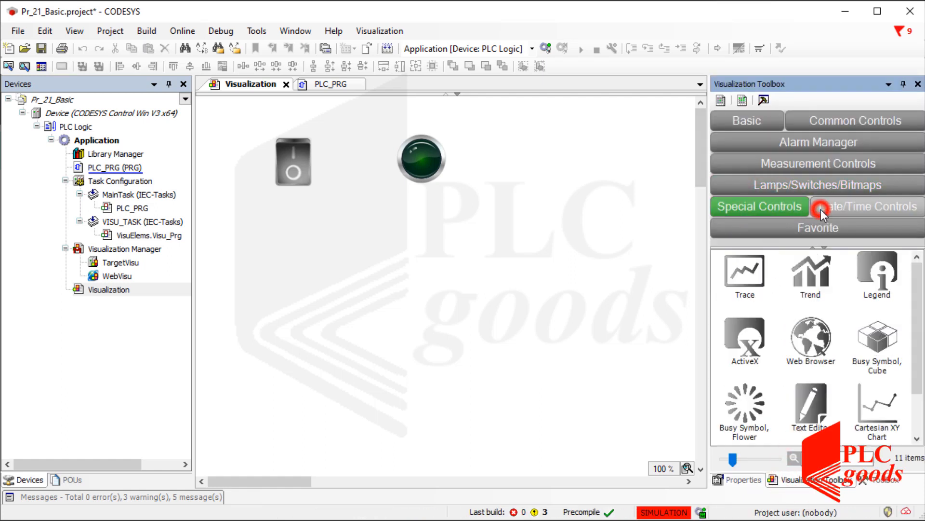
click(818, 163)
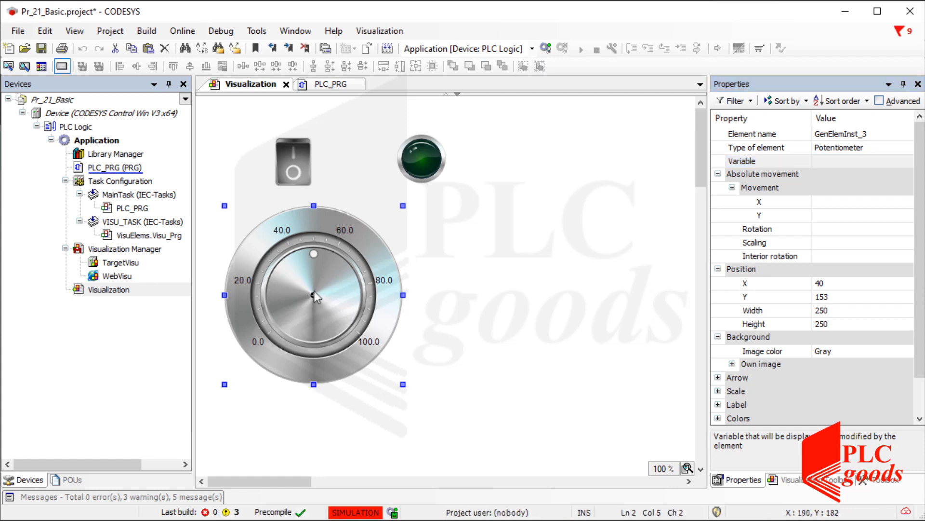
click(331, 84)
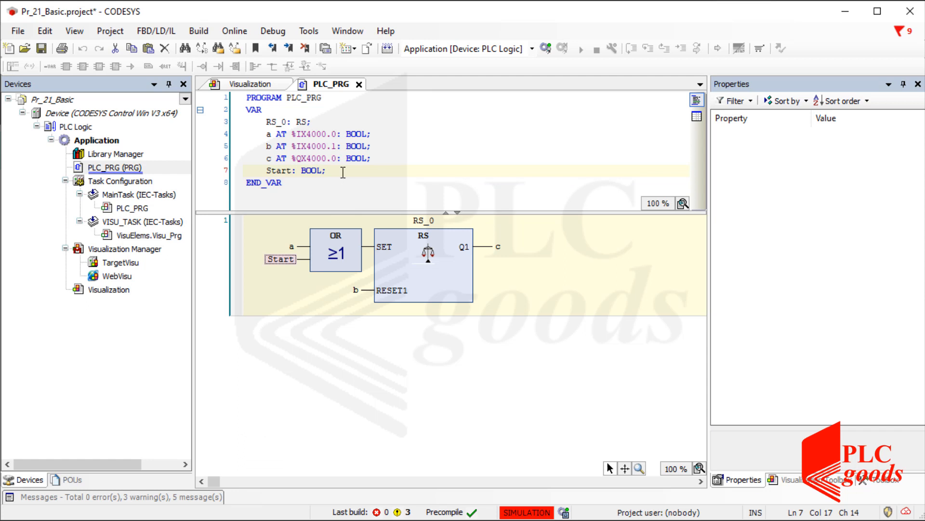
Step: Add variable Pot of type INT via Refactoring, then return to the Visualization tab
right_click(342, 171)
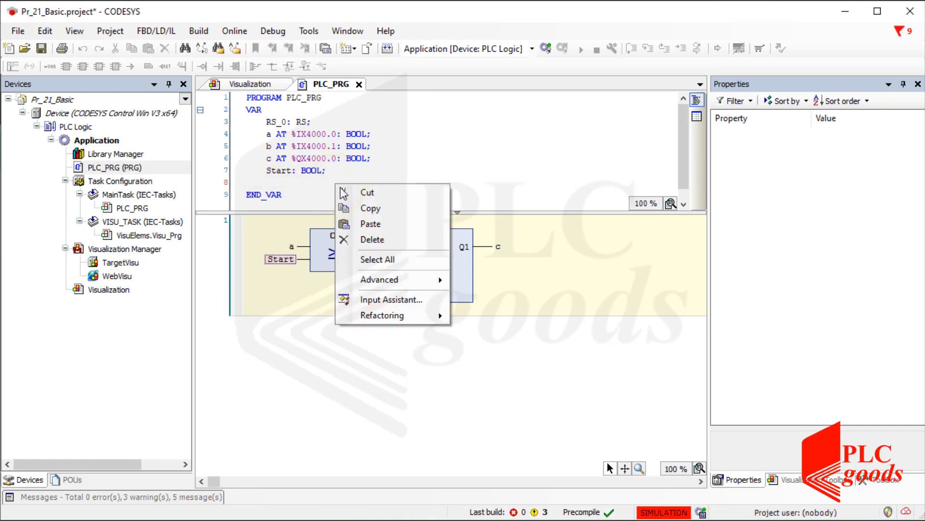
mouse_move(383, 315)
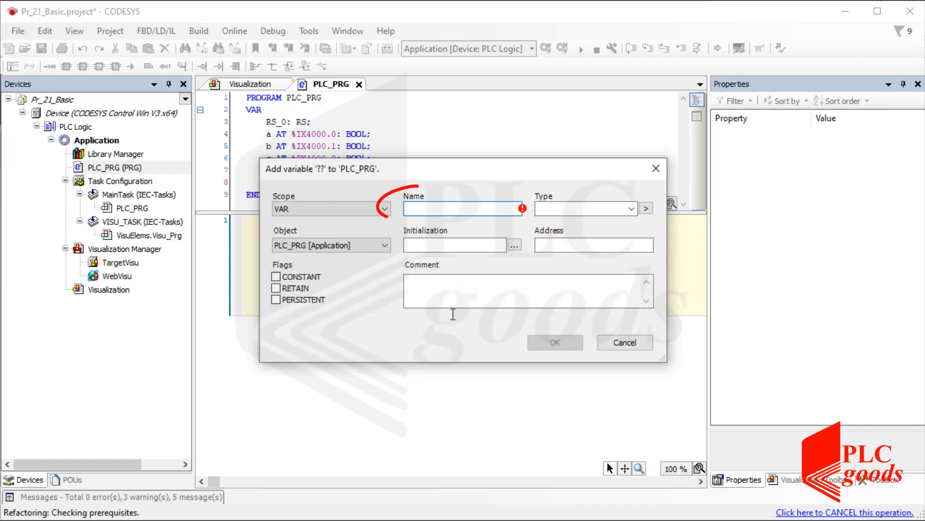
text(Pot)
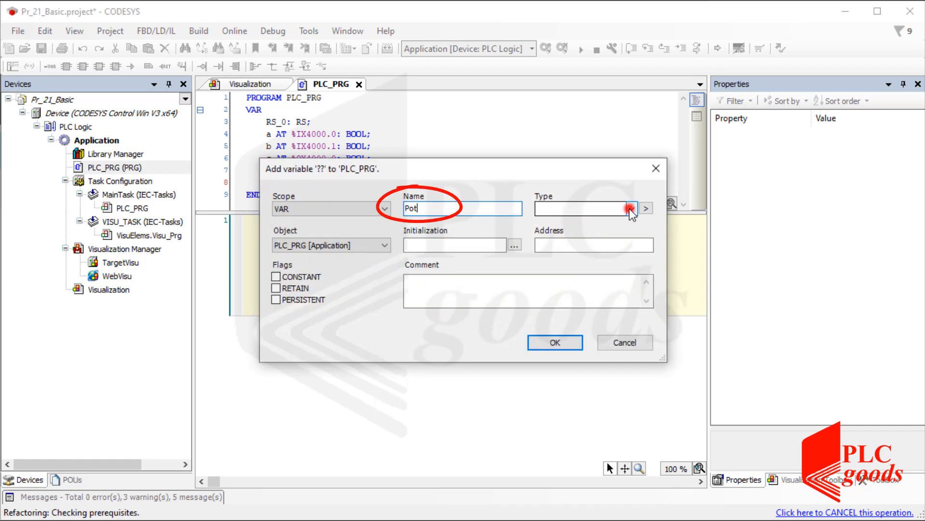
click(631, 208)
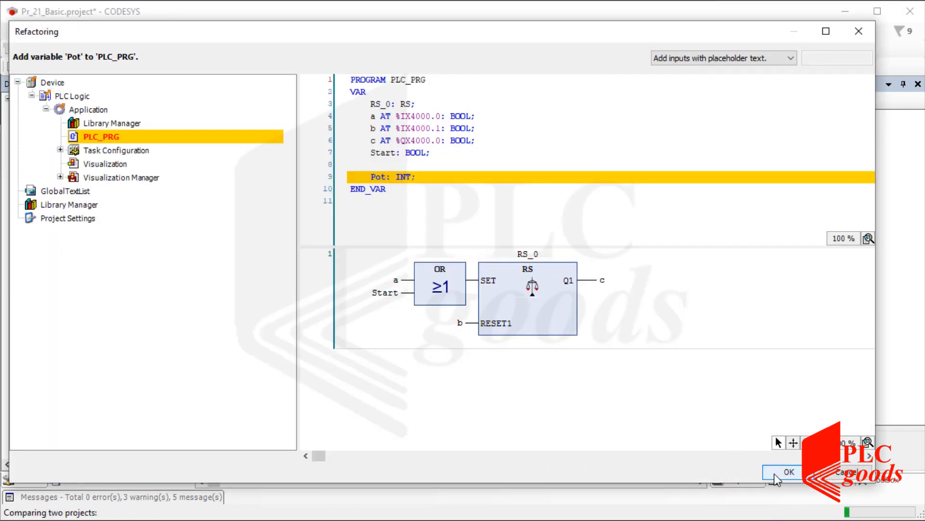
click(789, 472)
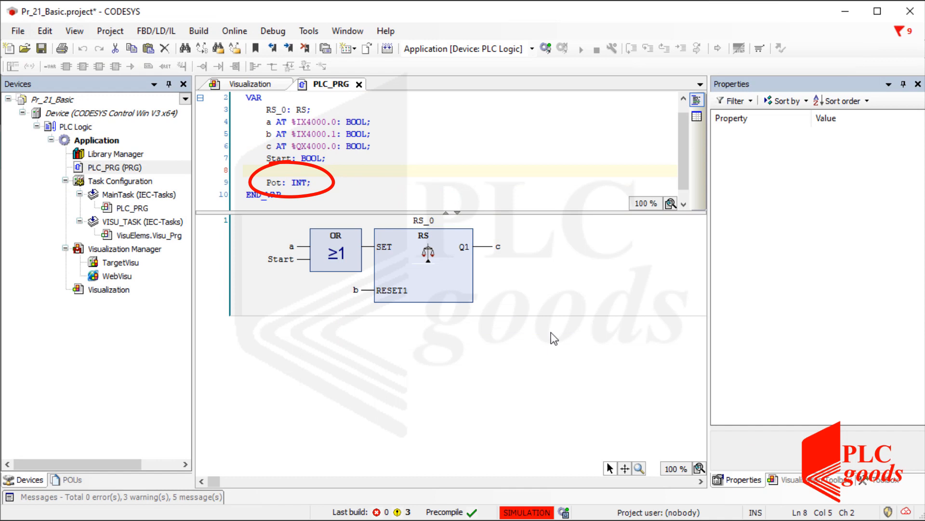
click(251, 84)
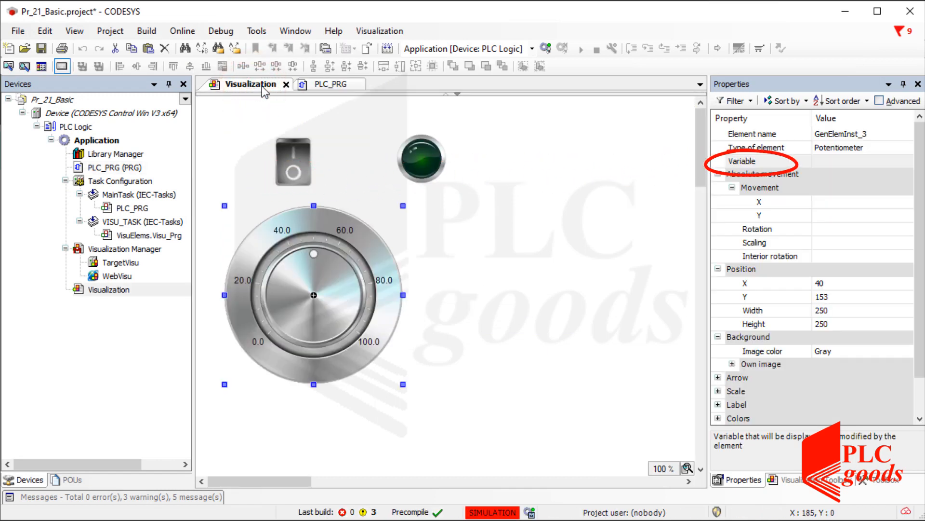
Step: Bind the potentiometer's Variable to PLC_PRG.Pot and reopen the ToolBox panel
click(853, 161)
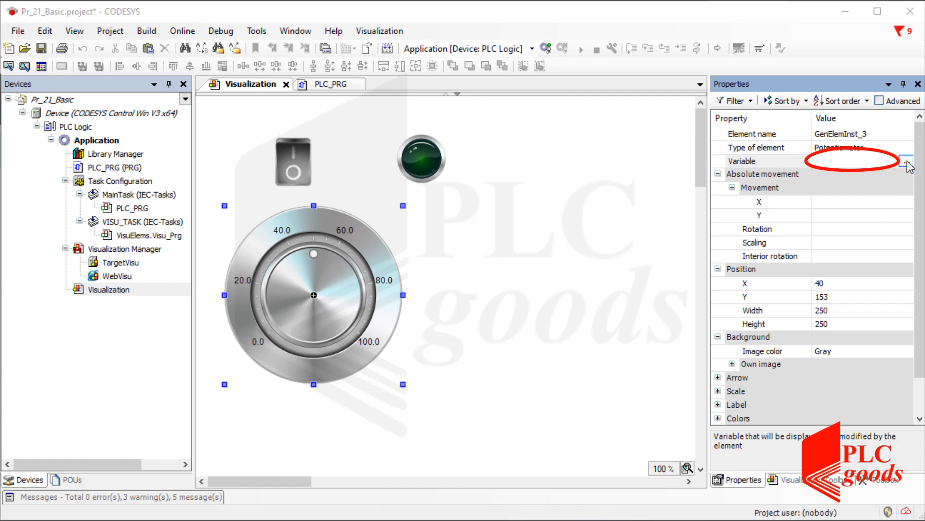
click(908, 161)
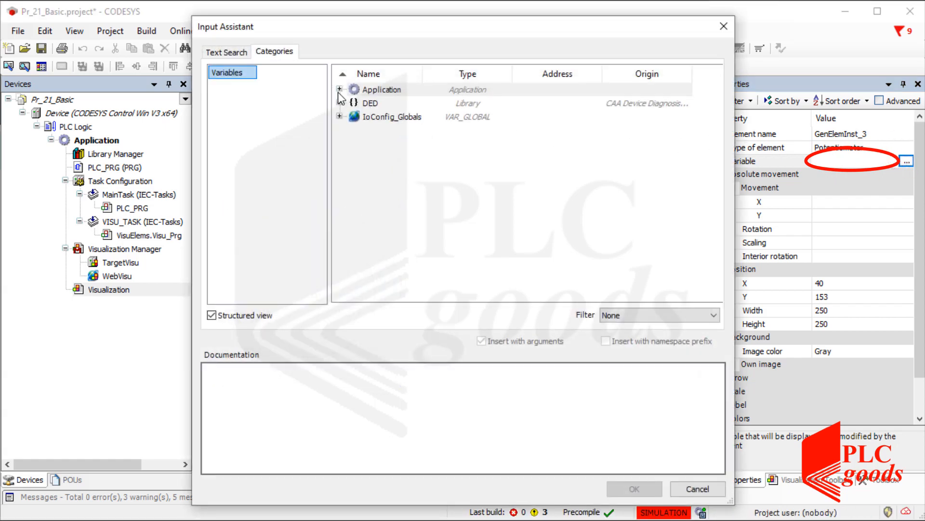
click(339, 89)
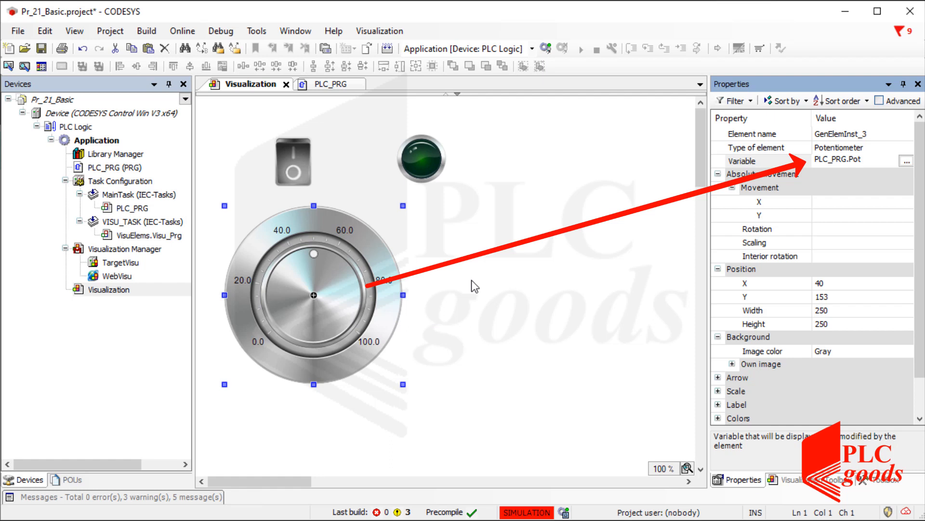
click(498, 323)
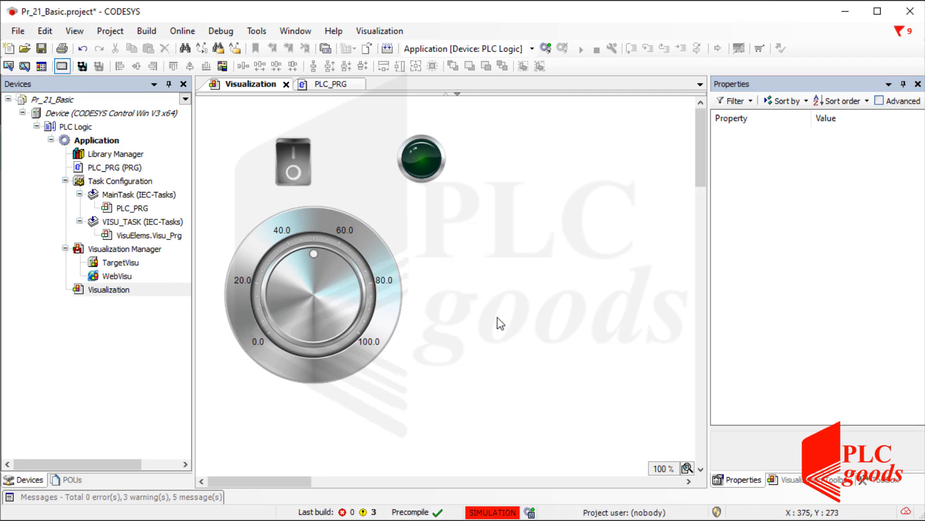
click(882, 480)
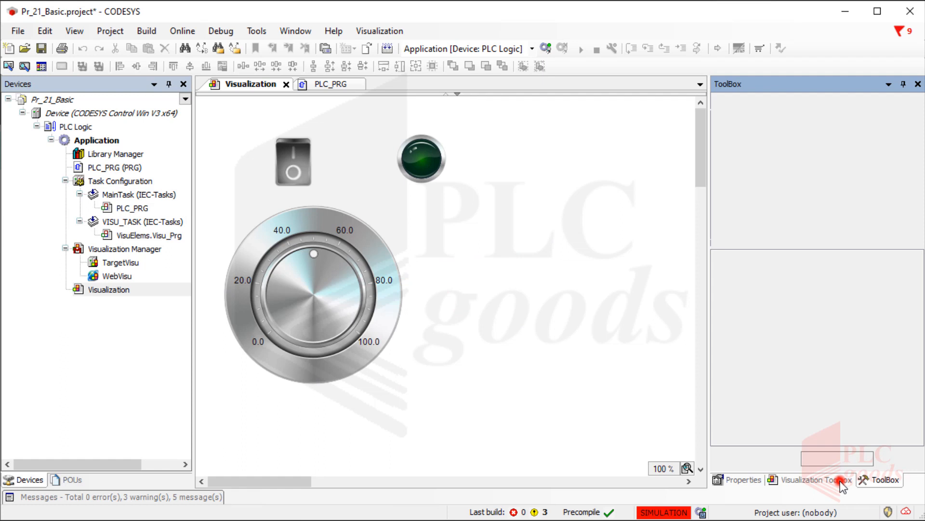
Step: Add a Meter whose Value property is PLC_PRG.Pot, then log in to the controller
click(816, 479)
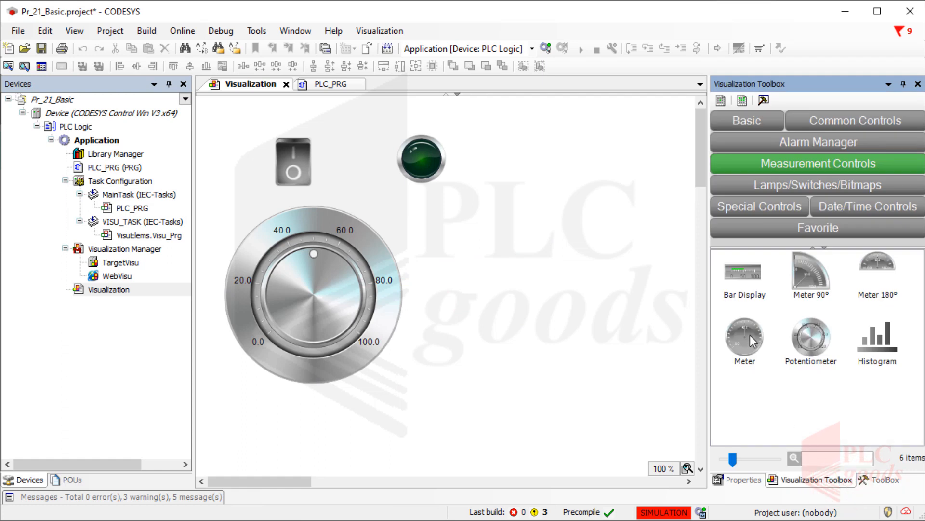
click(745, 337)
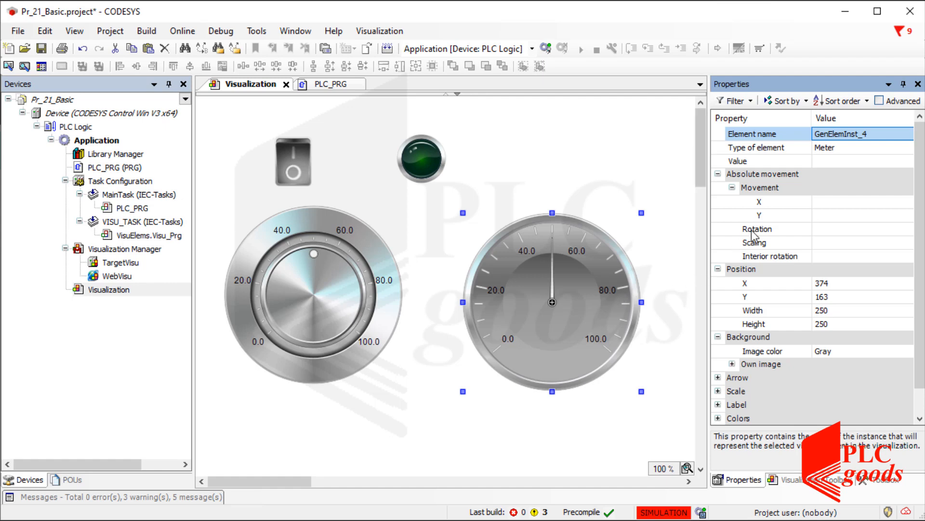
click(862, 161)
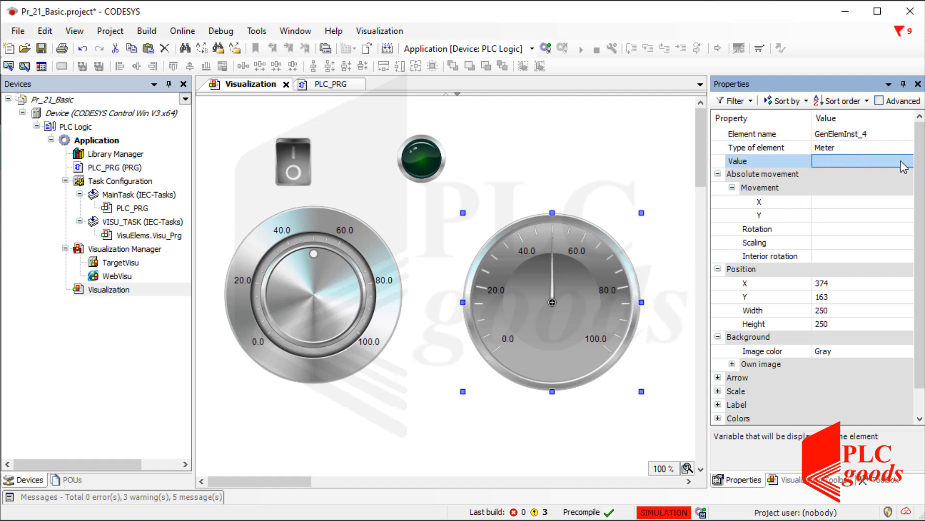
click(907, 160)
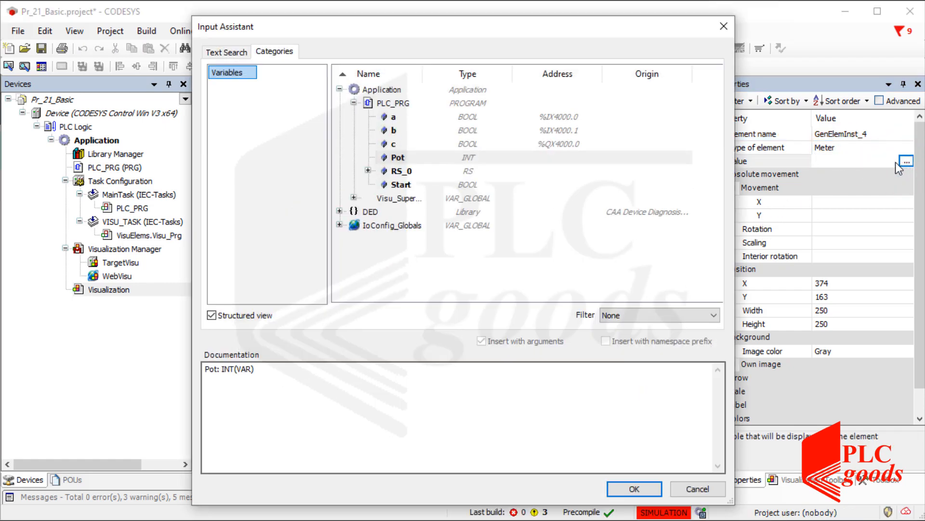
click(634, 489)
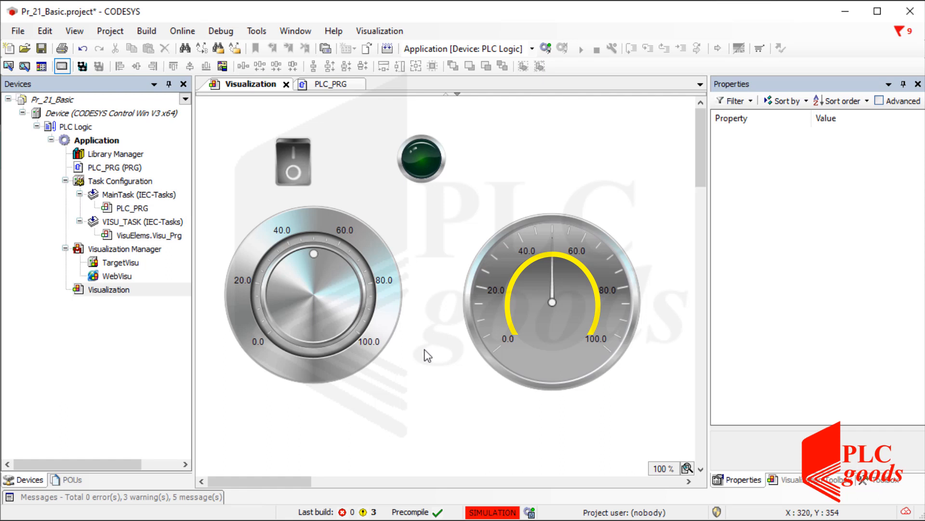
mouse_move(517, 192)
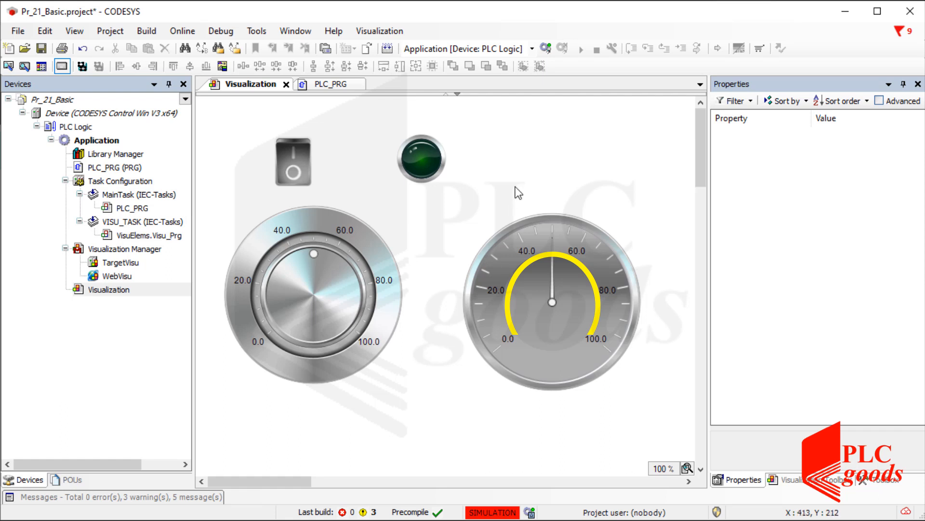
click(546, 48)
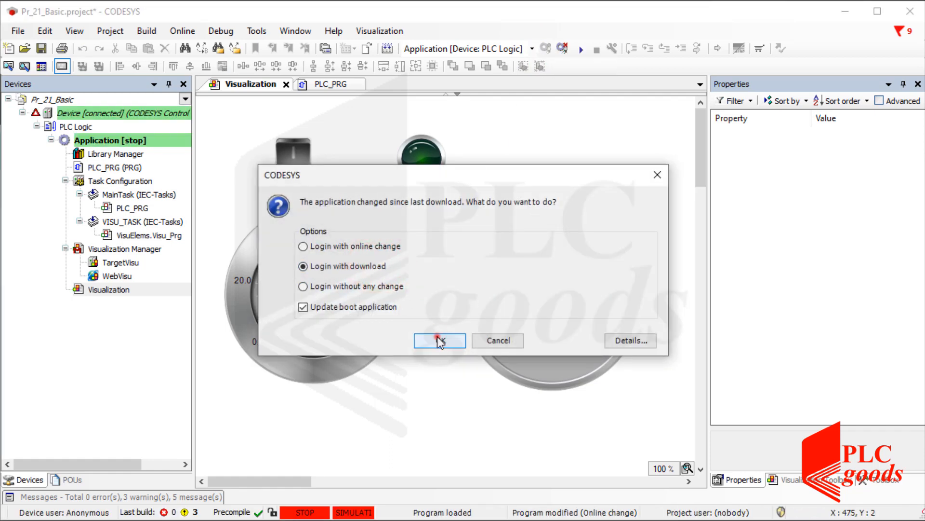
Step: Log in with download and start the application in simulation
click(439, 341)
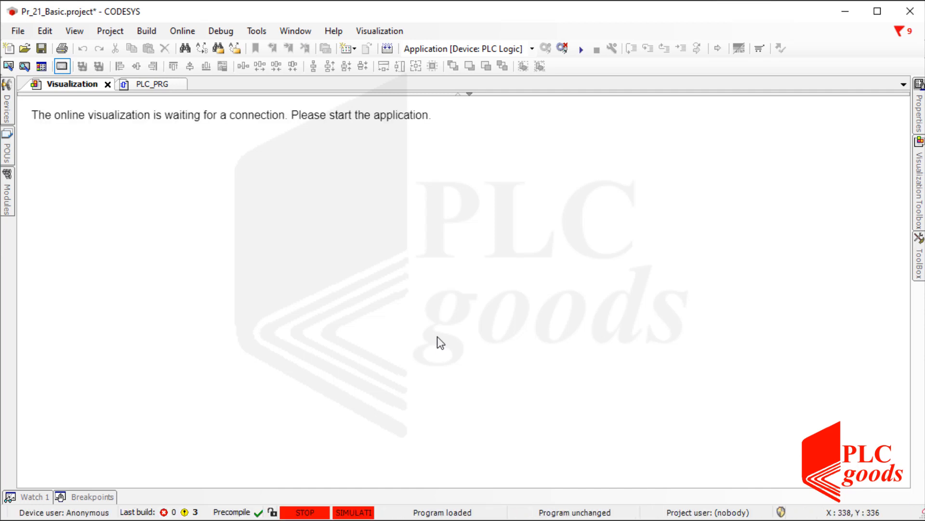
click(581, 49)
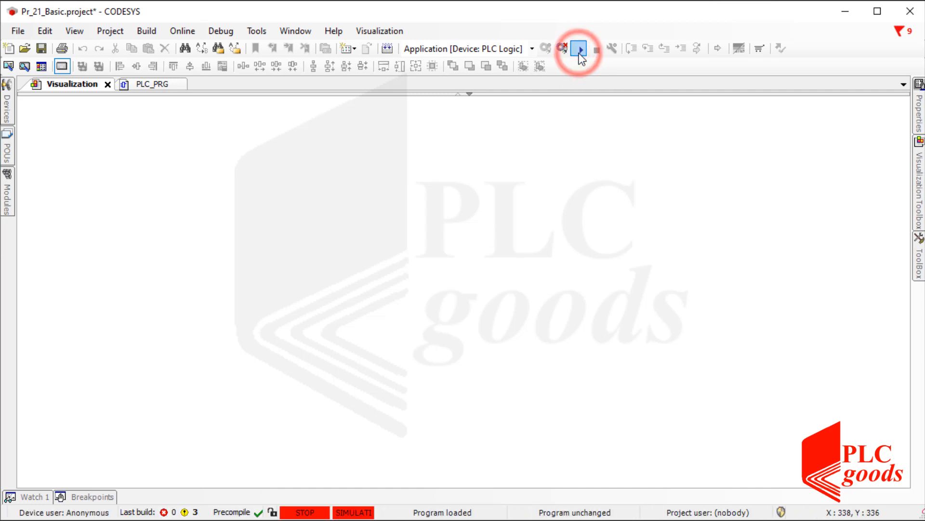
click(579, 48)
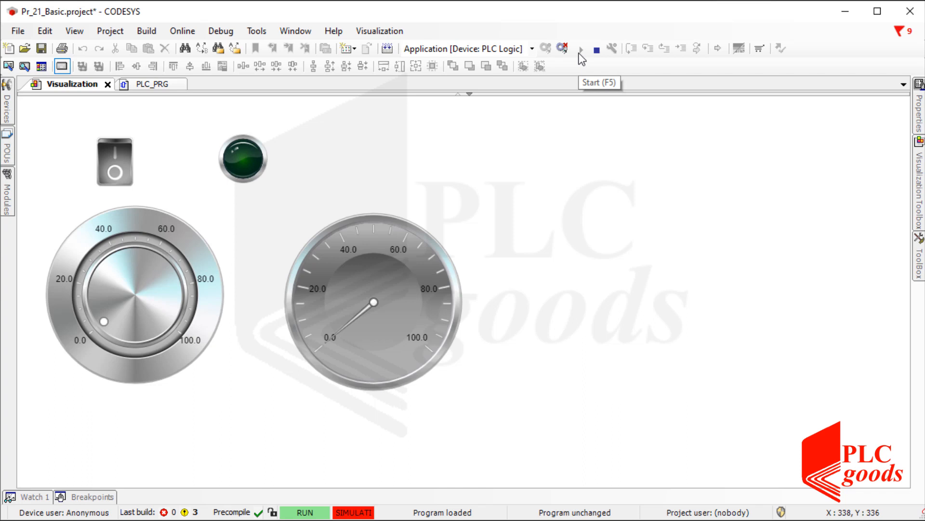
Step: Turn the potentiometer to about 35, then about 90, watching the meter needle follow
click(100, 322)
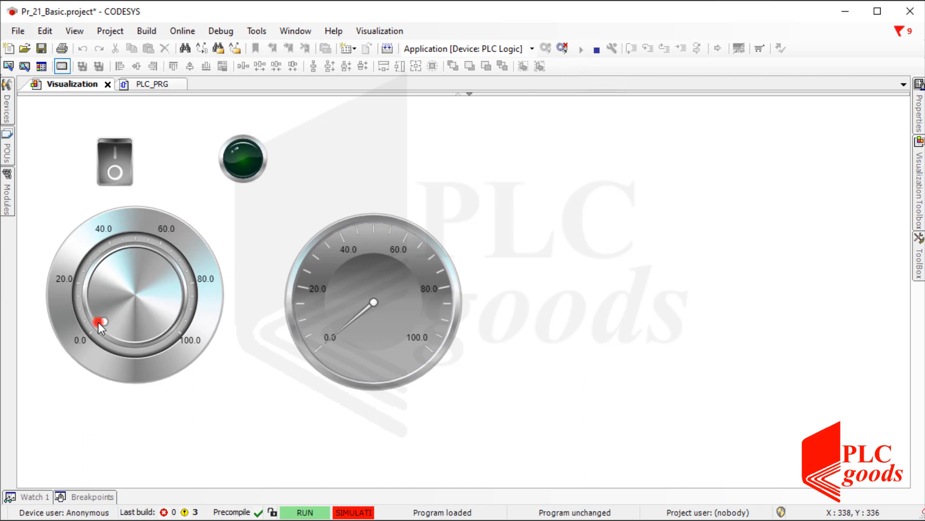
drag(100, 322, 156, 259)
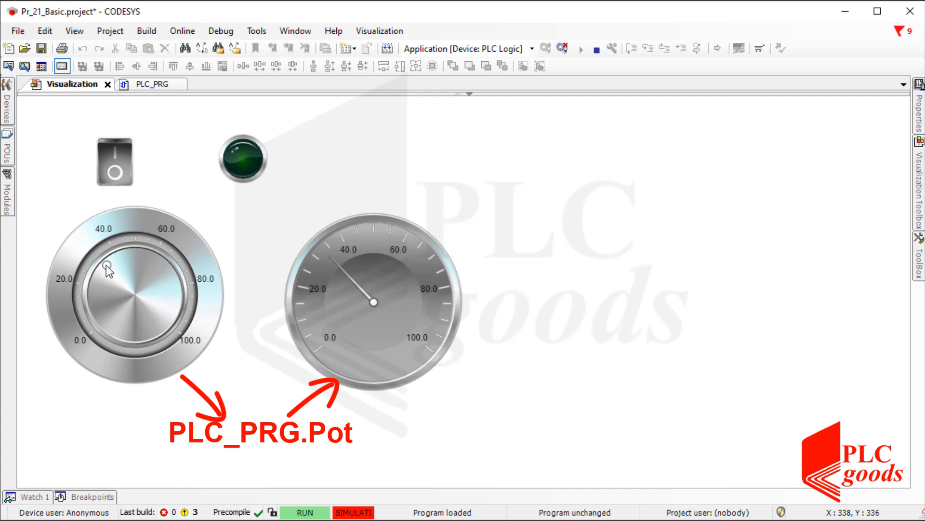
drag(106, 265, 174, 313)
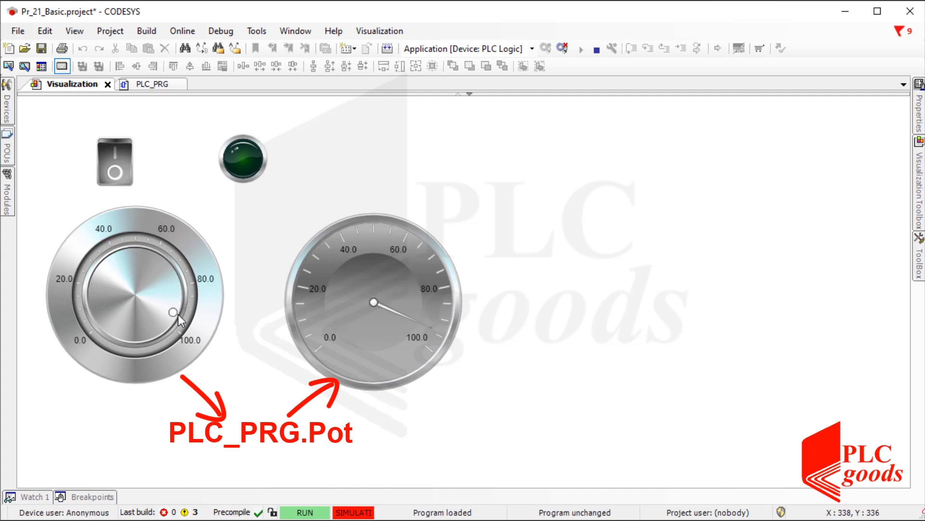
click(115, 161)
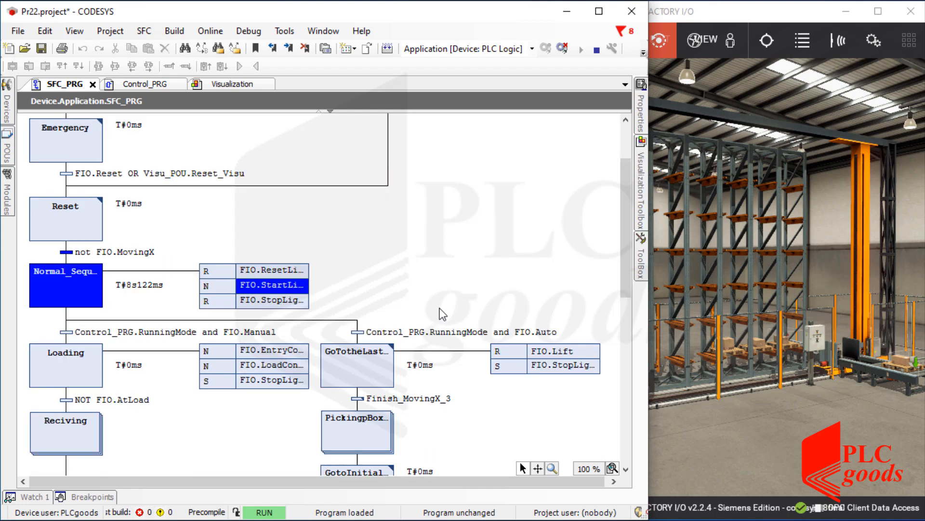
Step: Scroll through the SFC_PRG chart and switch to the Control_PRG editor
scroll(down, 3)
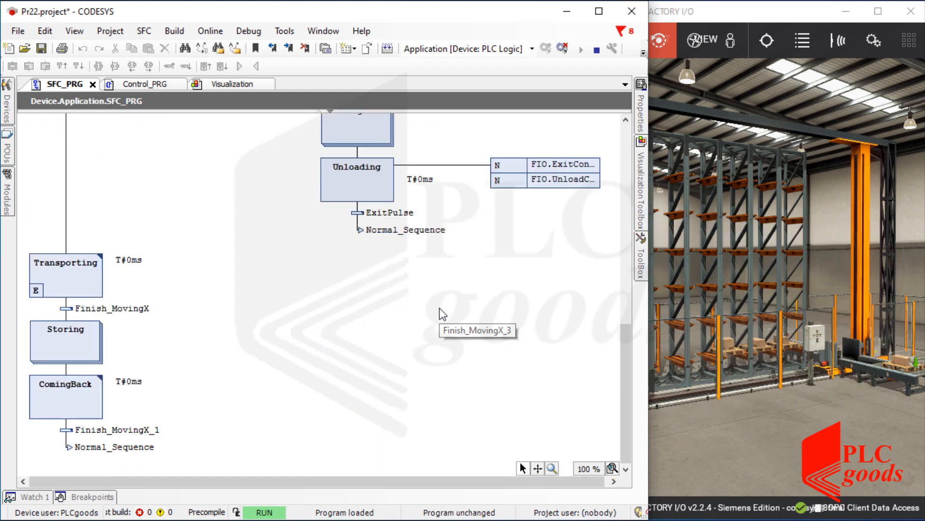
click(144, 84)
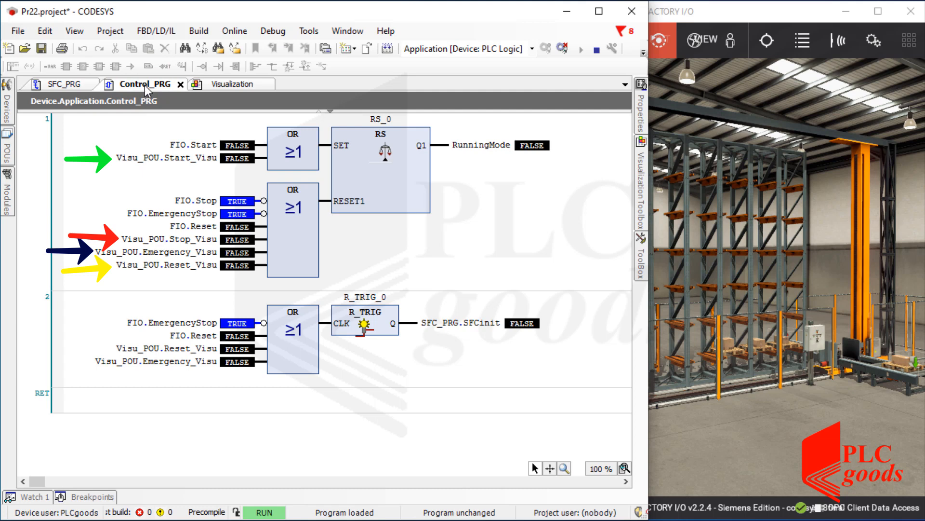
click(233, 84)
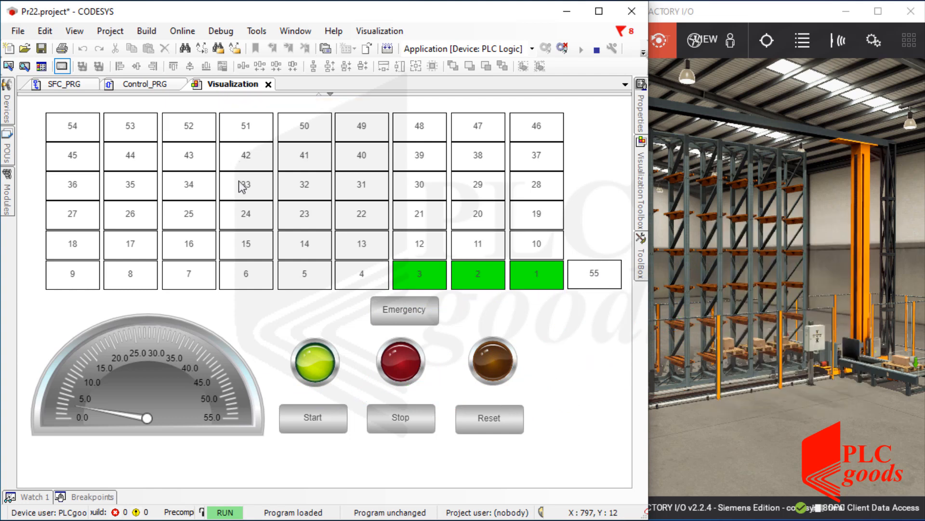
Step: Press Stop, Reset and Start on the HMI, then Stop once slot 4 turns green
click(313, 418)
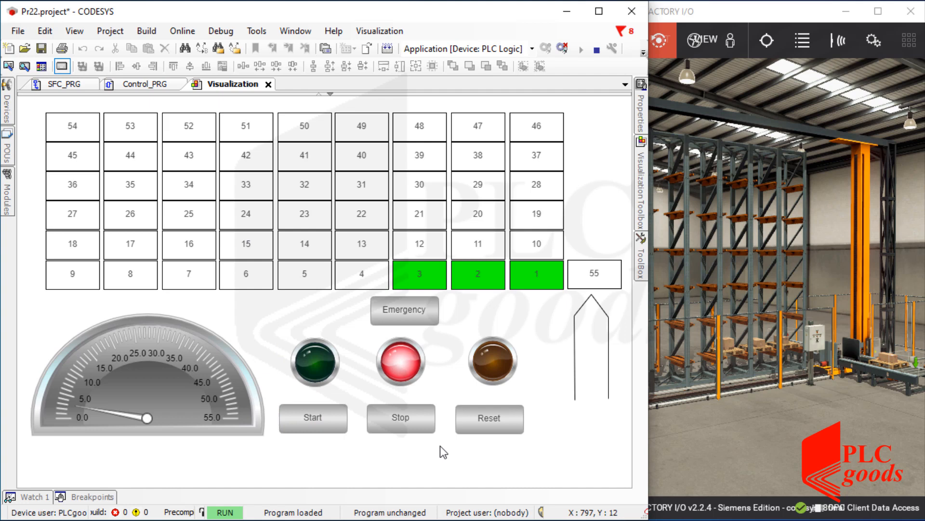
click(489, 418)
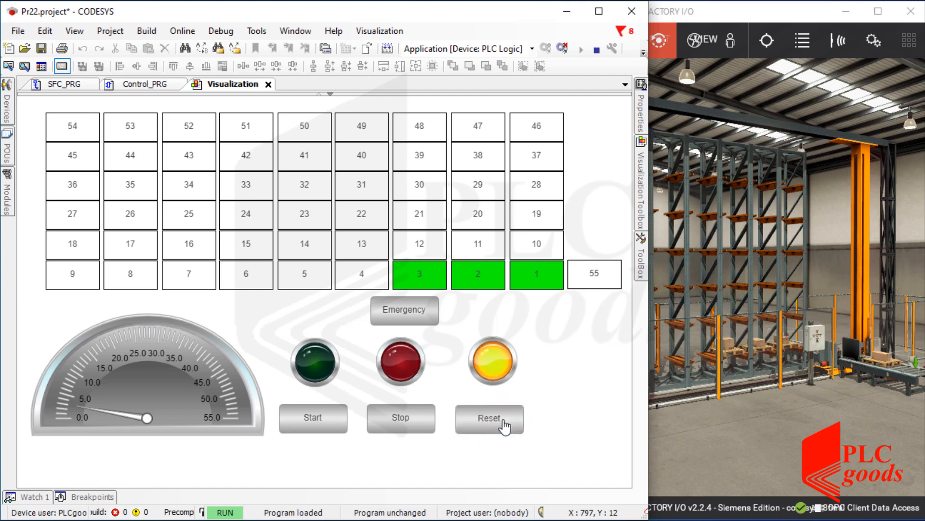
click(488, 417)
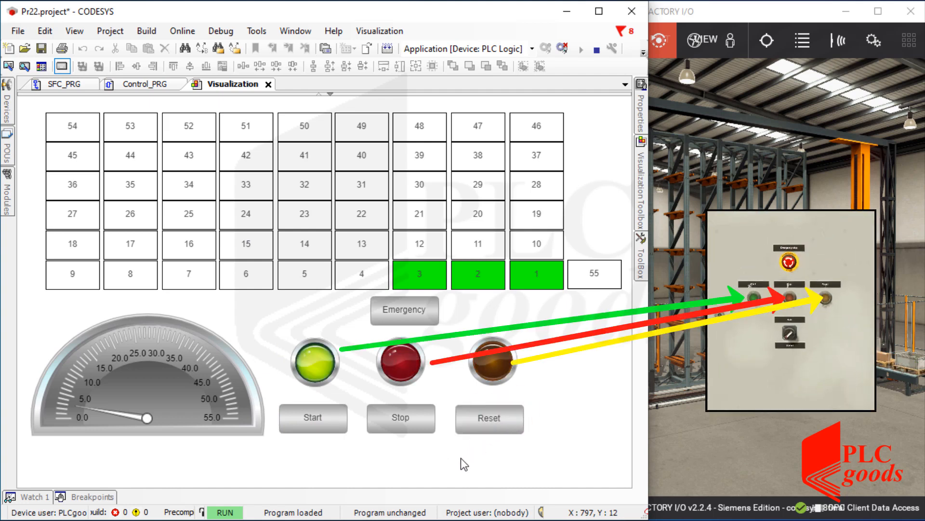
click(313, 418)
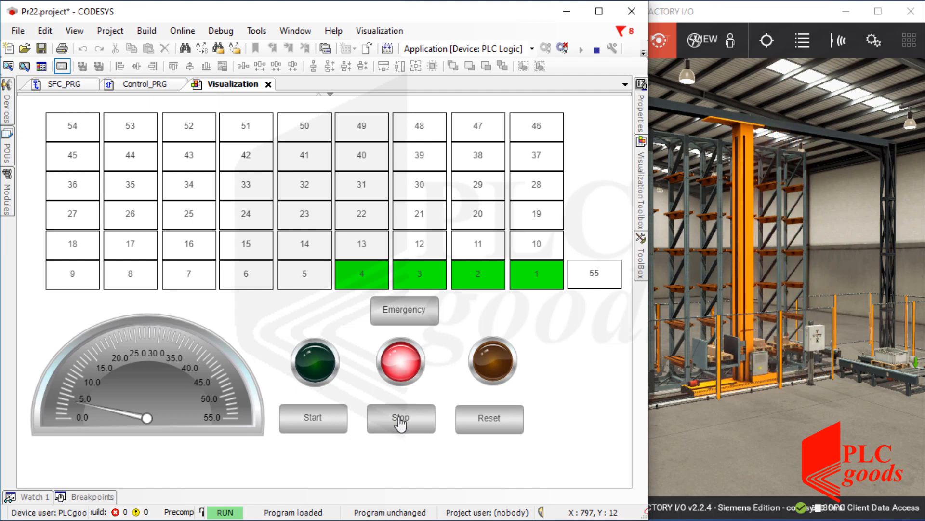
mouse_move(409, 313)
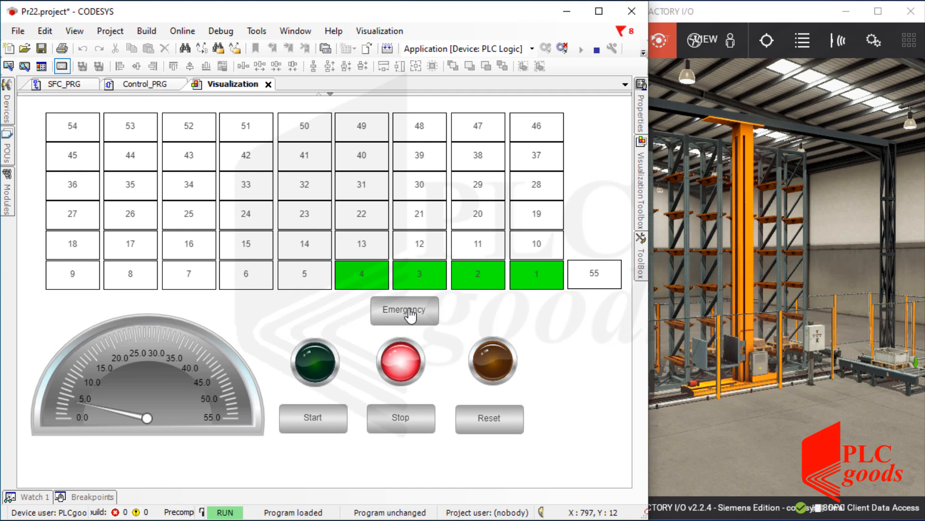
Step: Press the Emergency button on the warehouse HMI
click(405, 310)
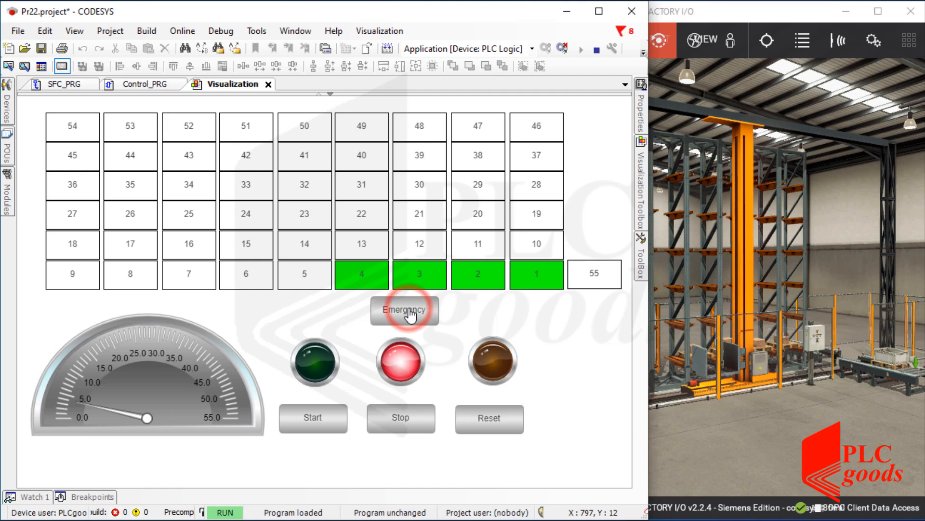
click(404, 309)
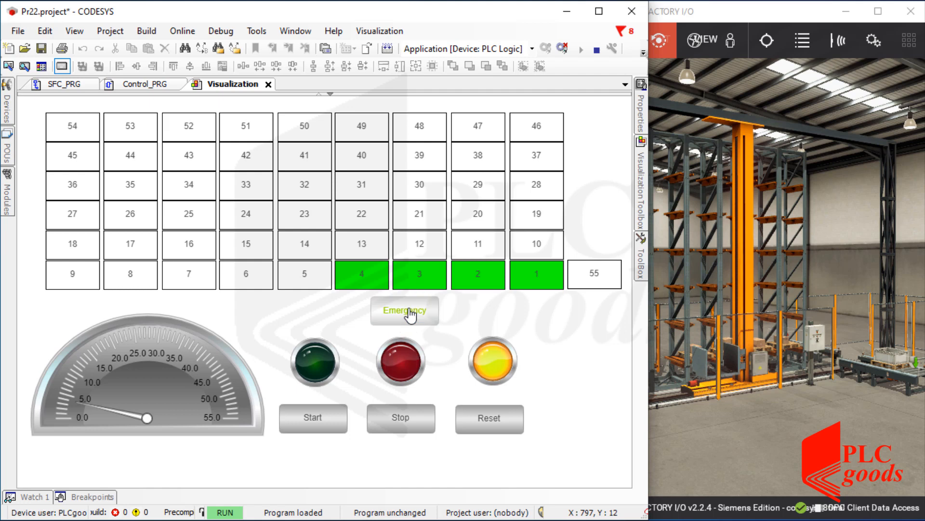
mouse_move(439, 360)
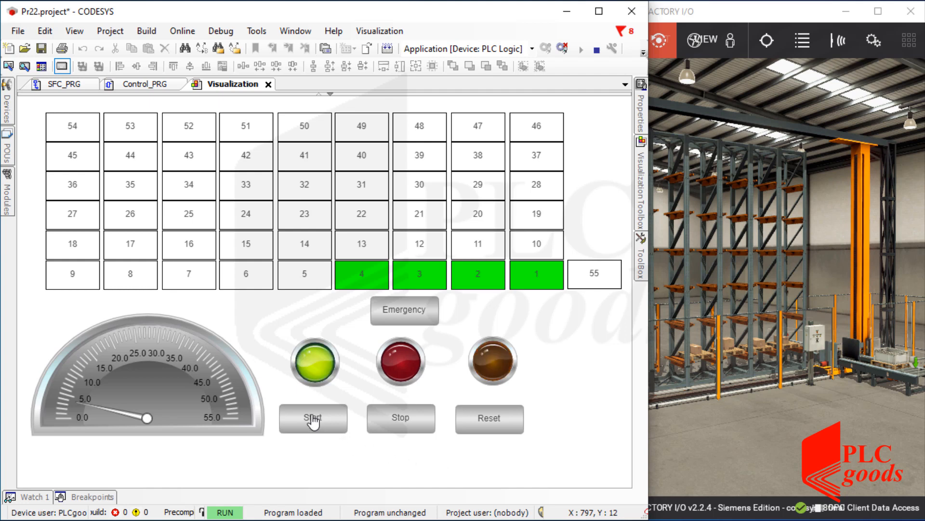
Step: Press Start on the HMI and let the crane store the next box in slot 5
click(313, 417)
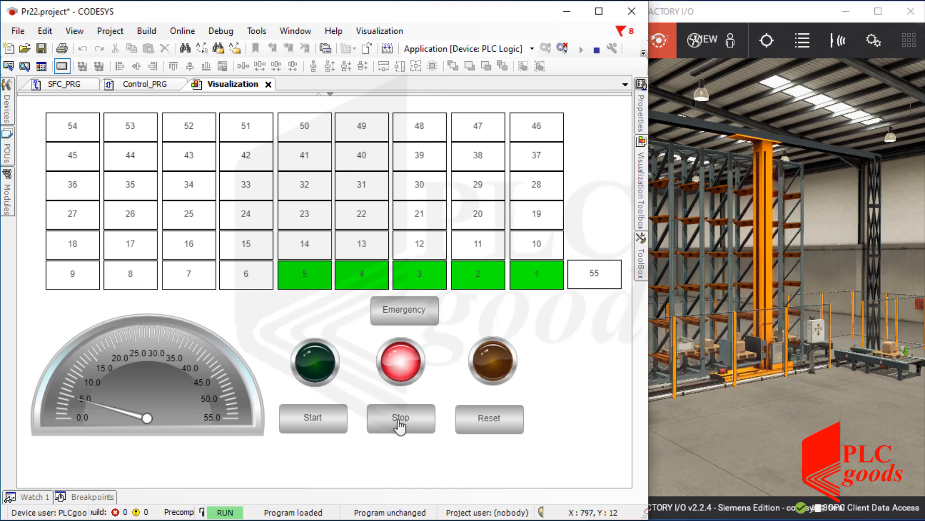
click(400, 418)
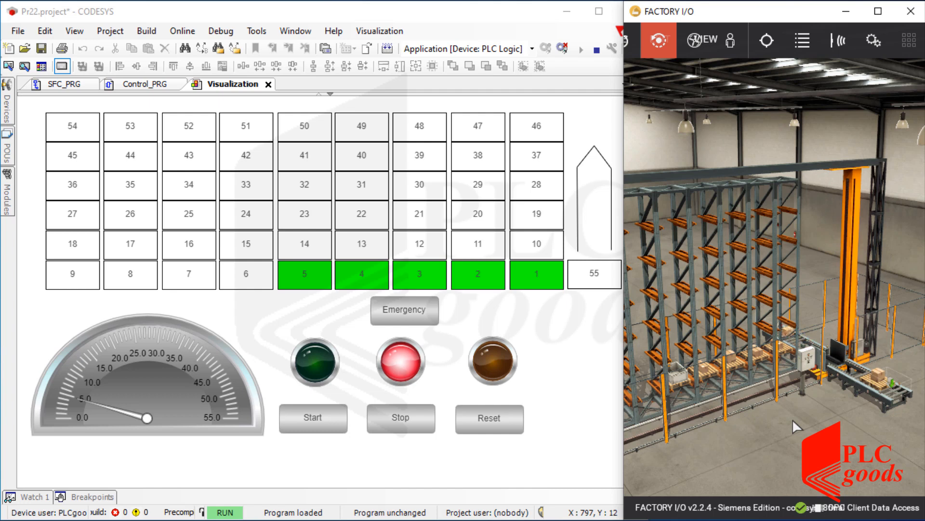
click(313, 417)
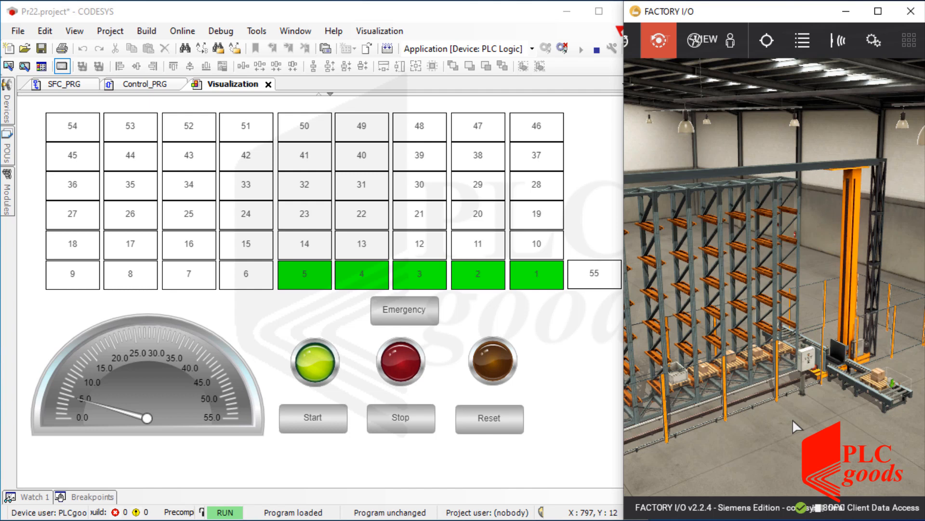
click(313, 418)
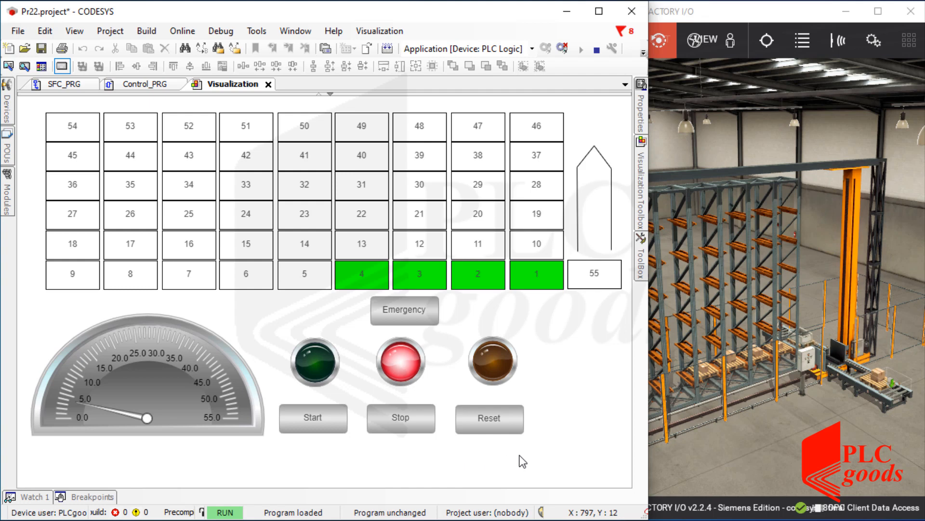
mouse_move(826, 397)
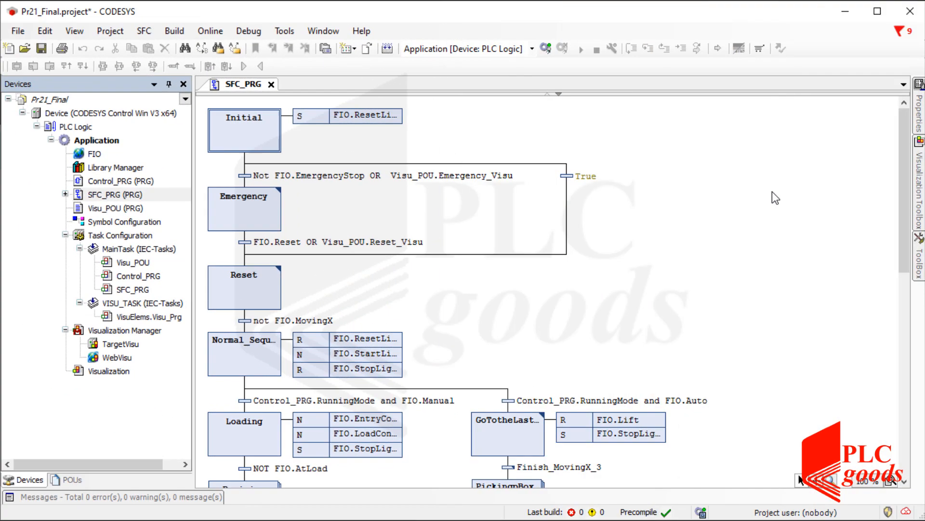
Step: View the entry actions of the Transporting and GotoInitialPosition steps, then select Visualization
scroll(down, 3)
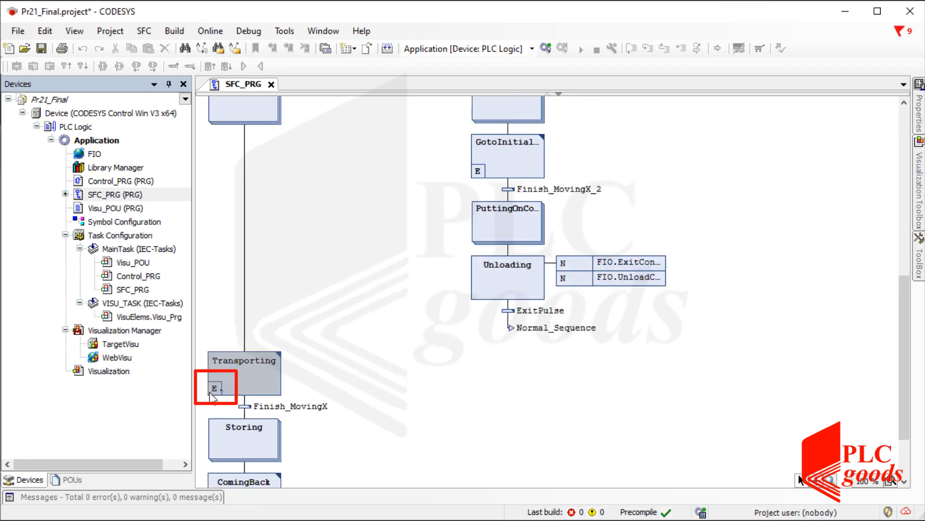
double_click(215, 387)
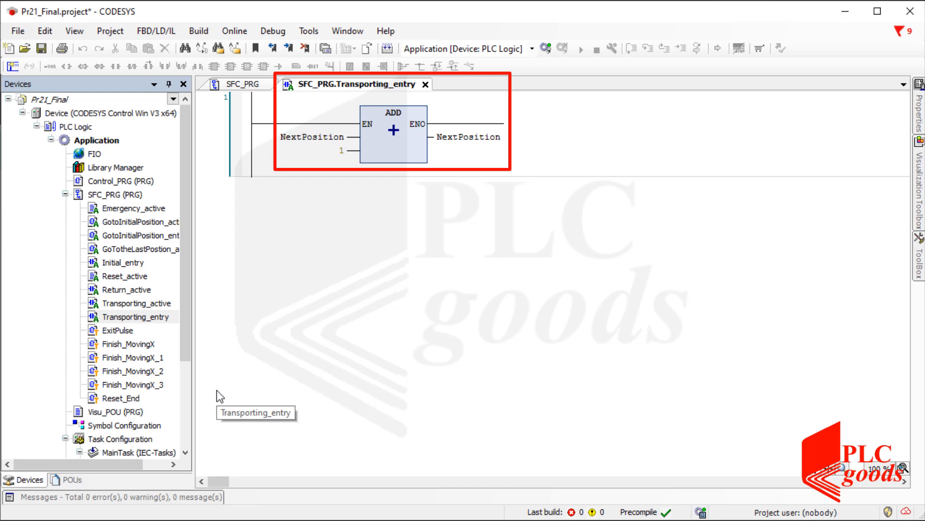
click(426, 84)
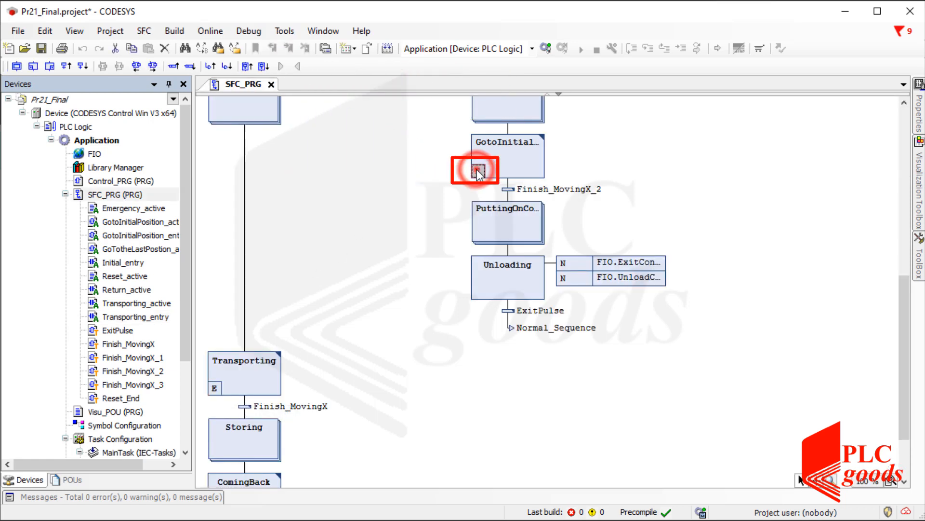
double_click(476, 168)
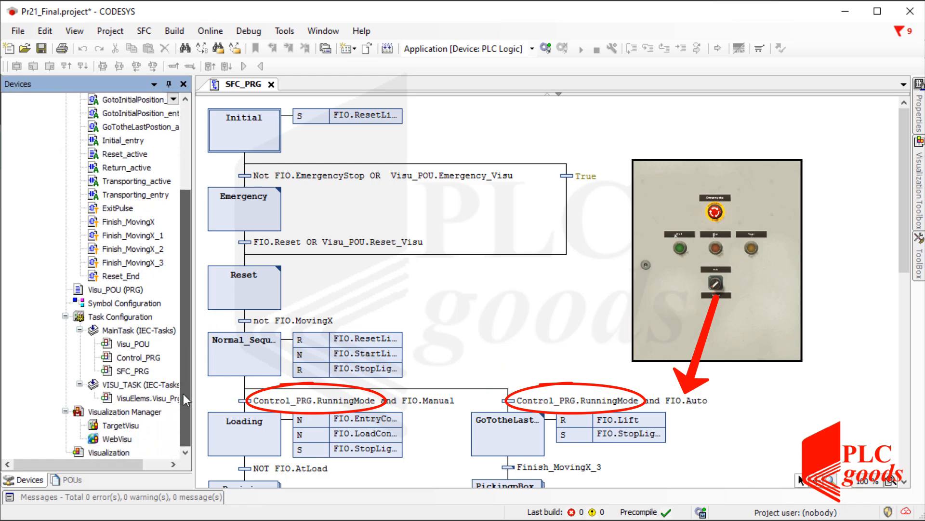
click(109, 452)
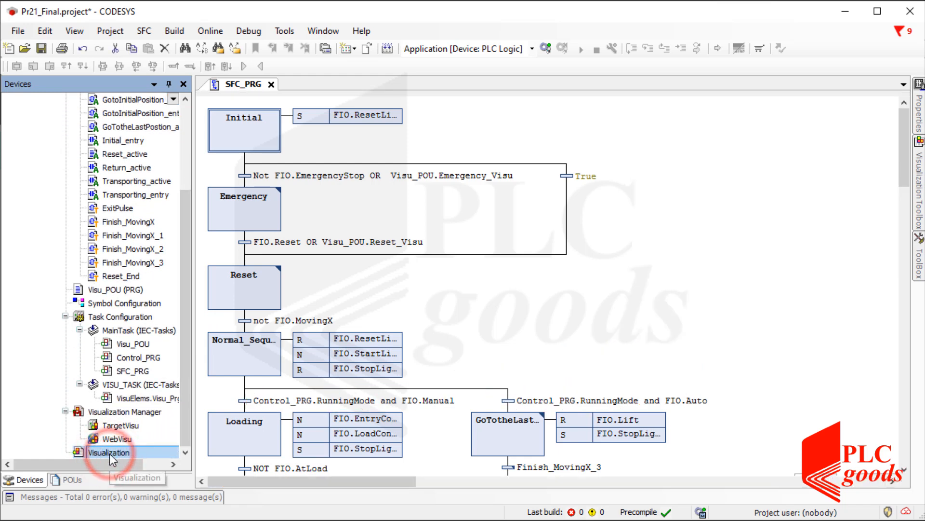
Step: Confirm the green, red and yellow lamps use FIO.StartLight, FIO.StopLight and FIO.ResetLight
double_click(109, 452)
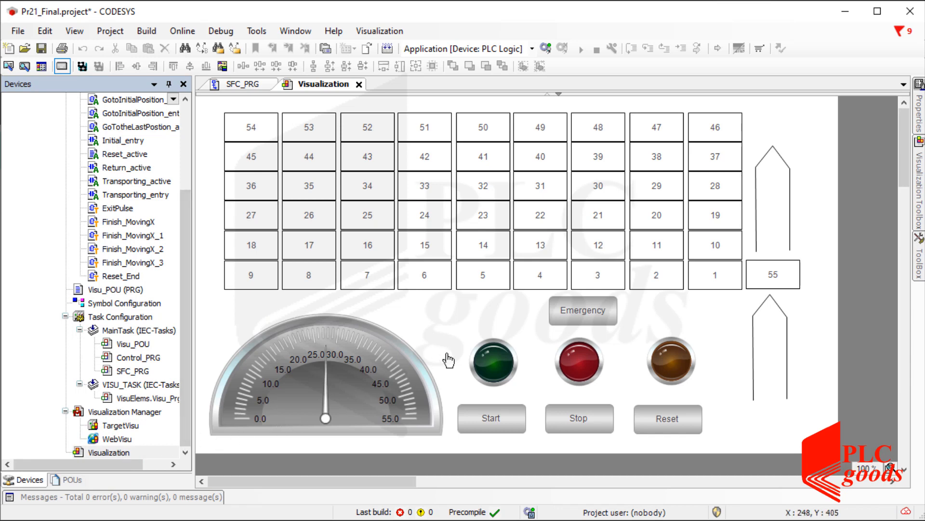
mouse_move(476, 329)
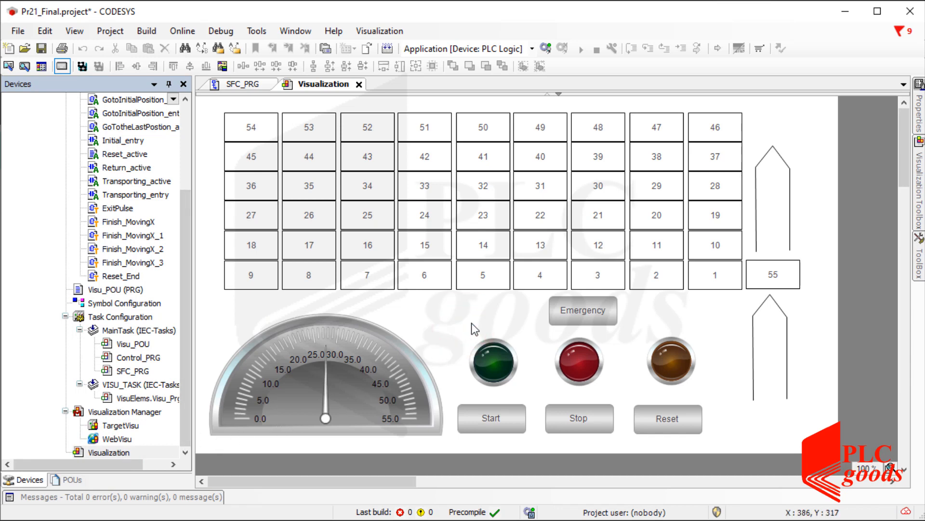
click(494, 362)
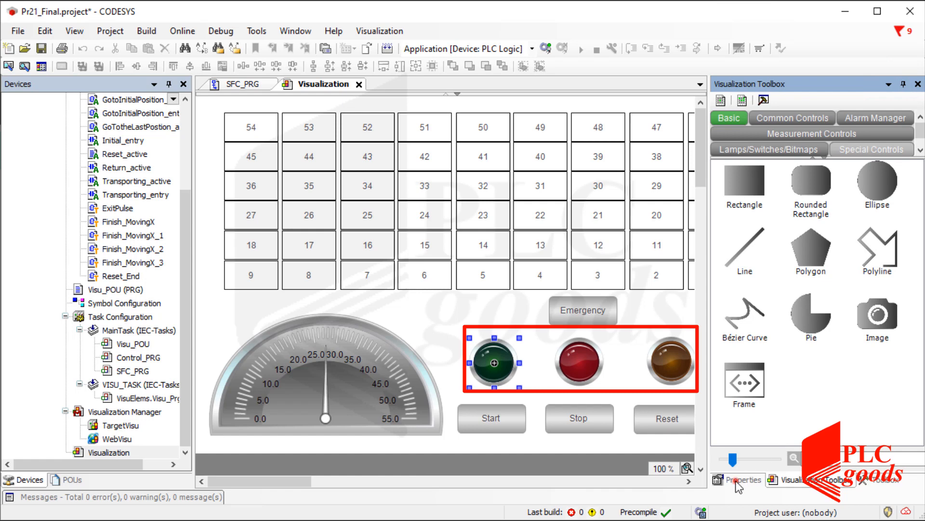
click(742, 479)
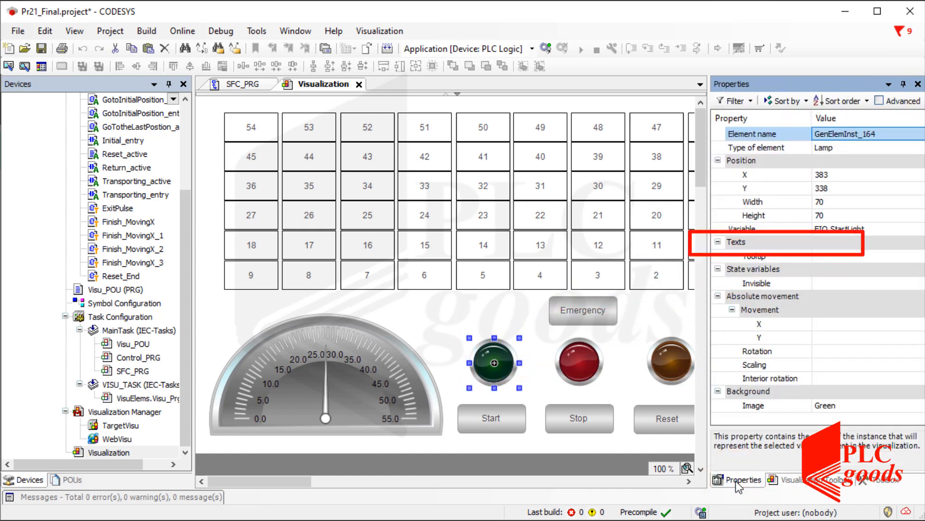
click(578, 361)
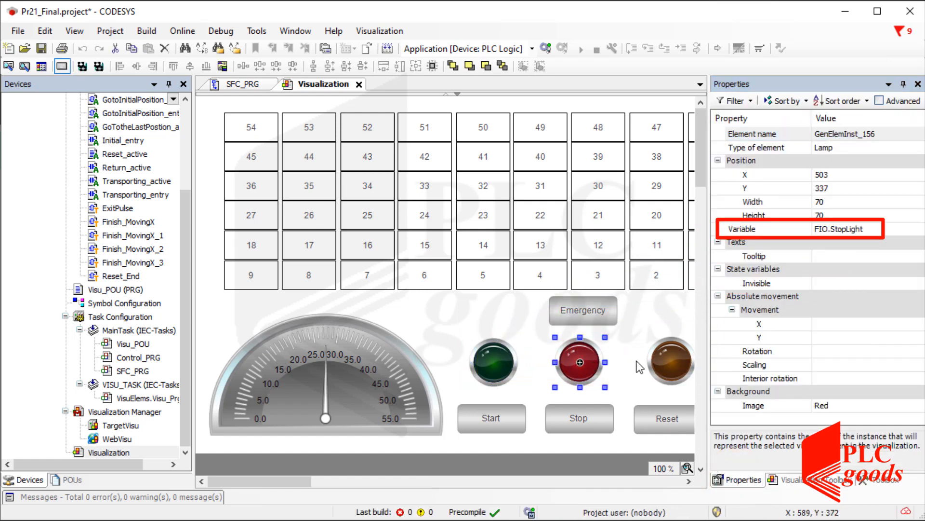
click(670, 362)
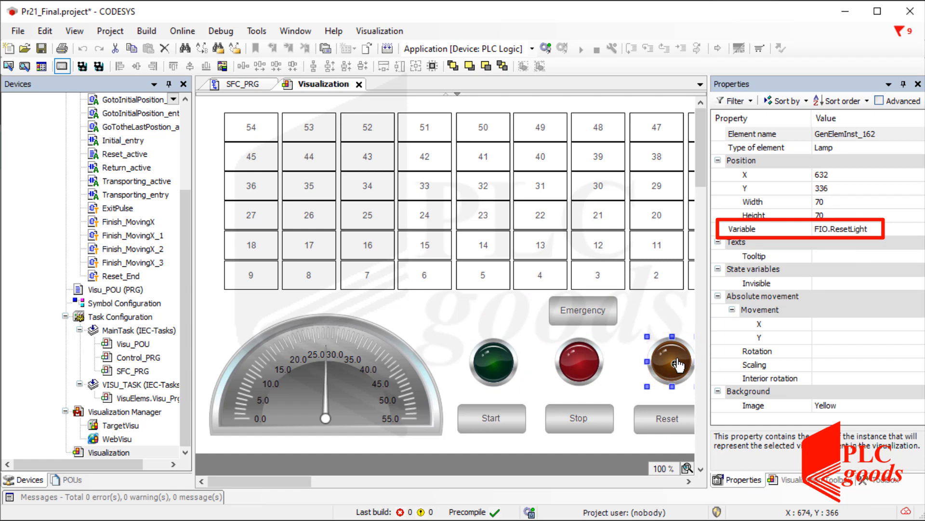
click(490, 418)
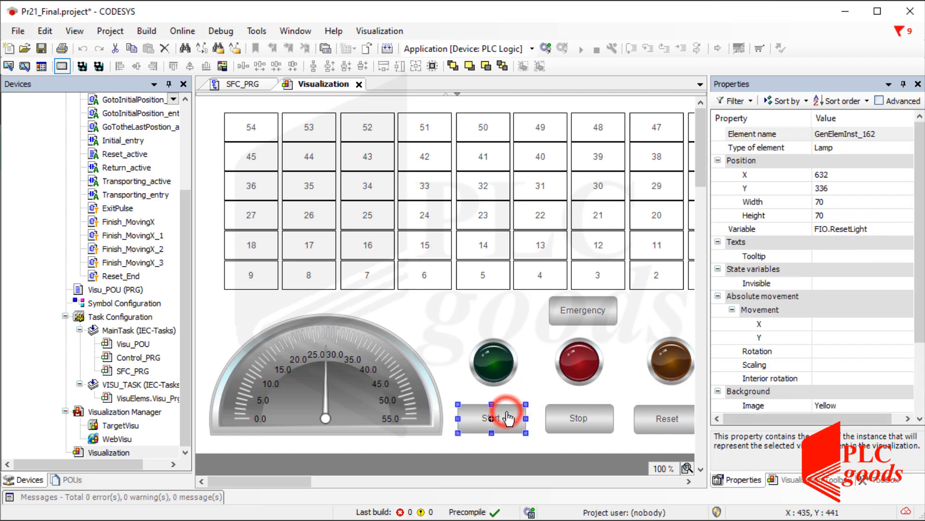
Step: Read the button inputs: Start_Visu and Reset_Visu taps, Emergency_Visu toggle
click(491, 418)
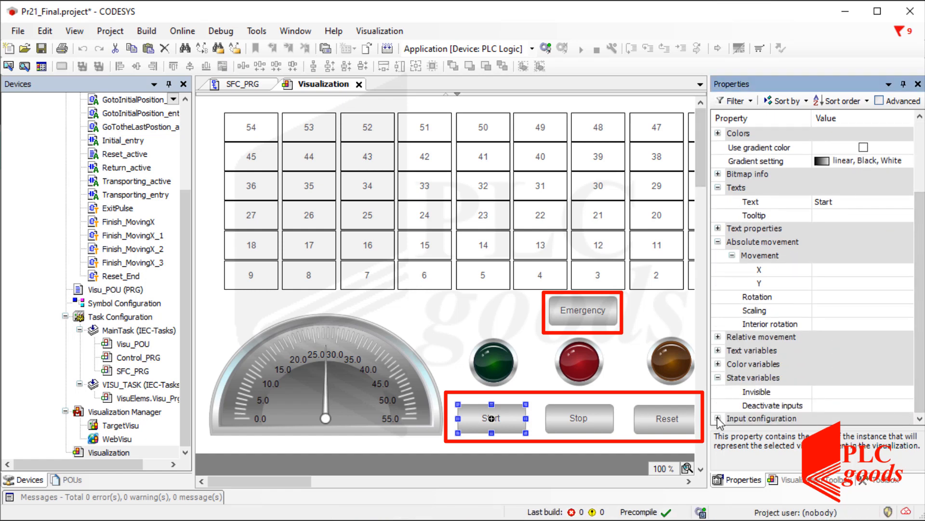
click(718, 419)
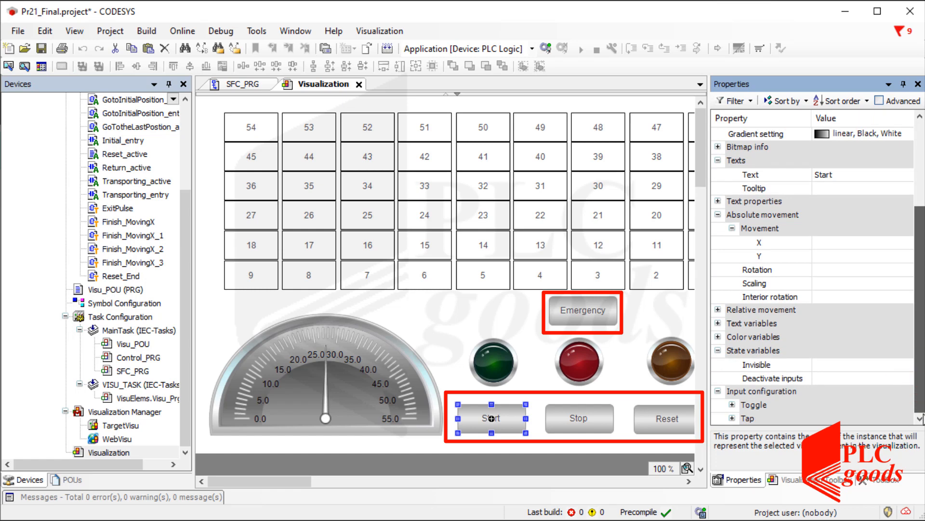
mouse_move(737, 411)
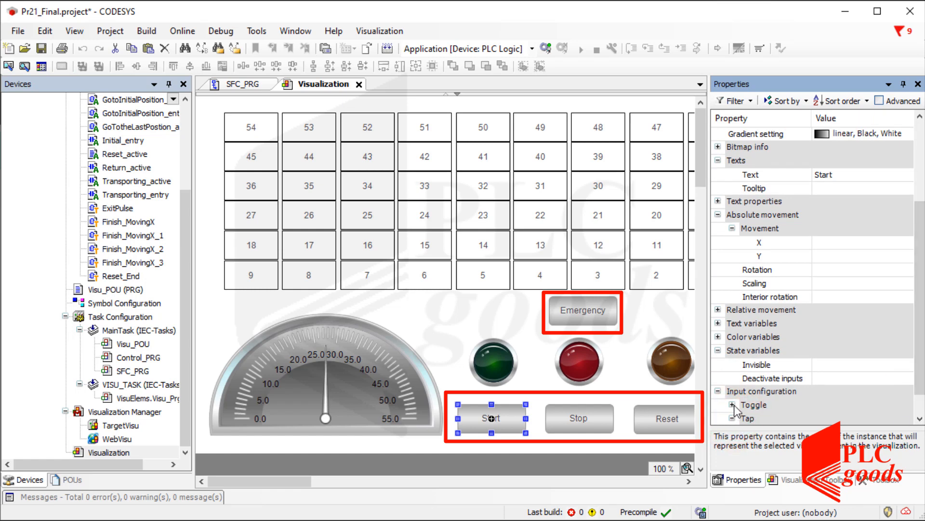
click(719, 405)
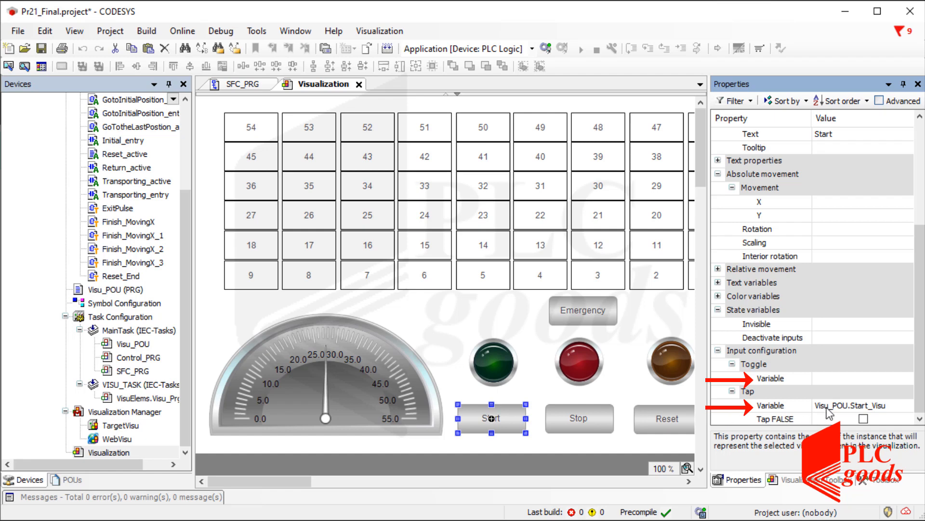
click(579, 418)
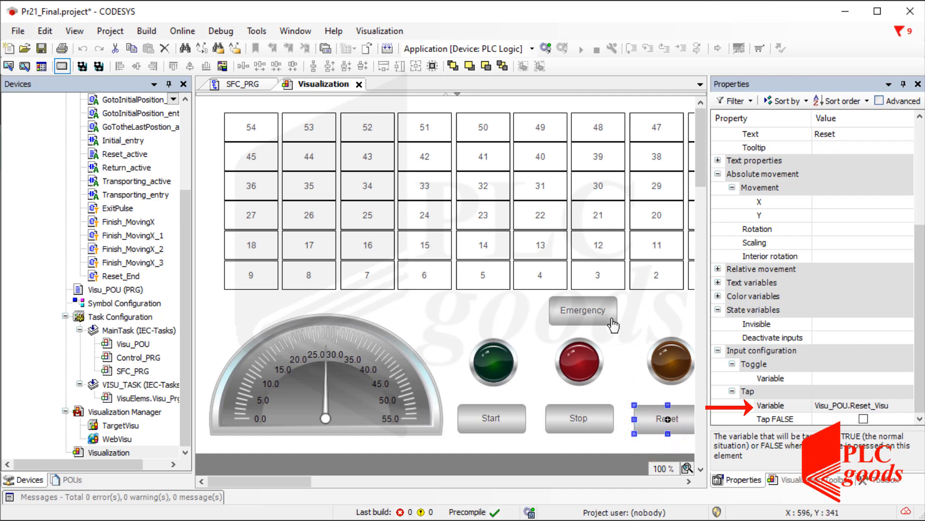
click(582, 310)
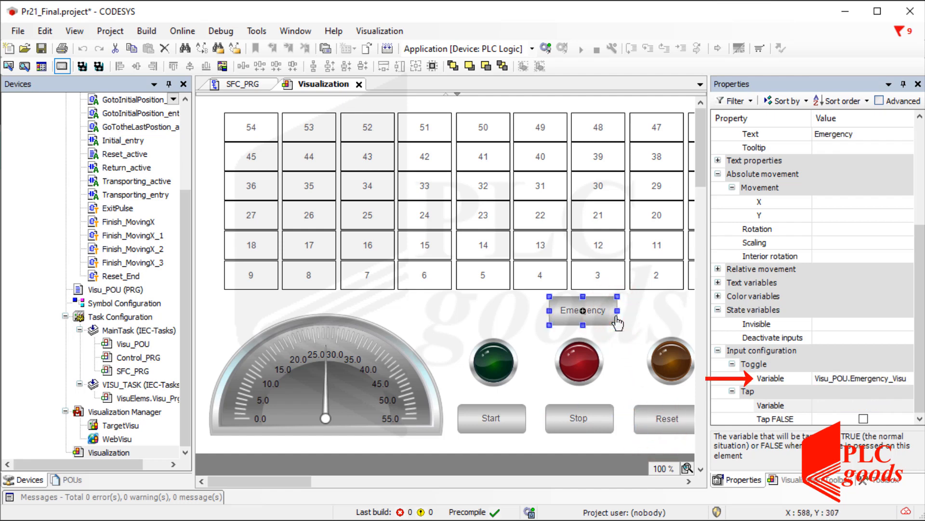
click(815, 479)
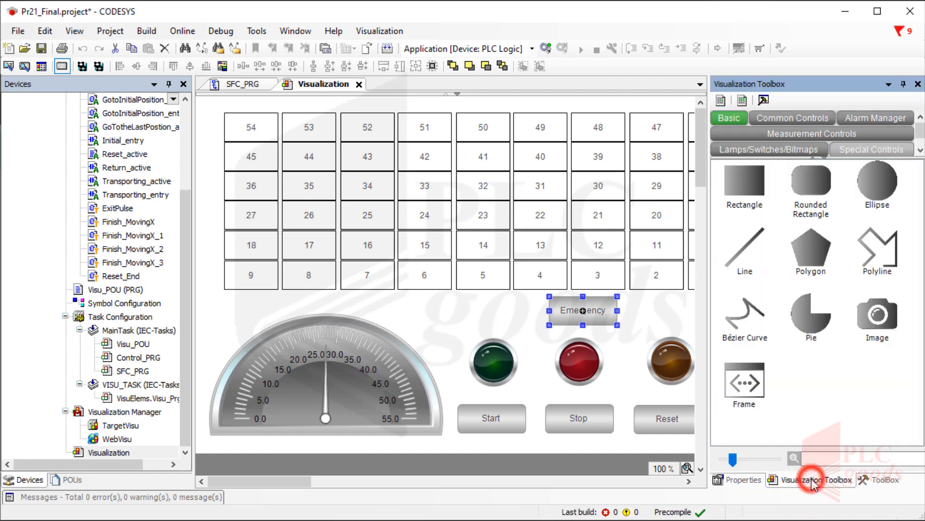
Step: Browse the Measurement Controls and Common Controls categories, then open Visu_POU under MainTask
click(810, 133)
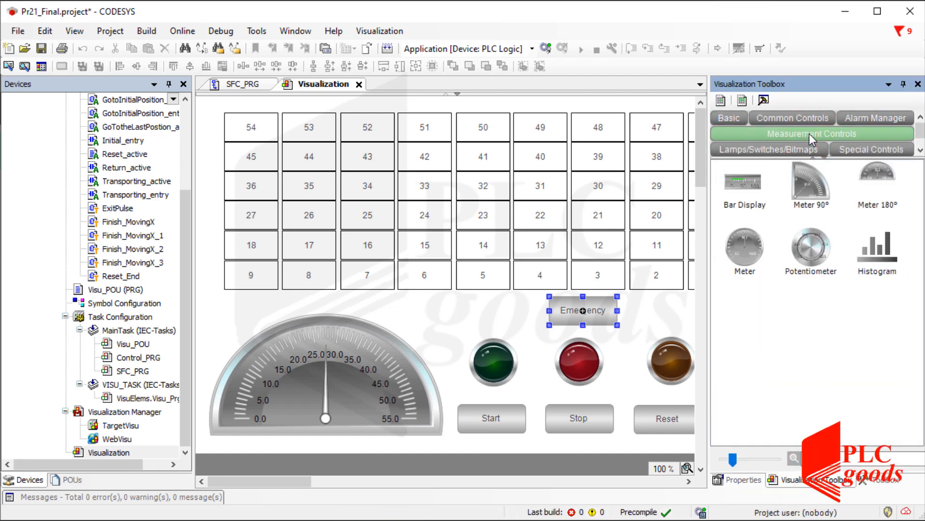
click(792, 118)
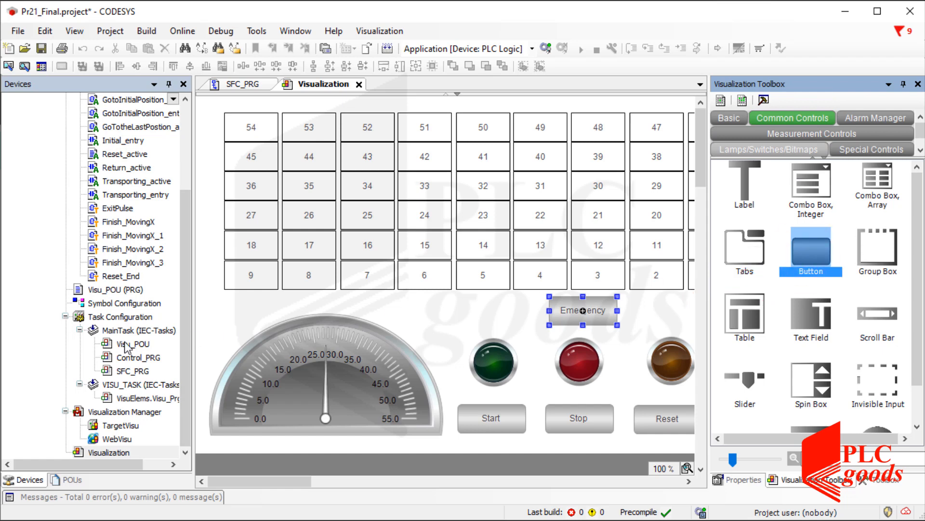
double_click(132, 344)
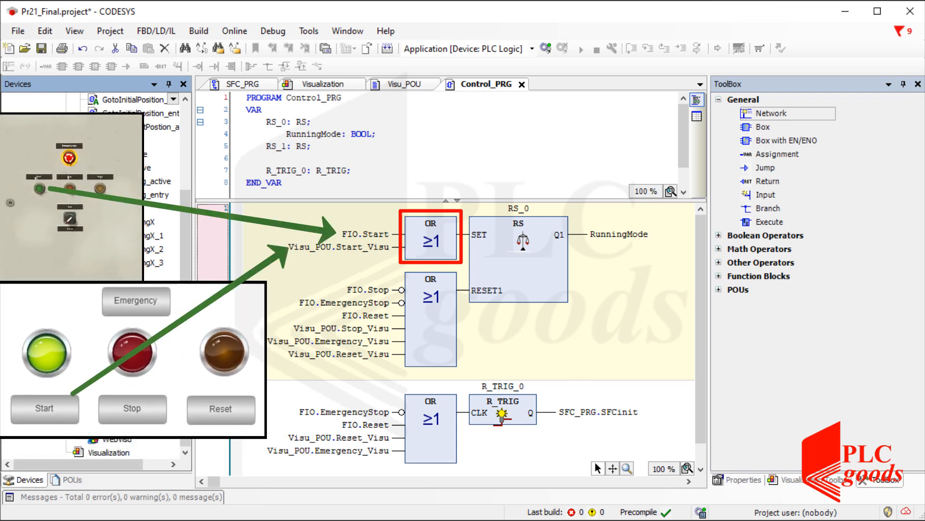
Step: Look over the SFC_PRG declarations, then go back to the Visualization editor
click(616, 234)
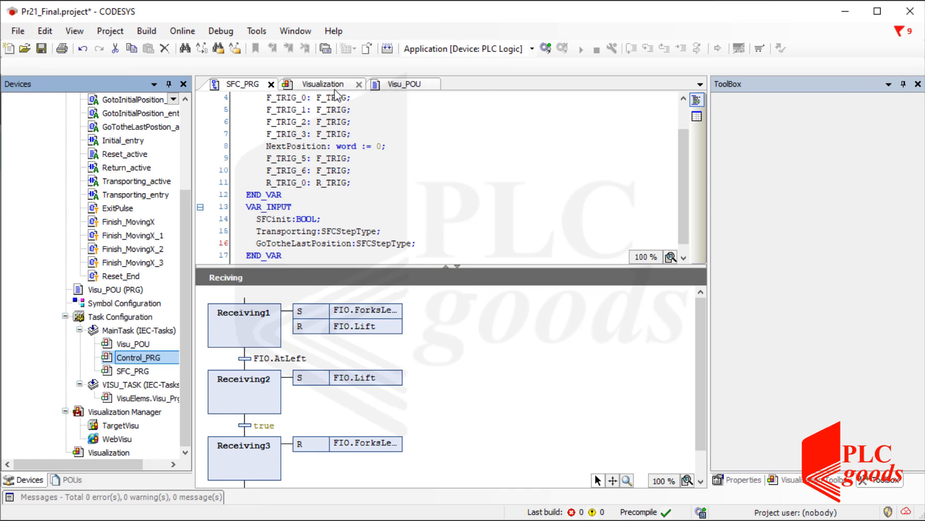
click(322, 84)
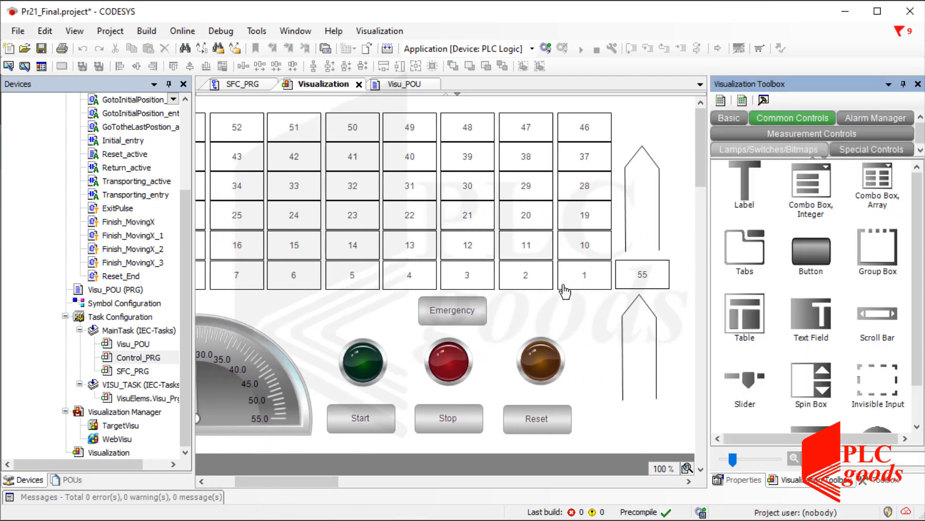
Step: Draw a Rectangle from the Toolbox's Basic group beside the Emergency button
click(584, 274)
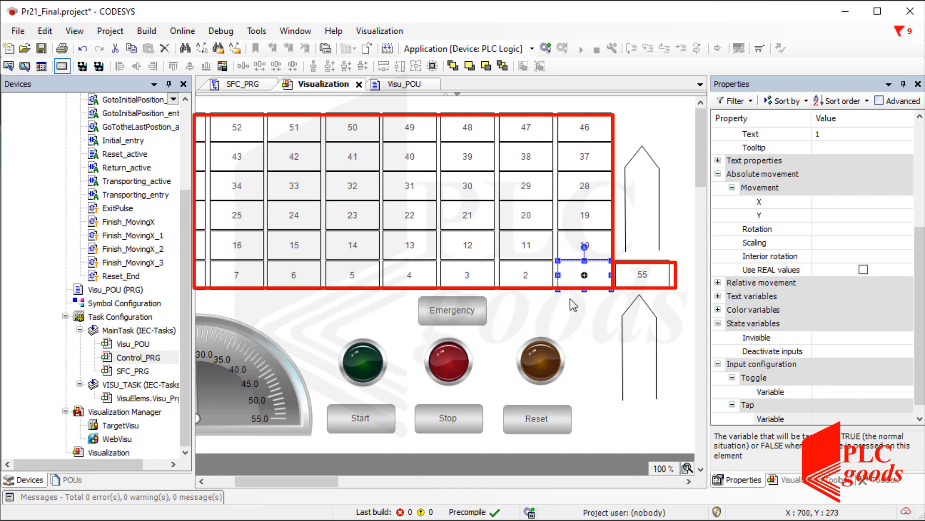
click(809, 479)
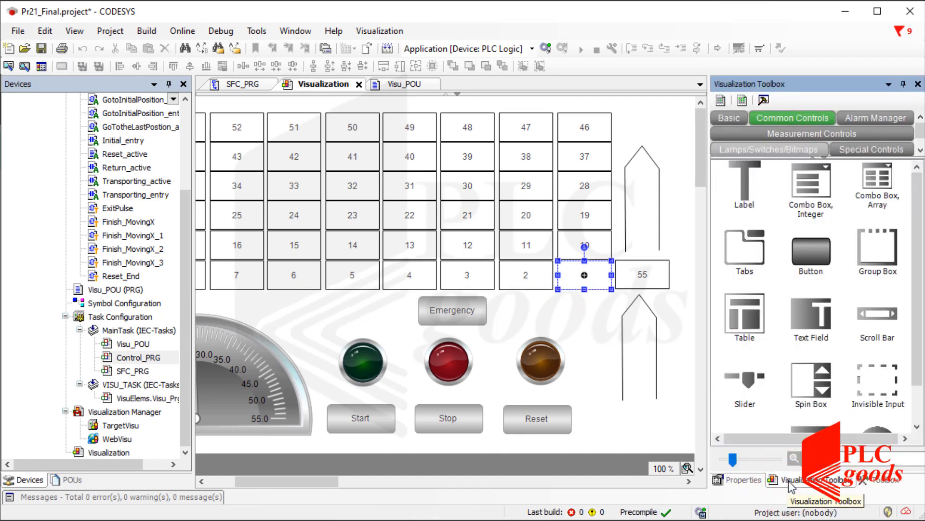
click(729, 118)
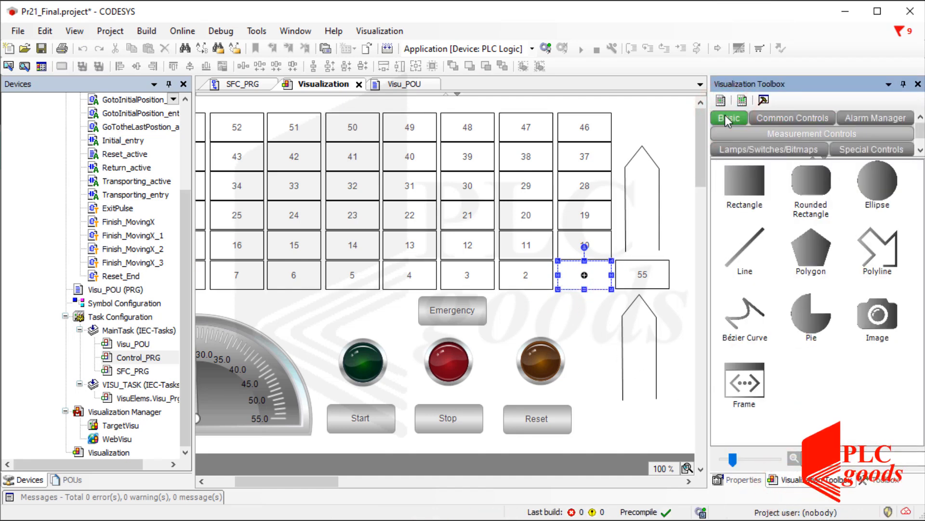
drag(584, 274, 561, 318)
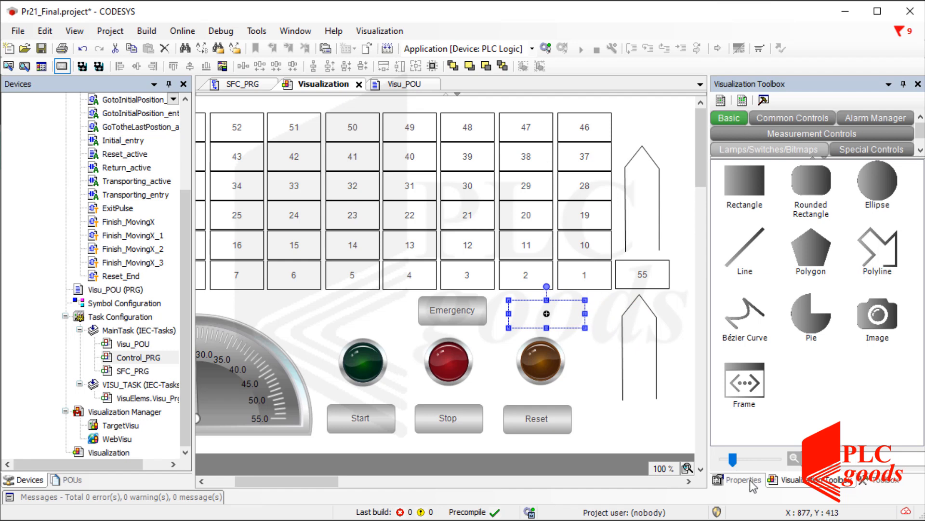
click(742, 479)
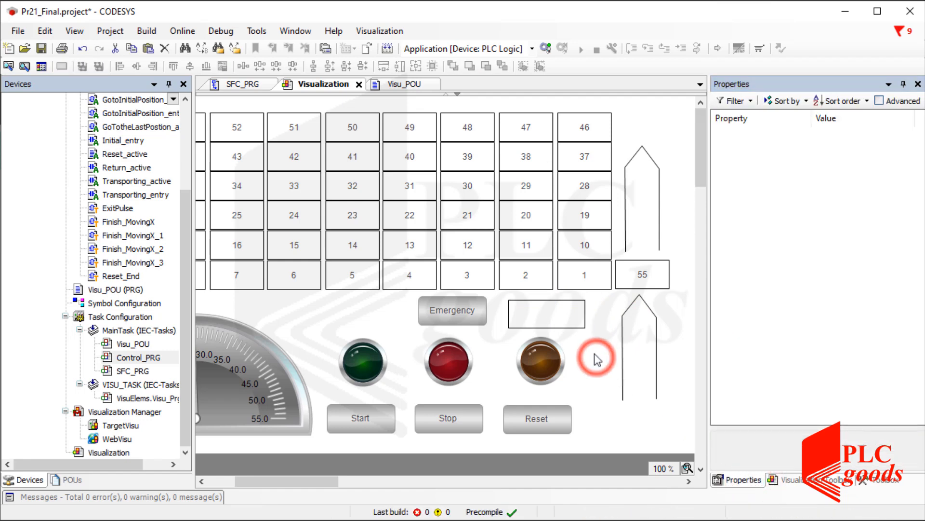
Step: Set the new rectangle's text to 25
click(546, 313)
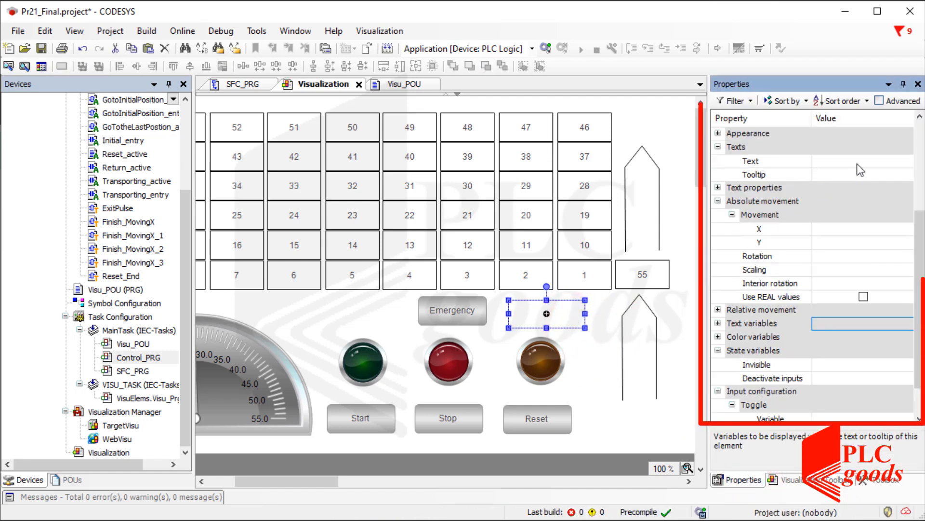
click(862, 161)
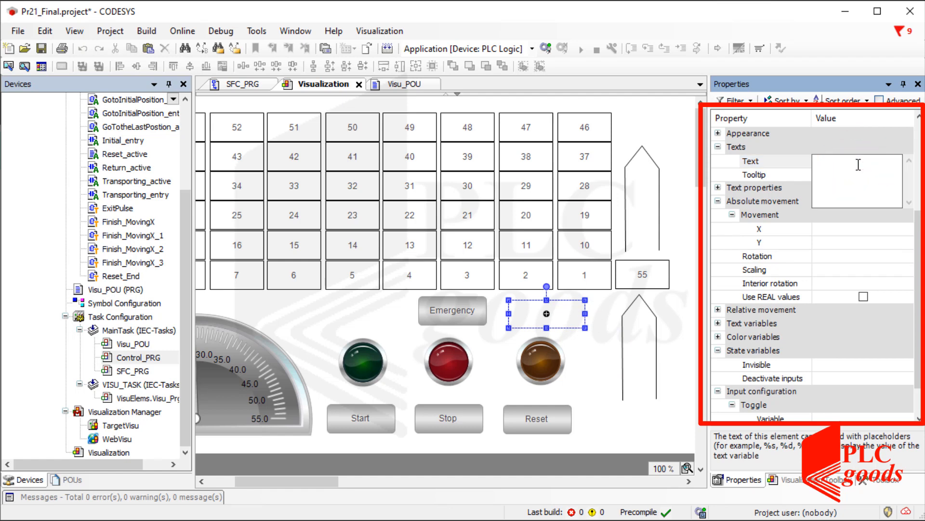
text(25)
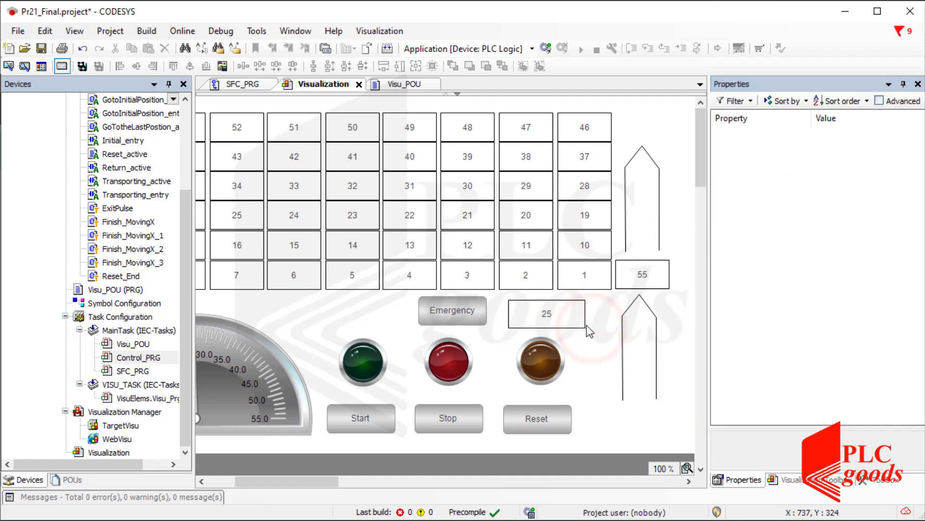
click(545, 313)
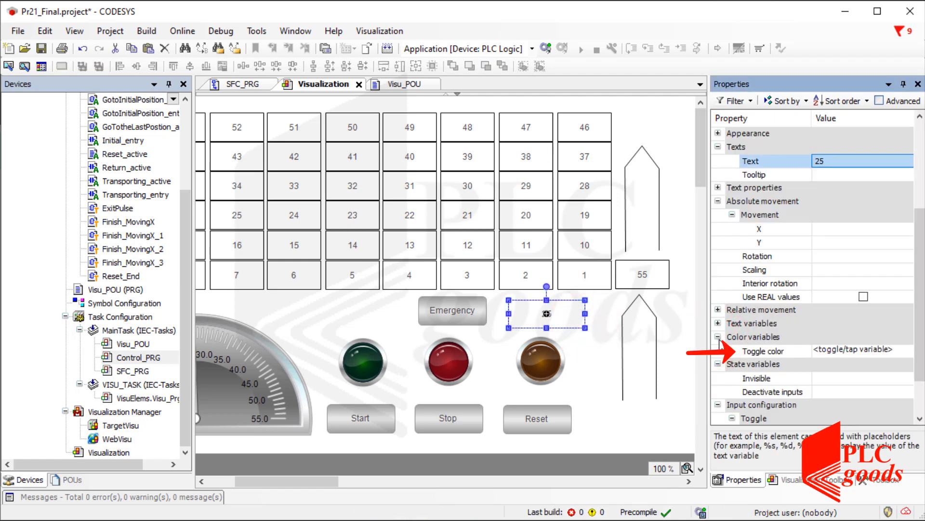
Step: Give the rectangle a black alarm-state frame colour and green alarm-state fill
click(718, 336)
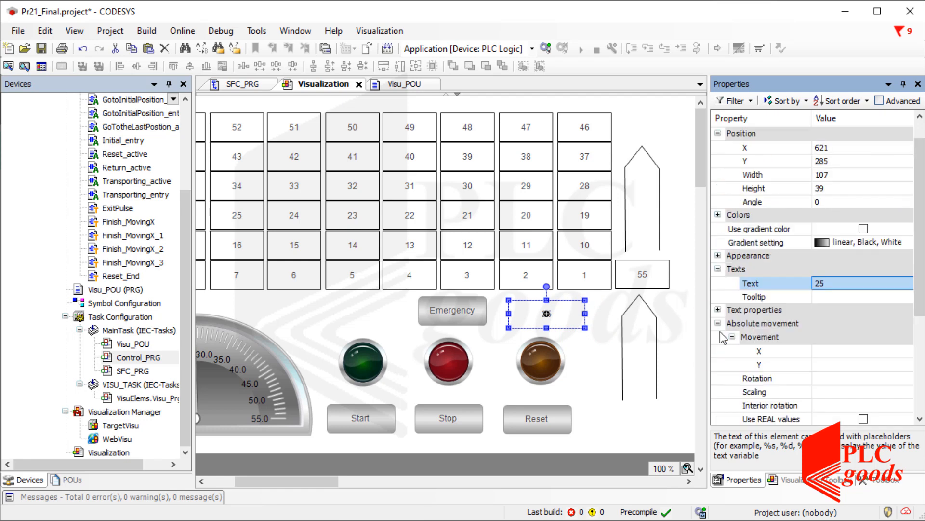
click(719, 214)
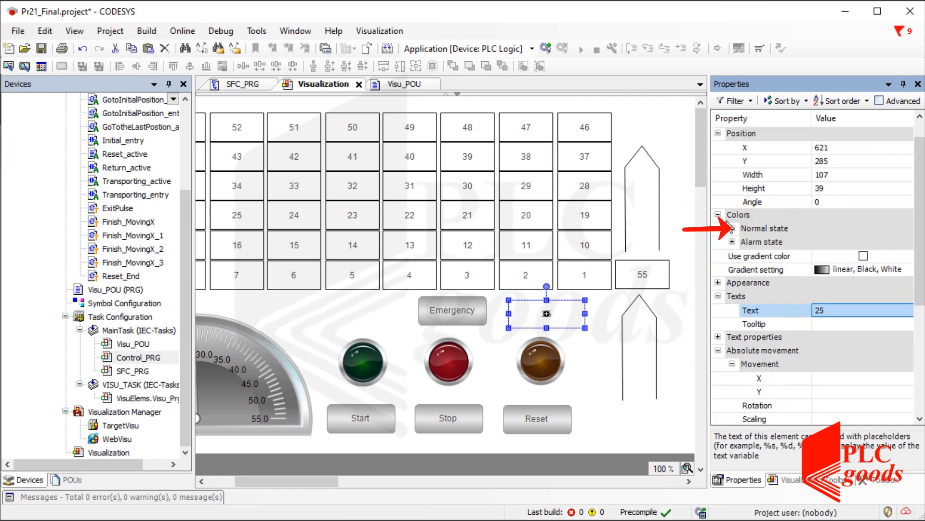
click(730, 229)
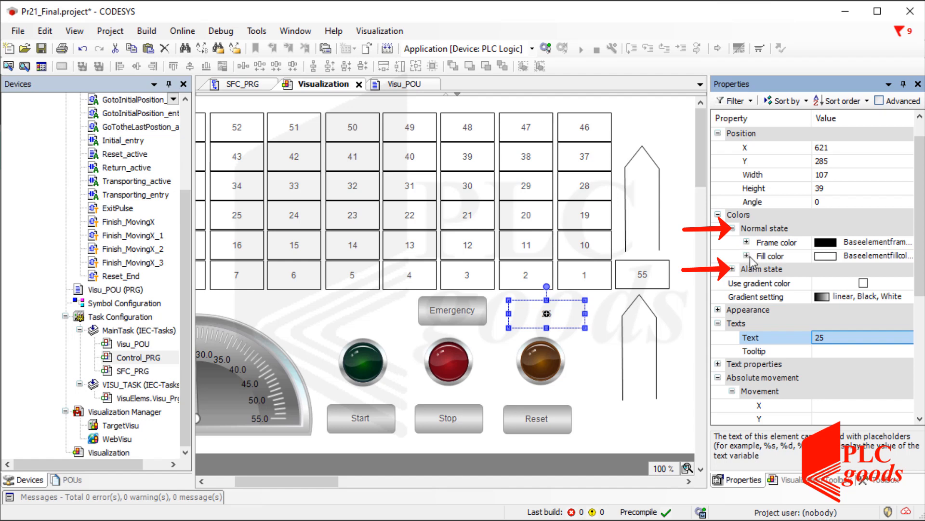
click(719, 269)
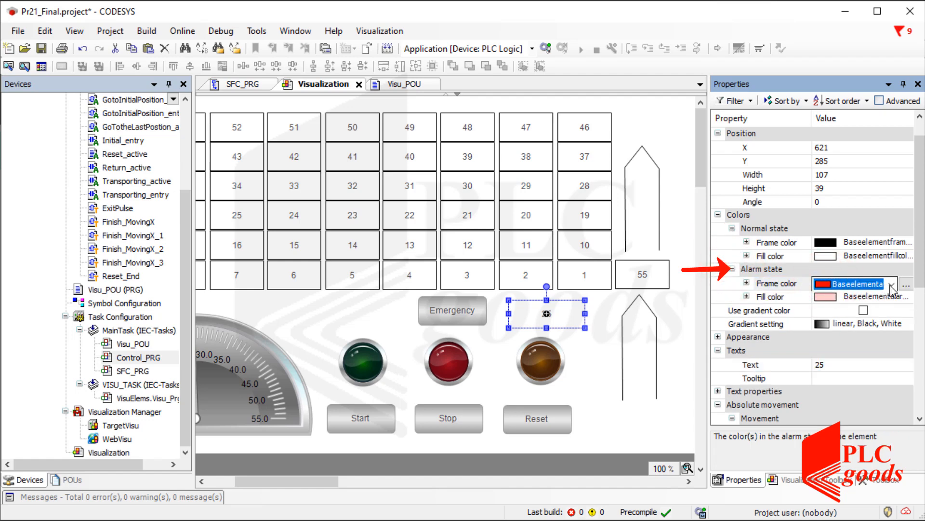
click(892, 283)
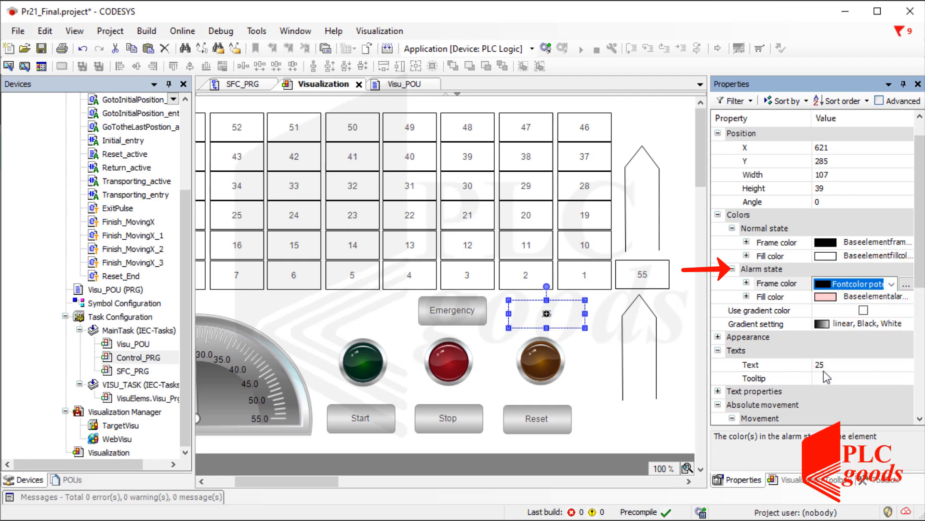
click(856, 296)
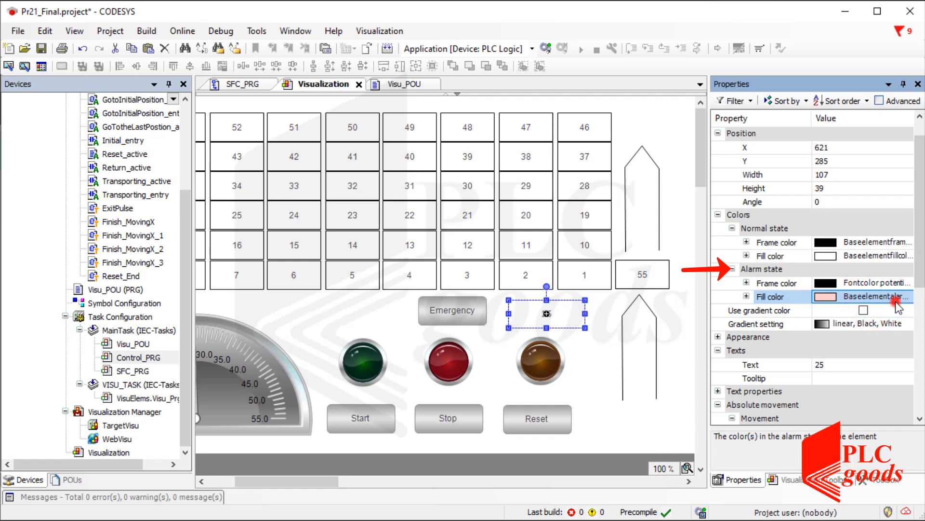
click(891, 296)
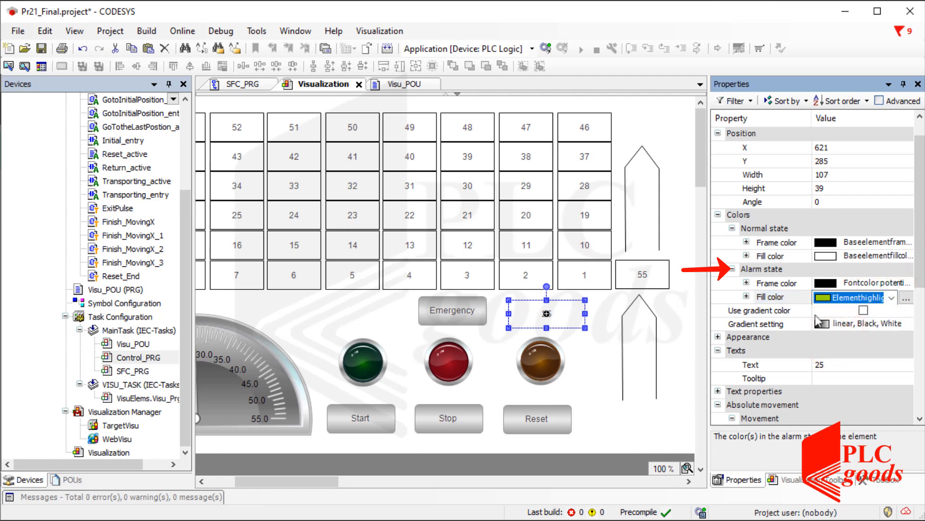
click(718, 214)
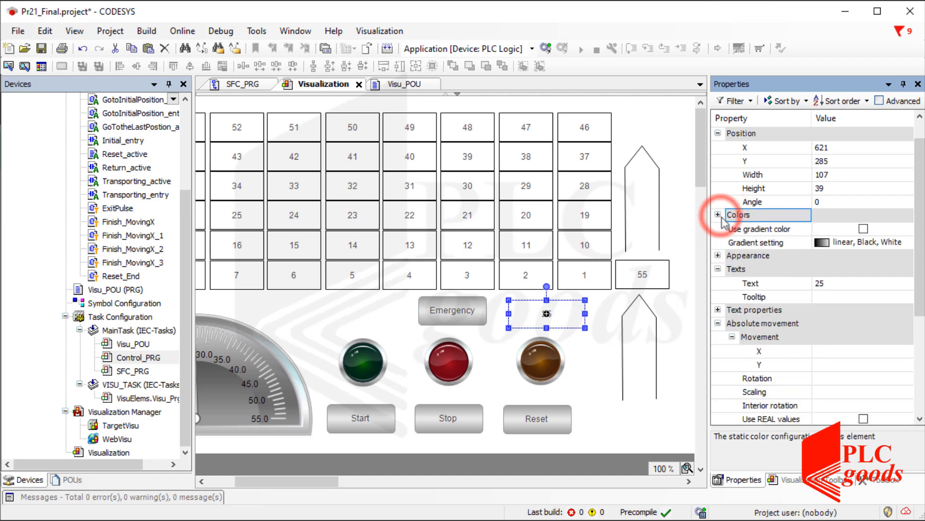
scroll(down, 3)
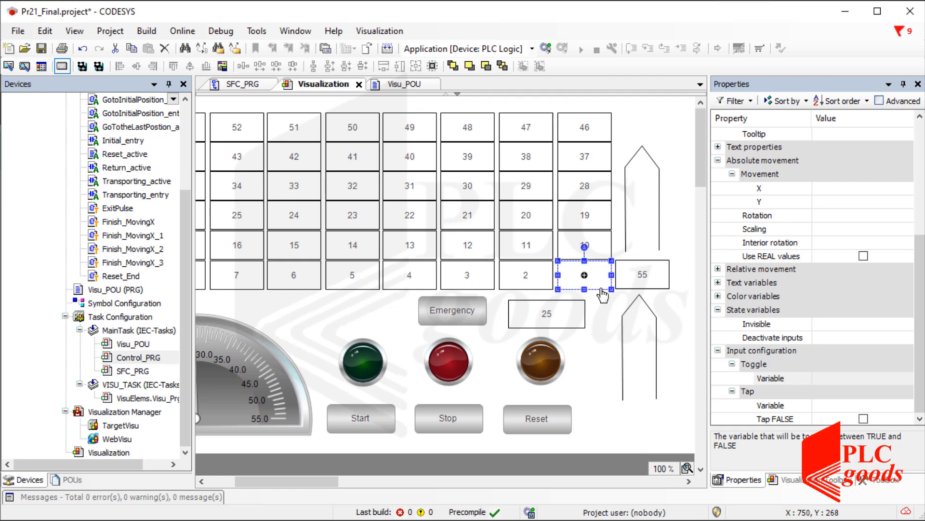
mouse_move(723, 302)
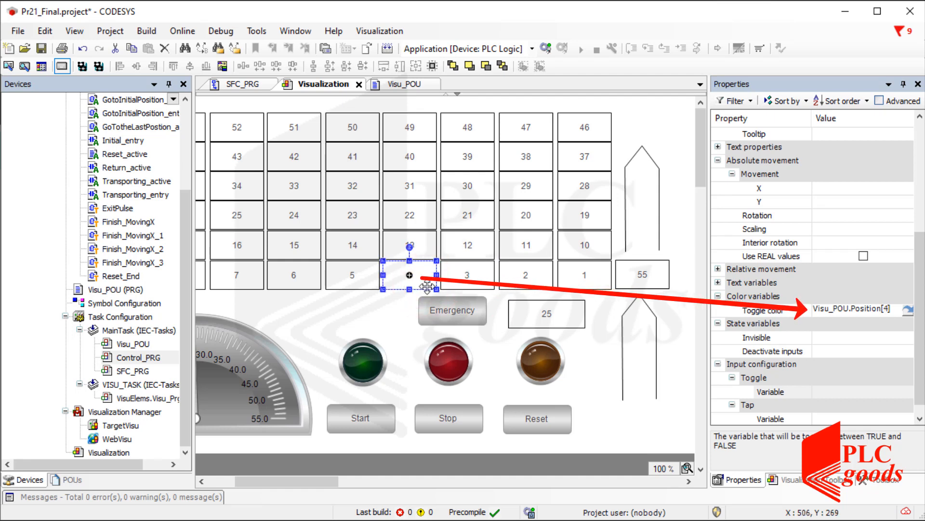
mouse_move(501, 301)
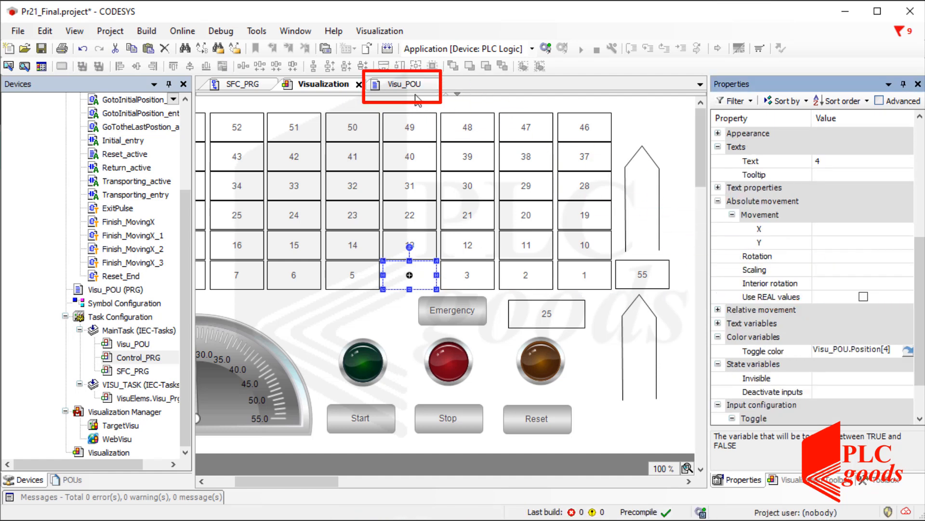
Step: Show the Visu_POU code at the currentposition assignment to the Position array
click(402, 84)
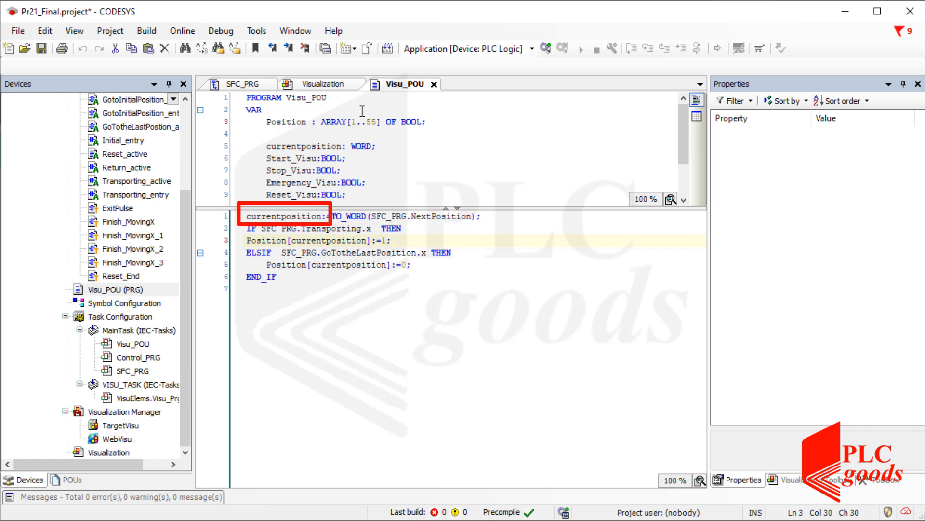
click(322, 84)
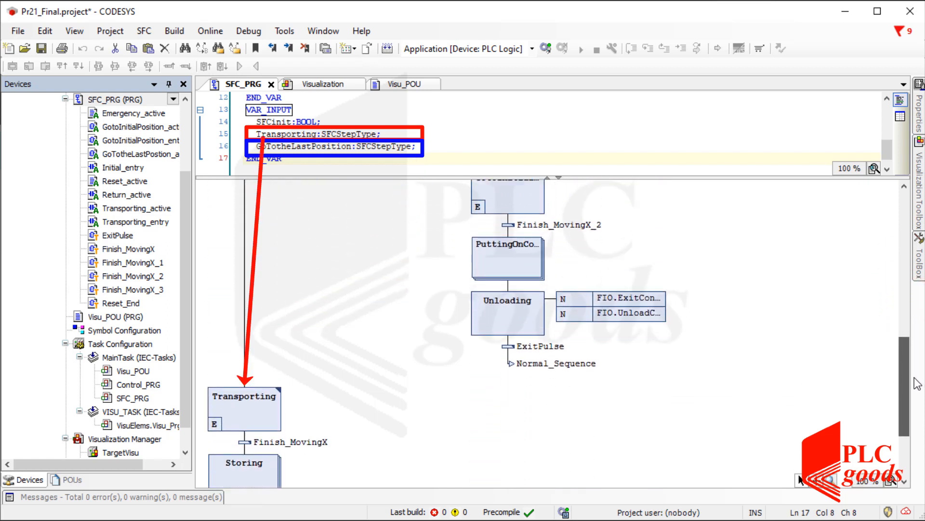
Step: Open the CODESYS Help window at its Development System start page
click(360, 31)
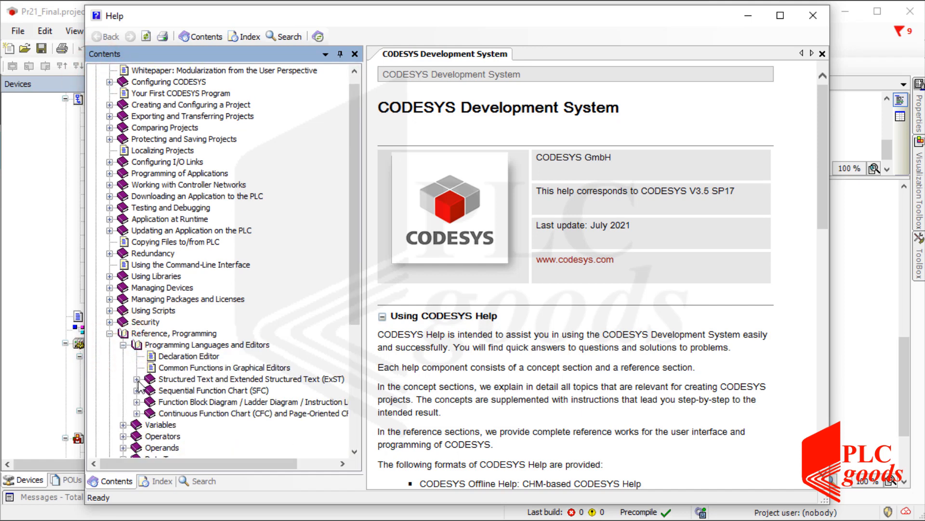
Step: Expand Sequential Function Chart (SFC) in Help and read the Implicit Variables page
click(137, 390)
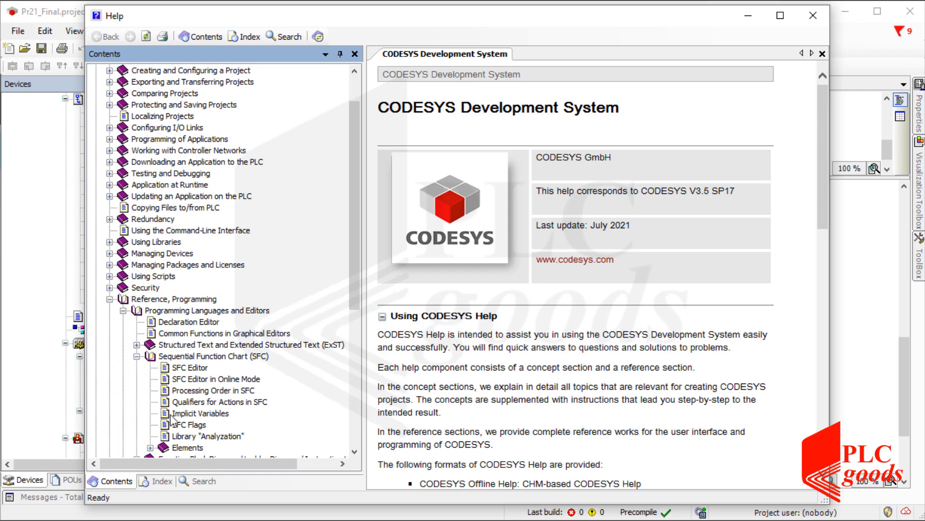
click(199, 414)
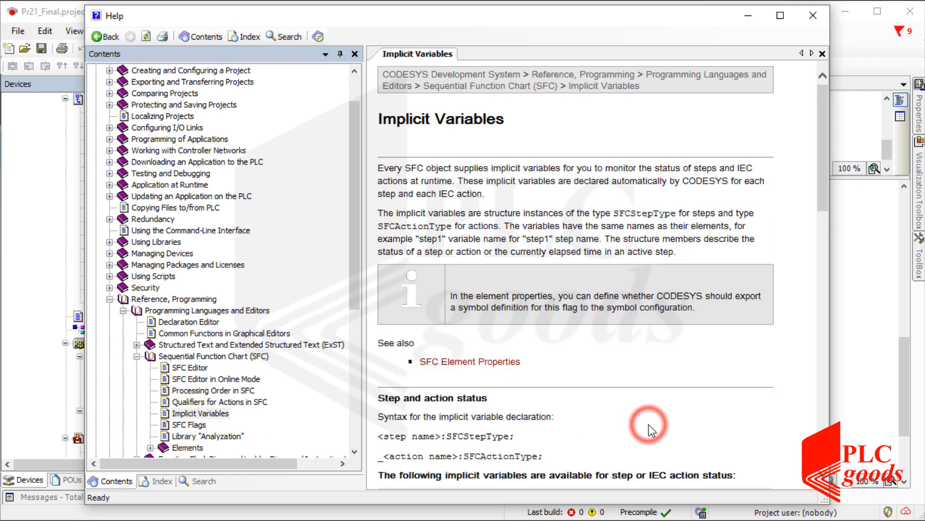
scroll(down, 3)
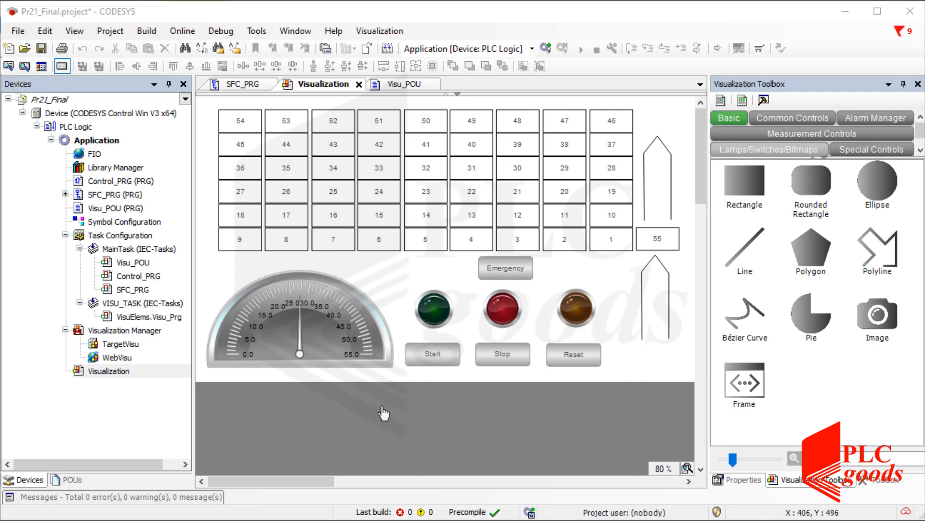
Step: Browse the Toolbox categories, then reveal the upper arrow's Invisible state variable: not FIO.UnloadConveyor
click(792, 118)
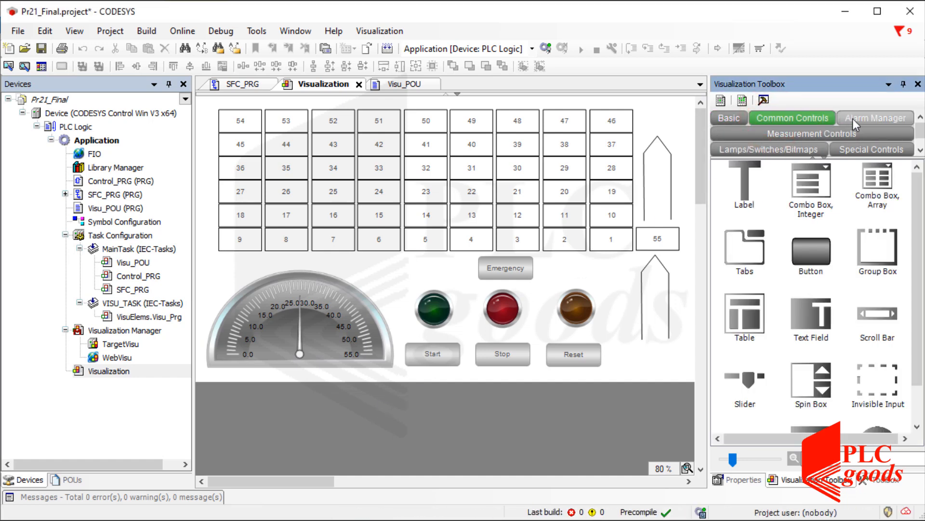
click(810, 133)
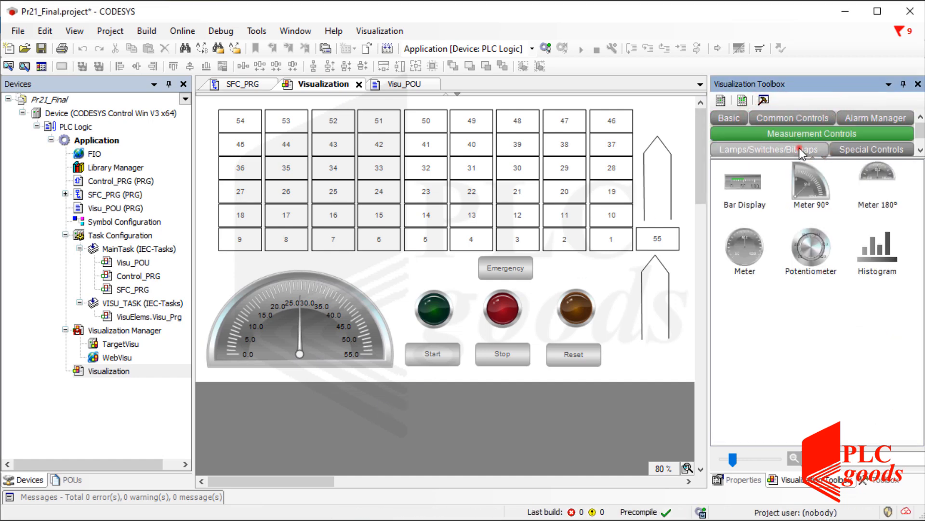
click(768, 149)
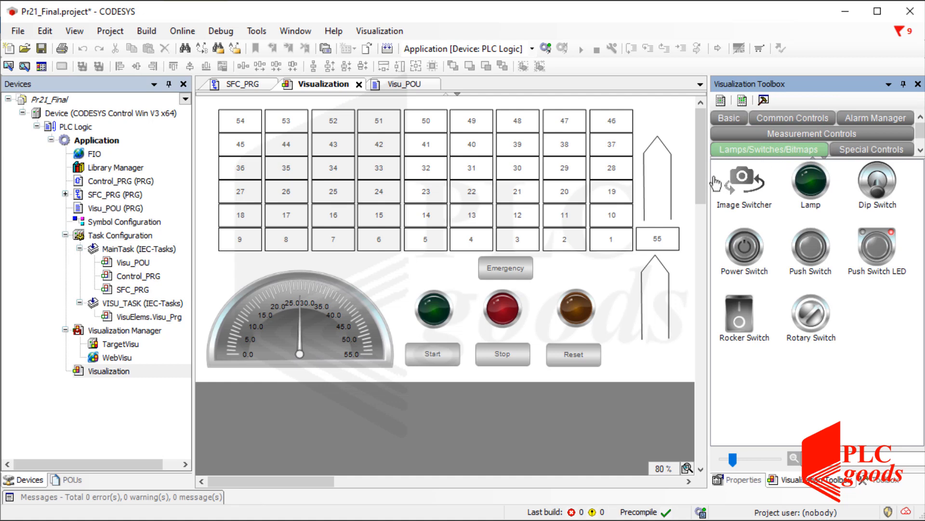
click(657, 177)
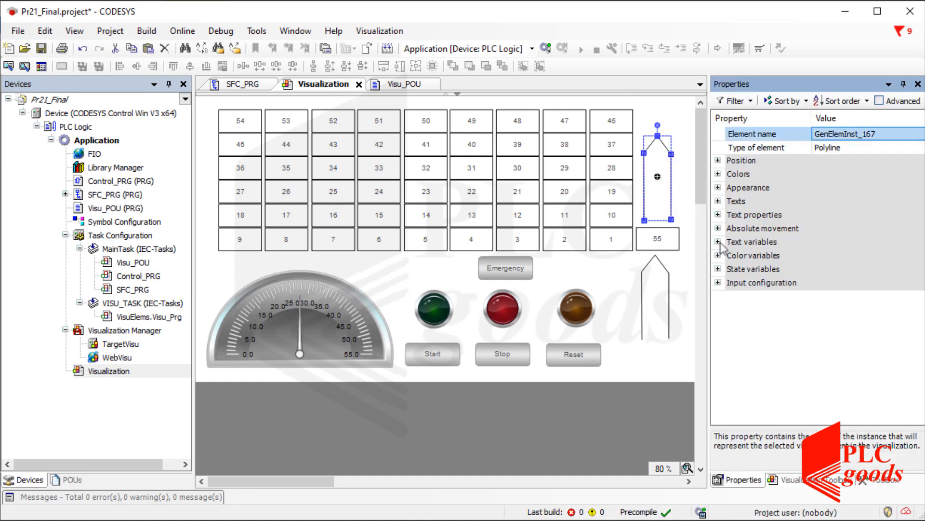
click(718, 269)
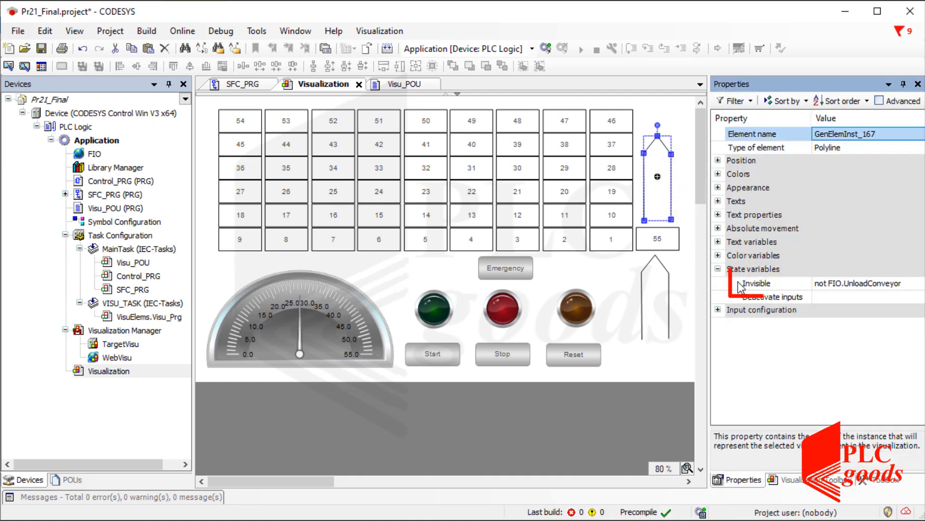